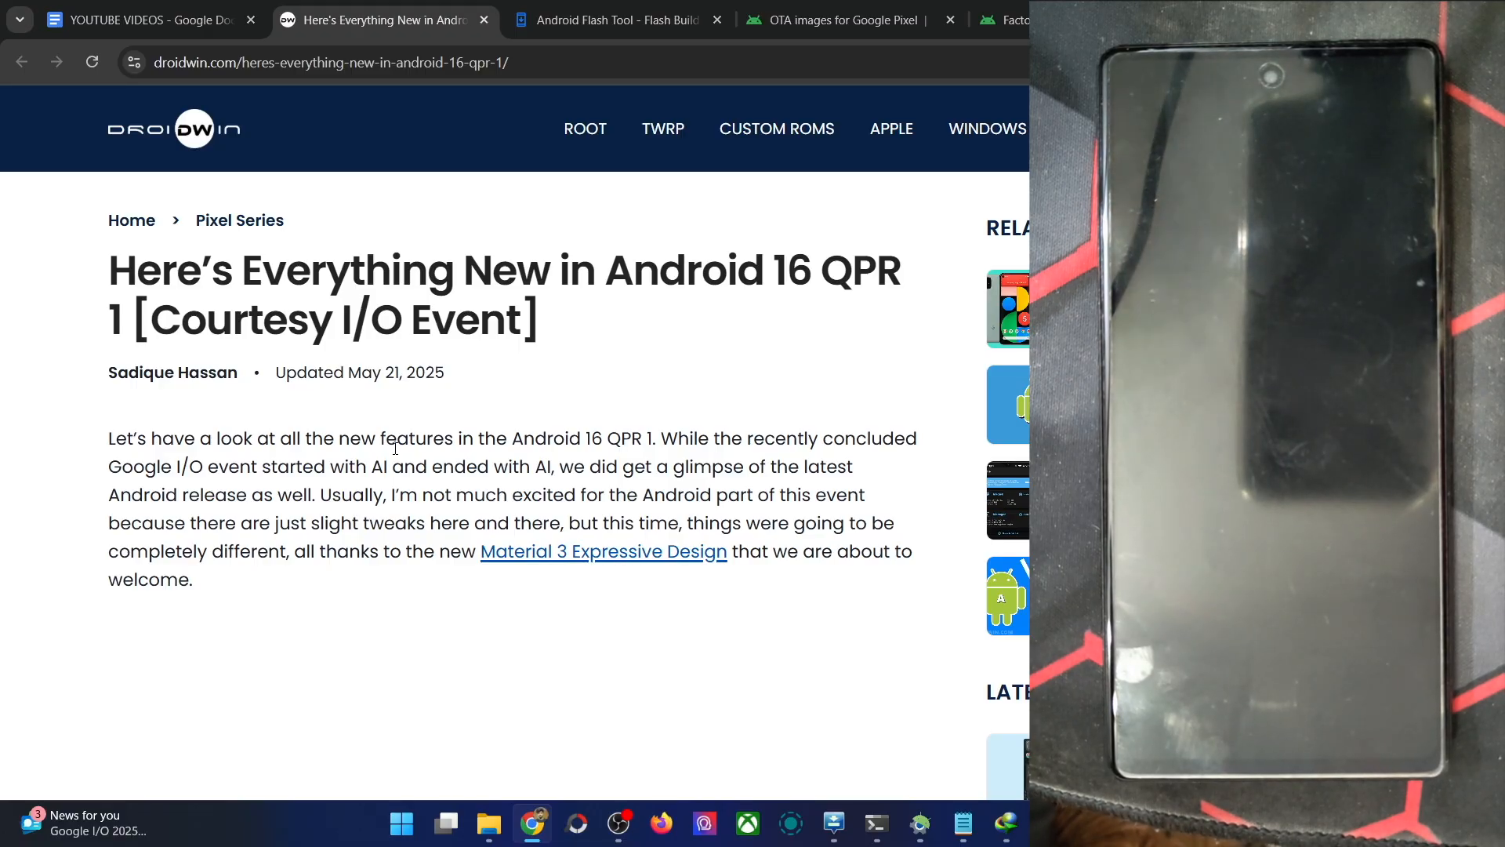
Step: Scroll past the table of contents to the Material 3 Expressive section and highlight the background blur bullet
{"action": "scroll", "scroll_direction": "down", "scroll_amount": 3}
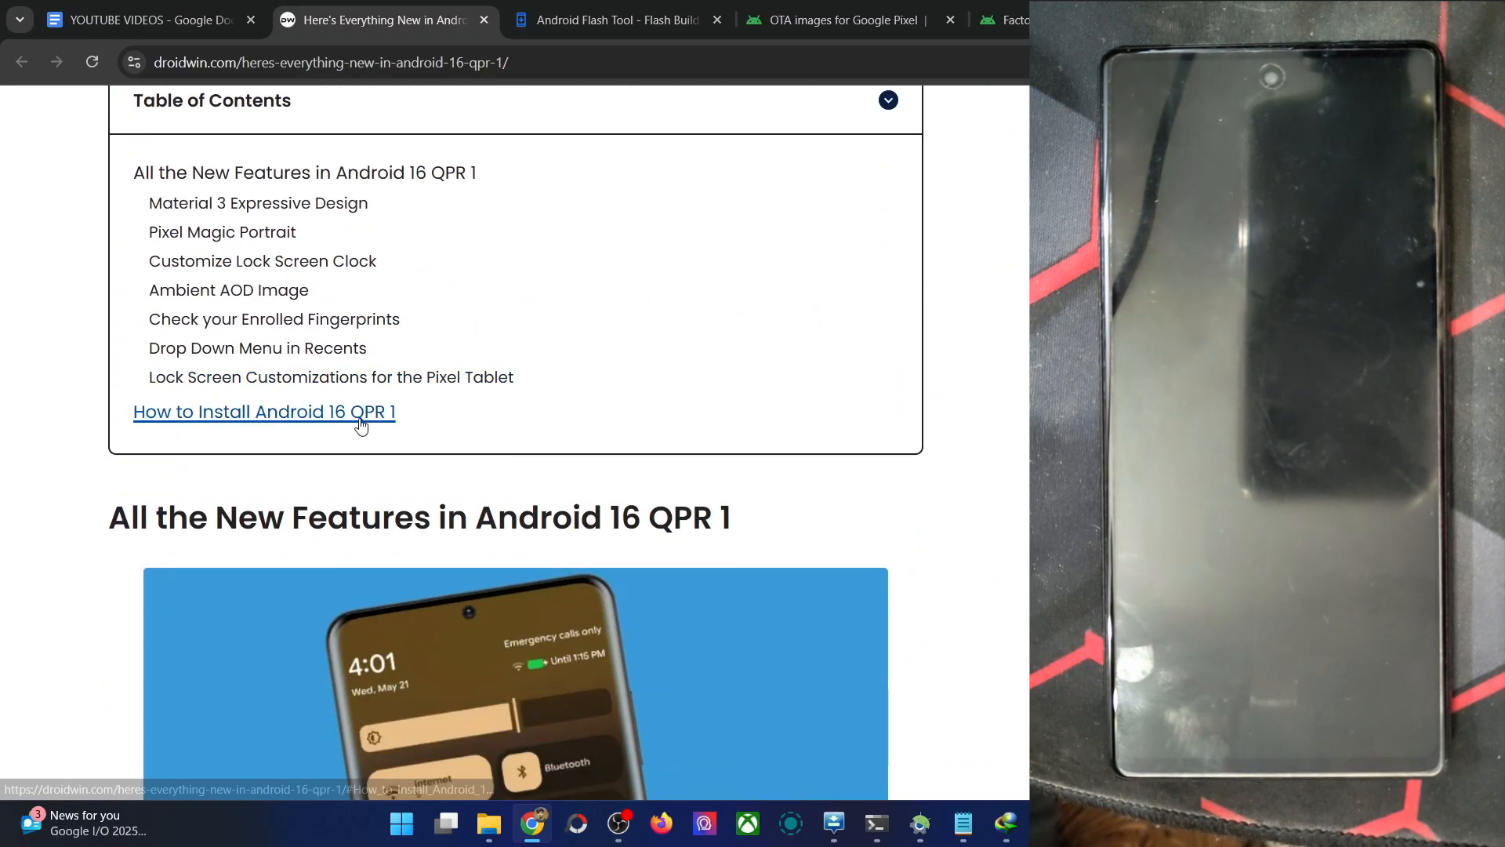
{"action": "scroll", "scroll_direction": "down", "scroll_amount": 3}
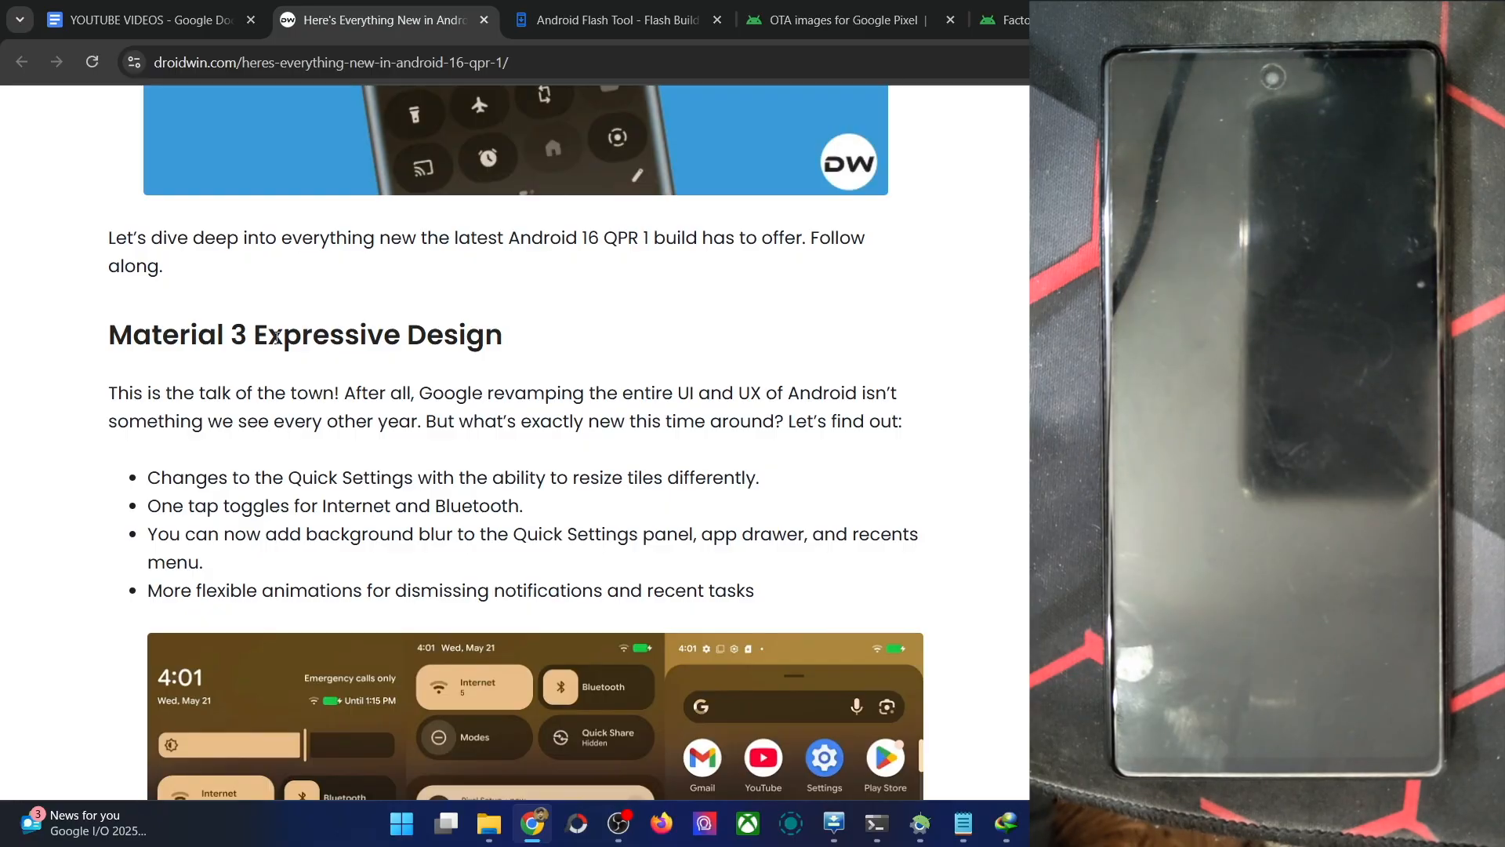
{"action": "scroll", "scroll_direction": "down", "scroll_amount": 3}
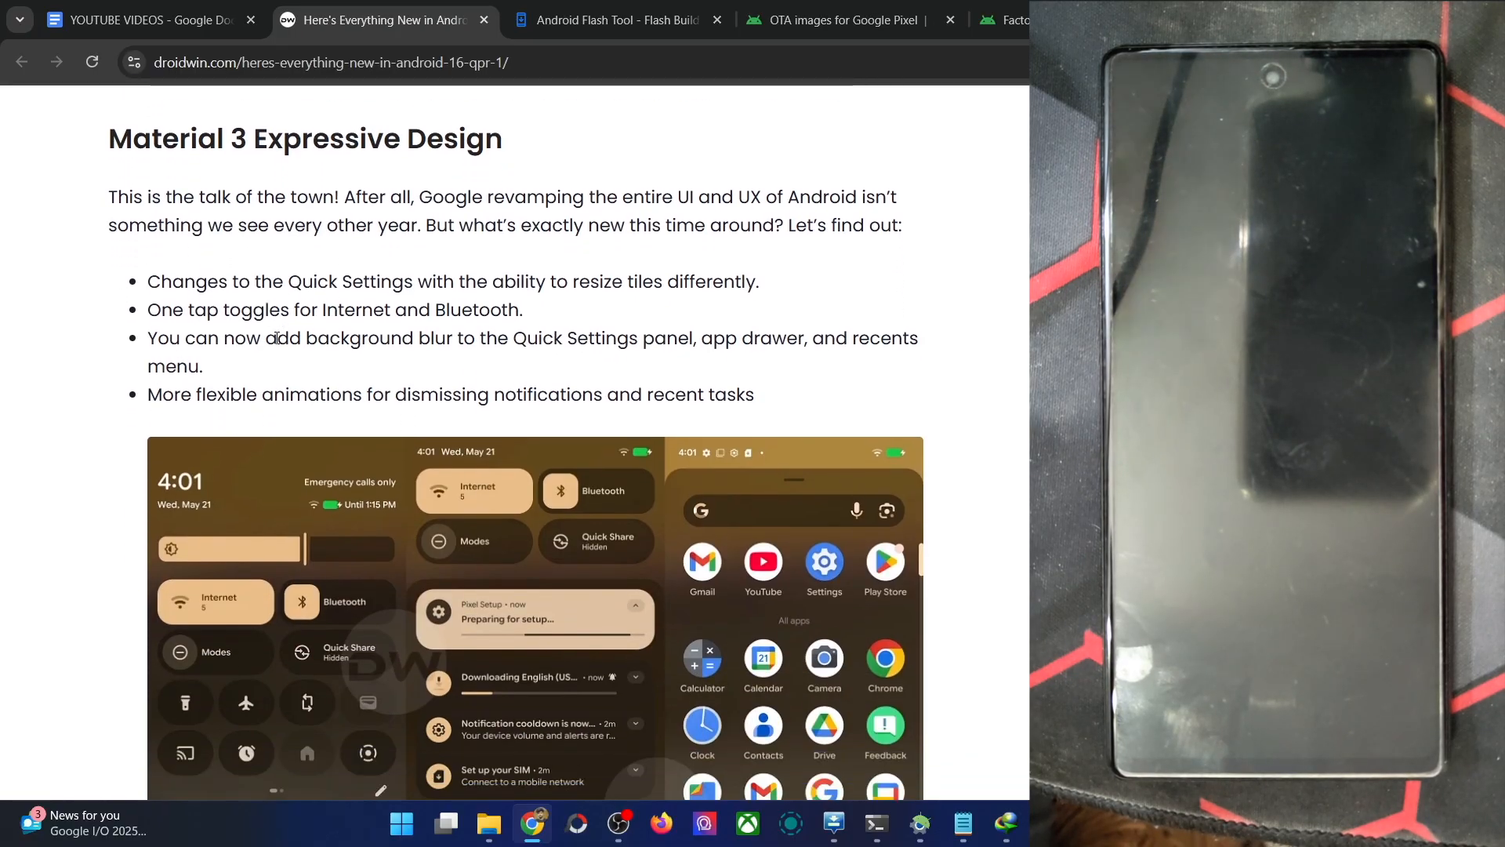
{"action": "scroll", "scroll_direction": "up", "scroll_amount": 3}
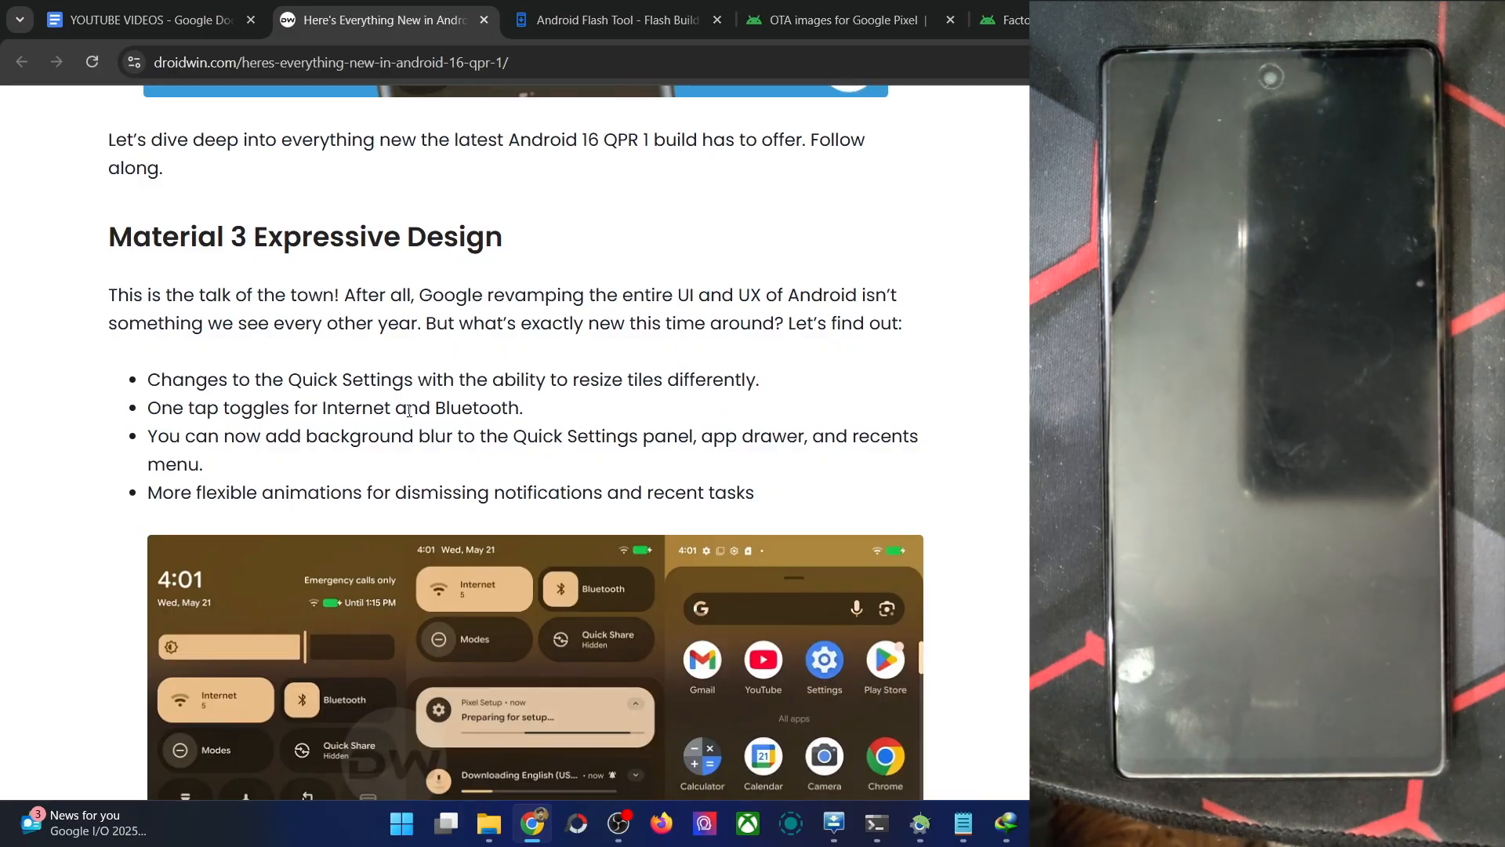
{"action": "double_click", "coordinate": [276, 436]}
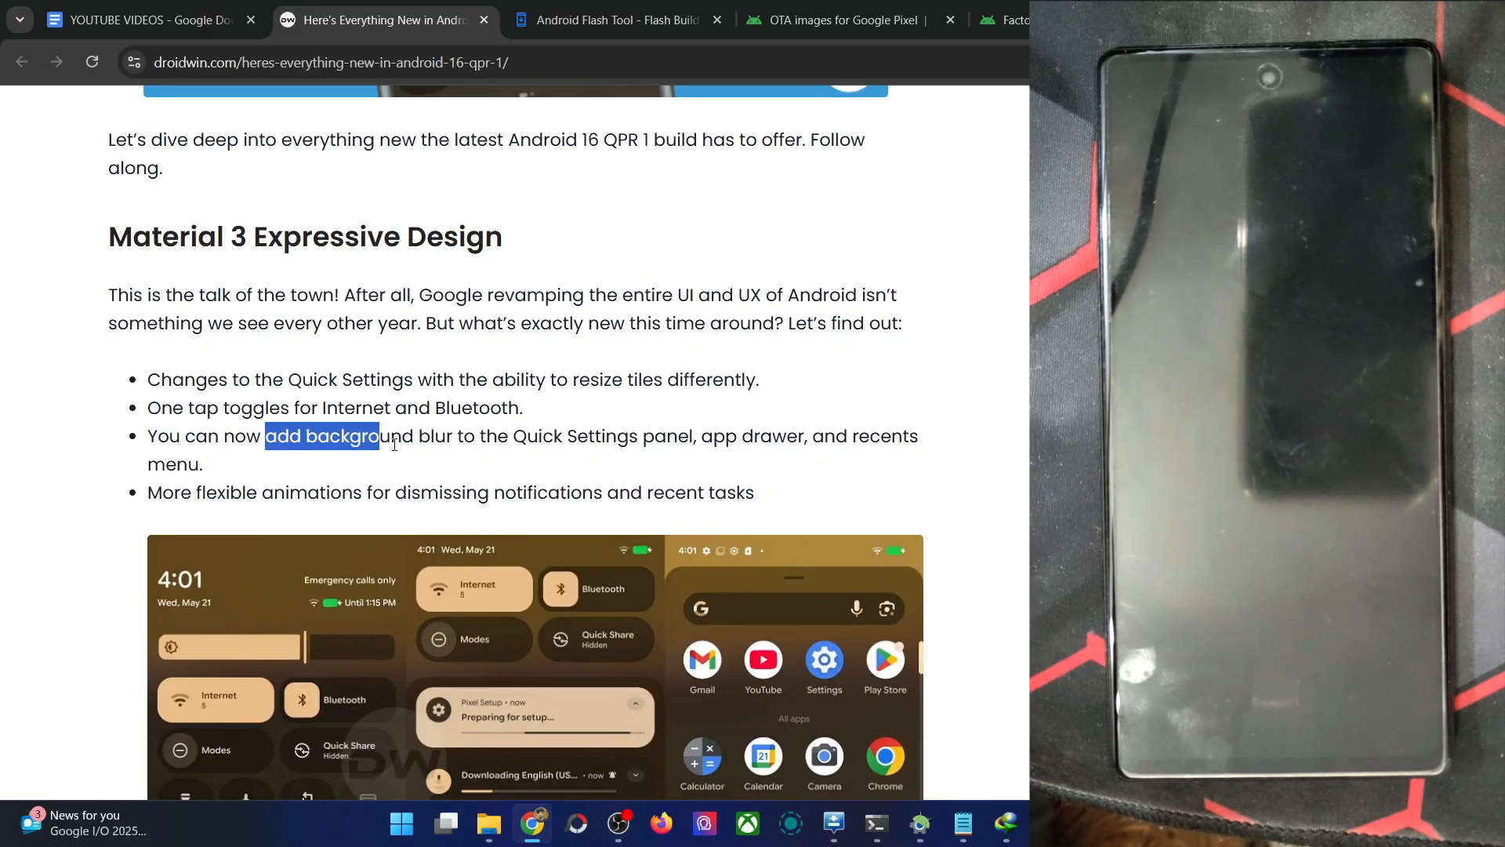
{"action": "scroll", "scroll_direction": "up", "scroll_amount": 3}
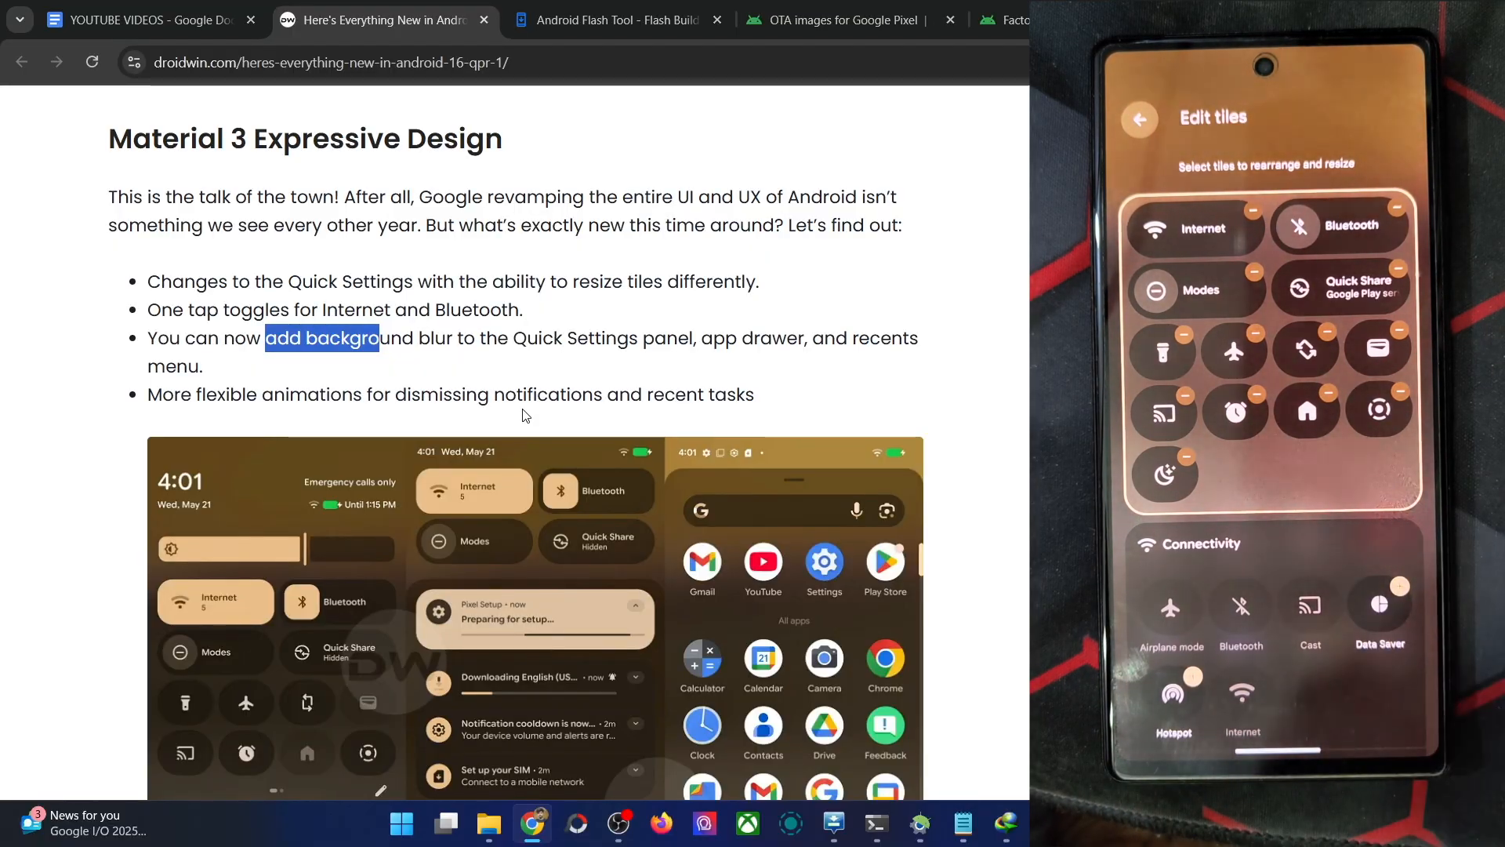
{"action": "scroll", "scroll_direction": "down", "scroll_amount": 3}
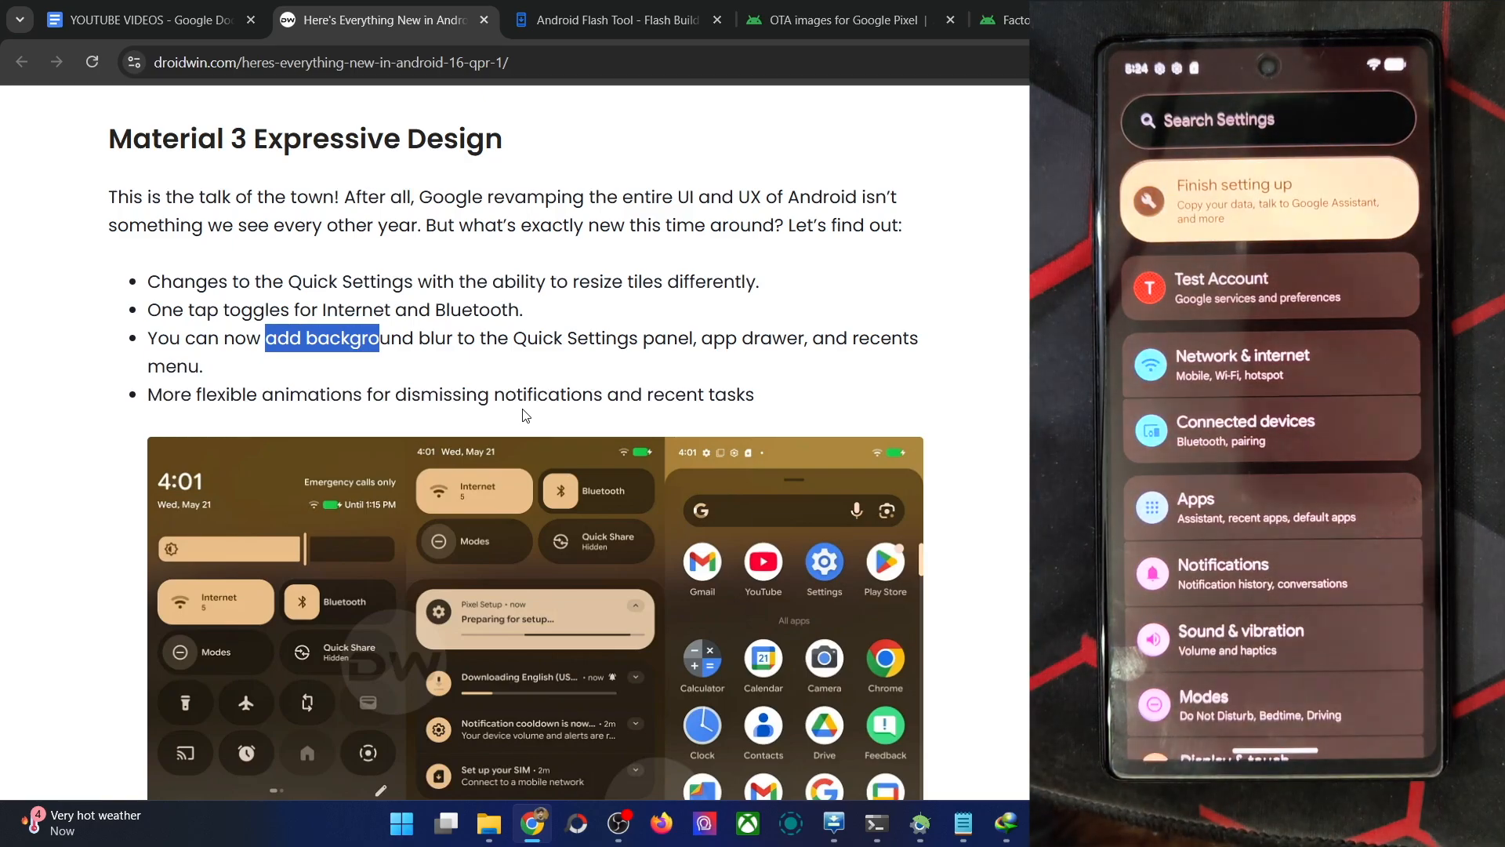
{"action": "scroll", "scroll_direction": "down", "scroll_amount": 3}
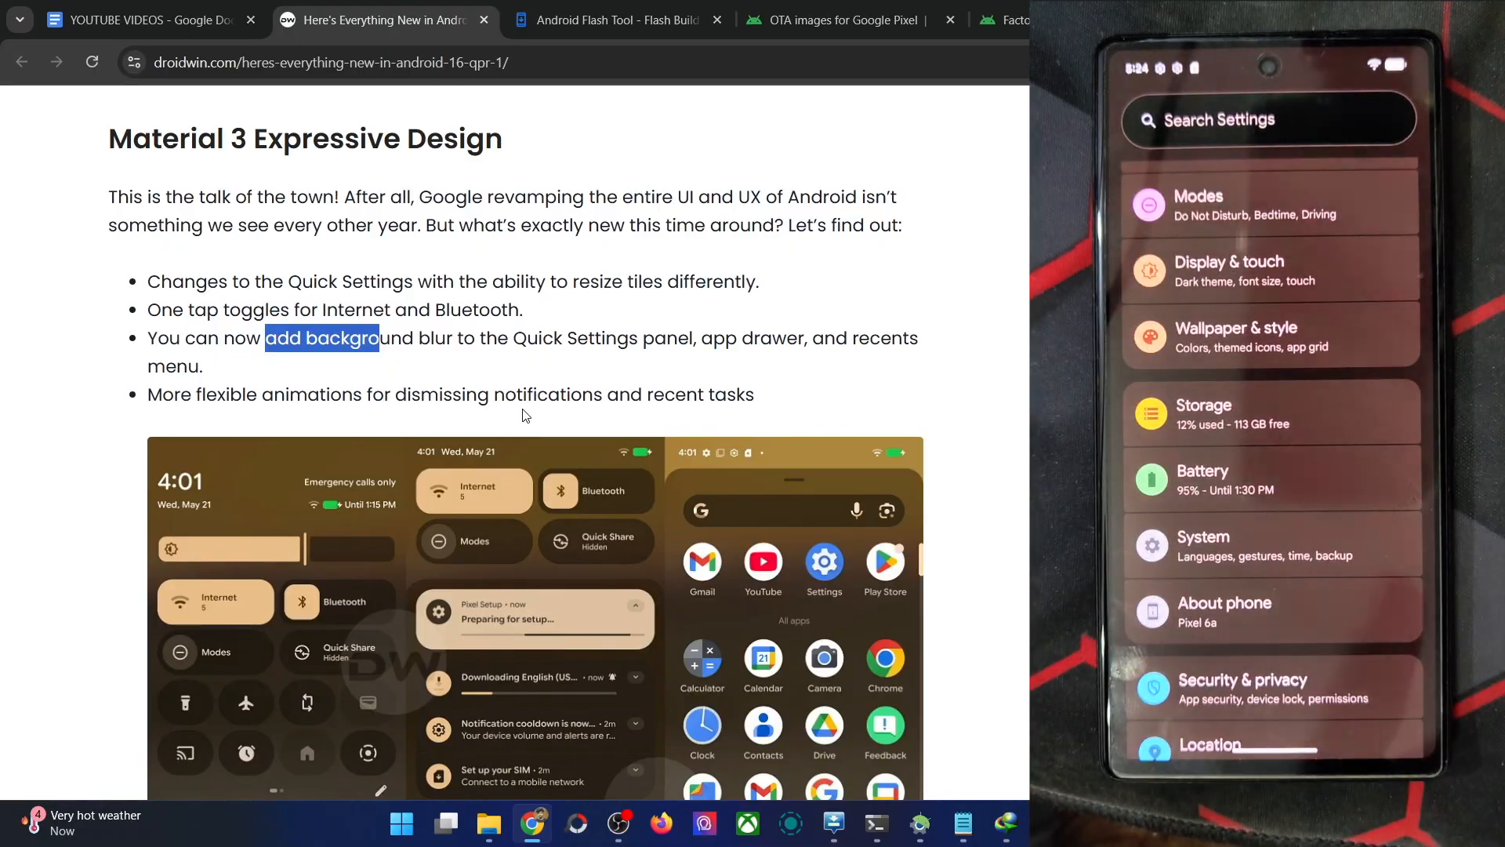
{"action": "scroll", "scroll_direction": "down", "scroll_amount": 3}
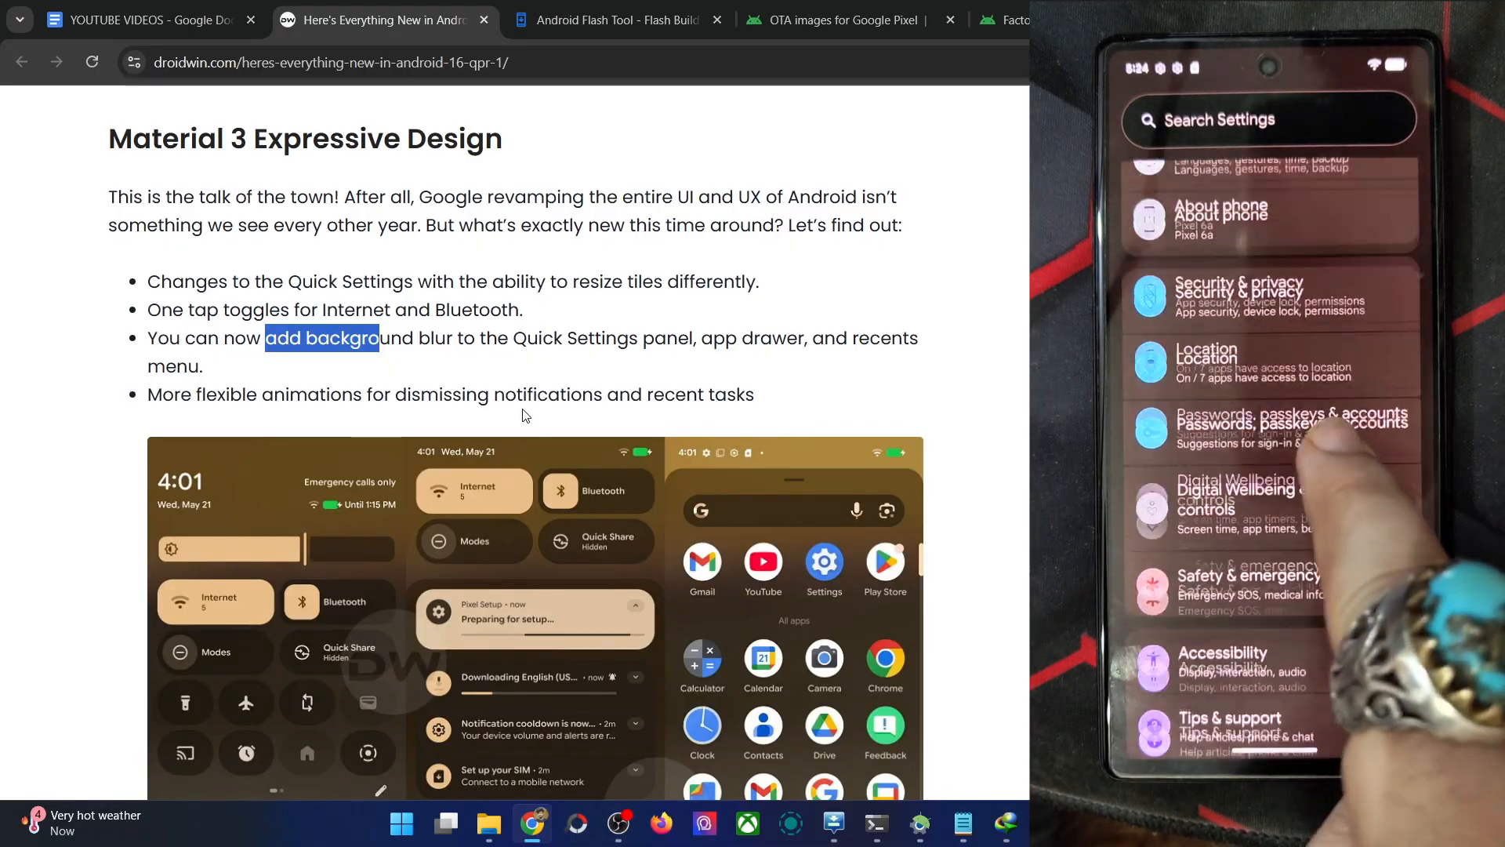
{"action": "scroll", "scroll_direction": "up", "scroll_amount": 3}
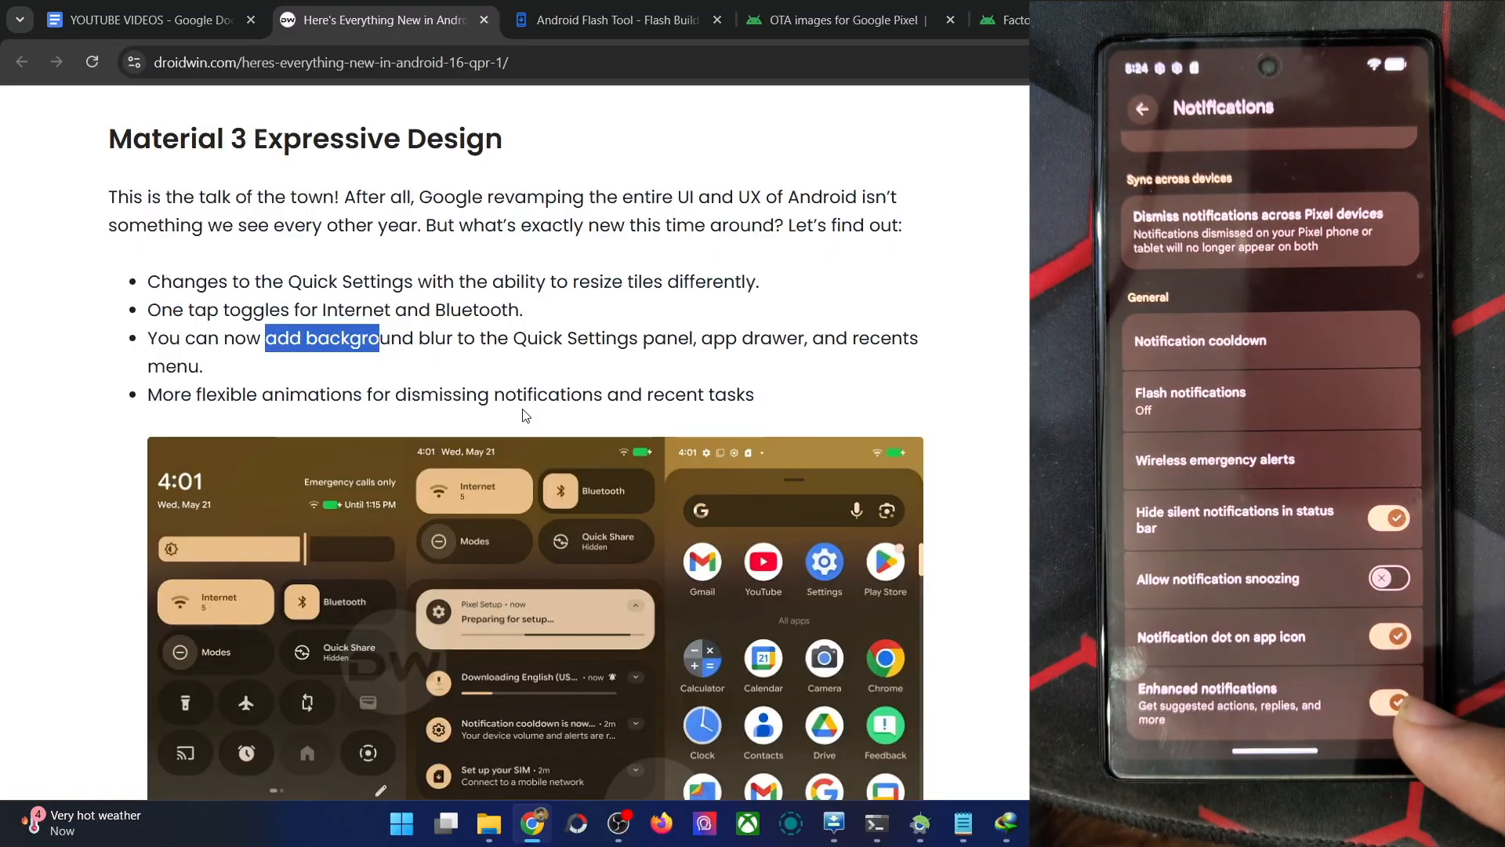
{"action": "left_click", "coordinate": [1388, 519]}
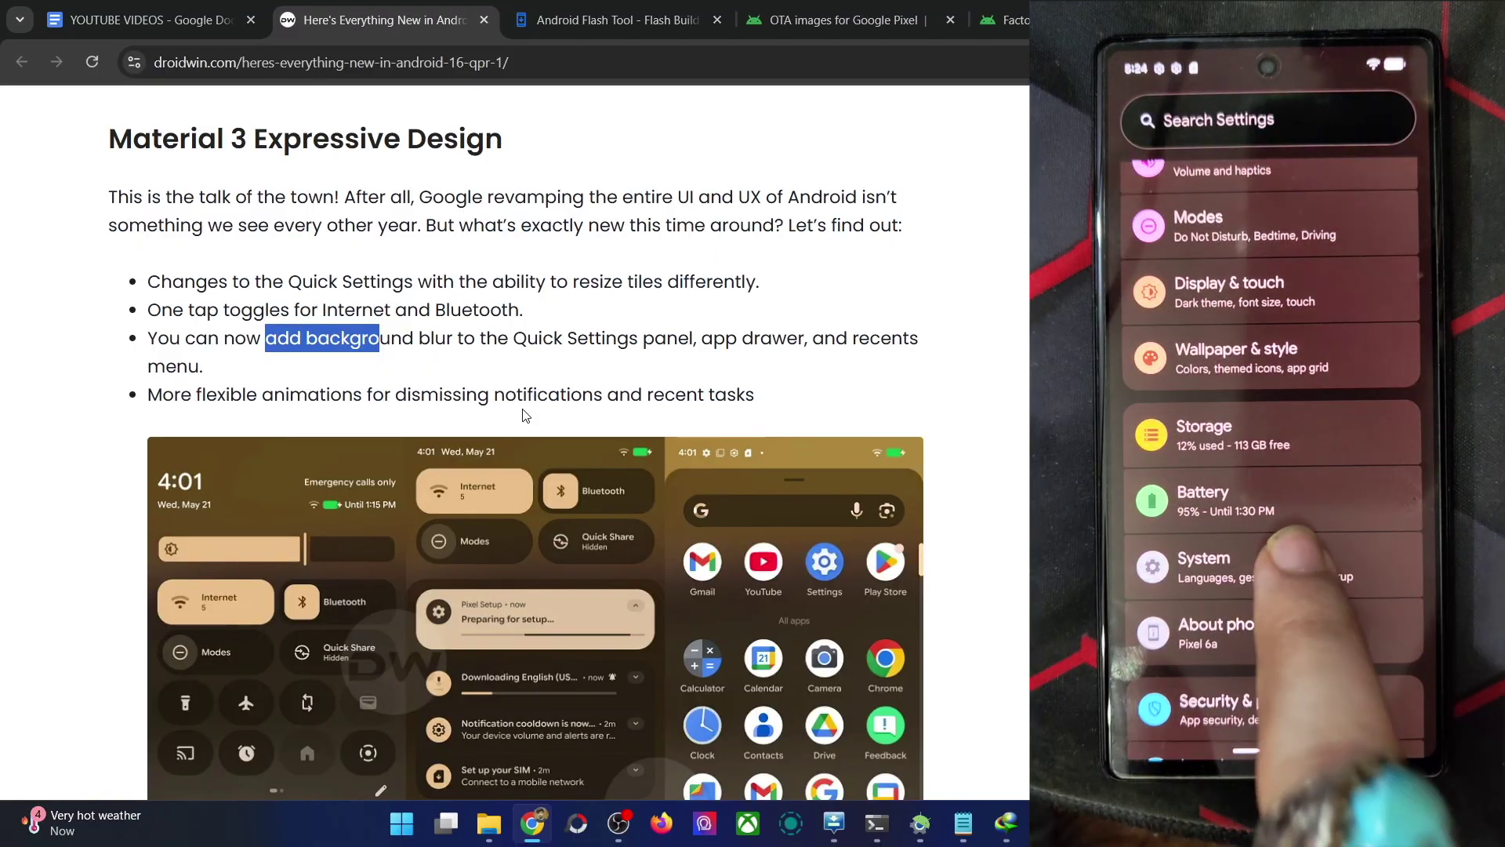
{"action": "left_click", "coordinate": [1201, 566]}
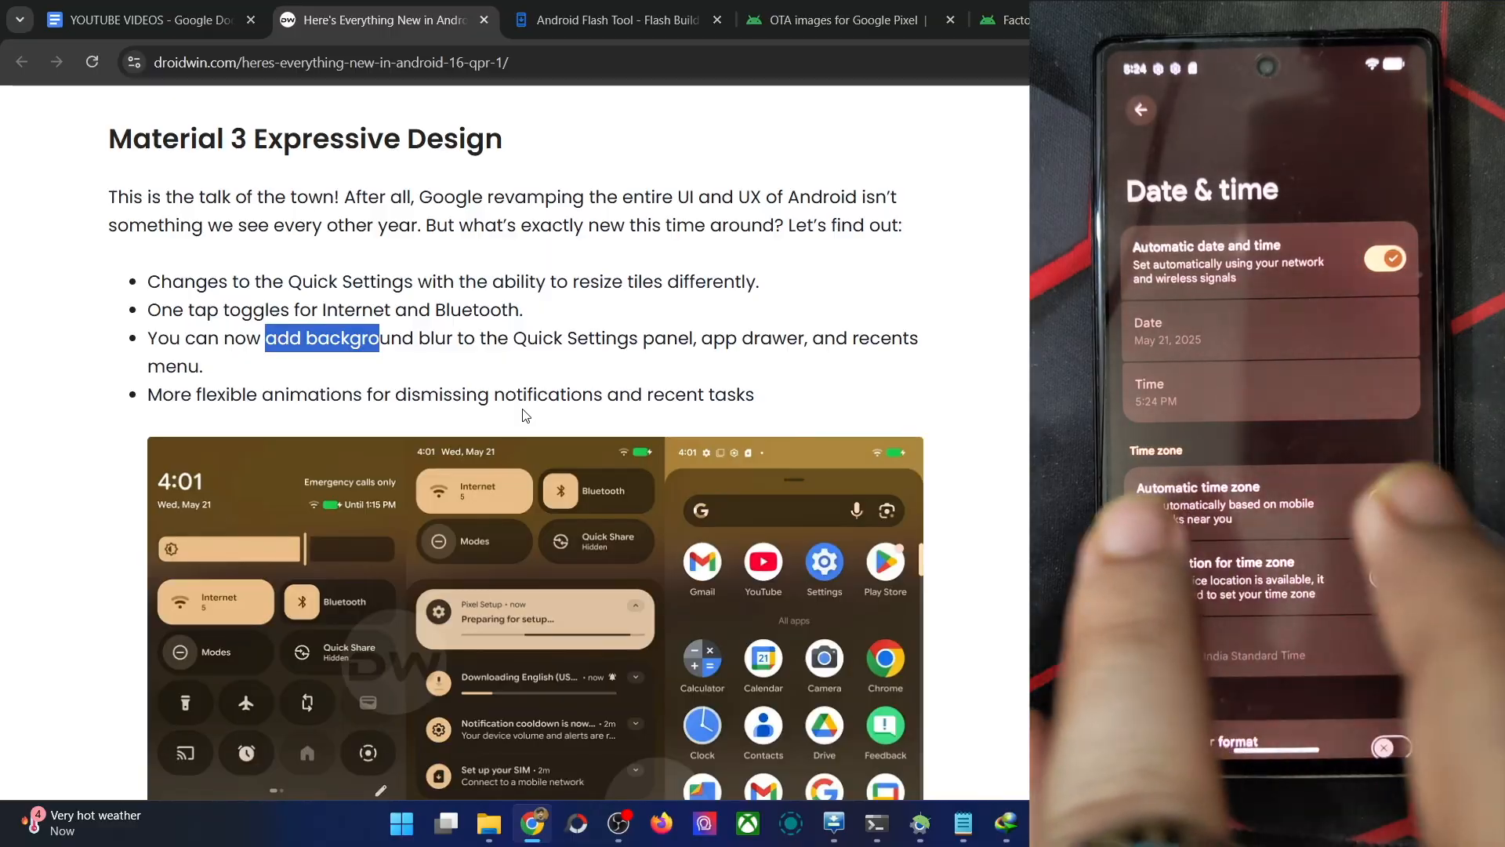
{"action": "left_click", "coordinate": [1140, 110]}
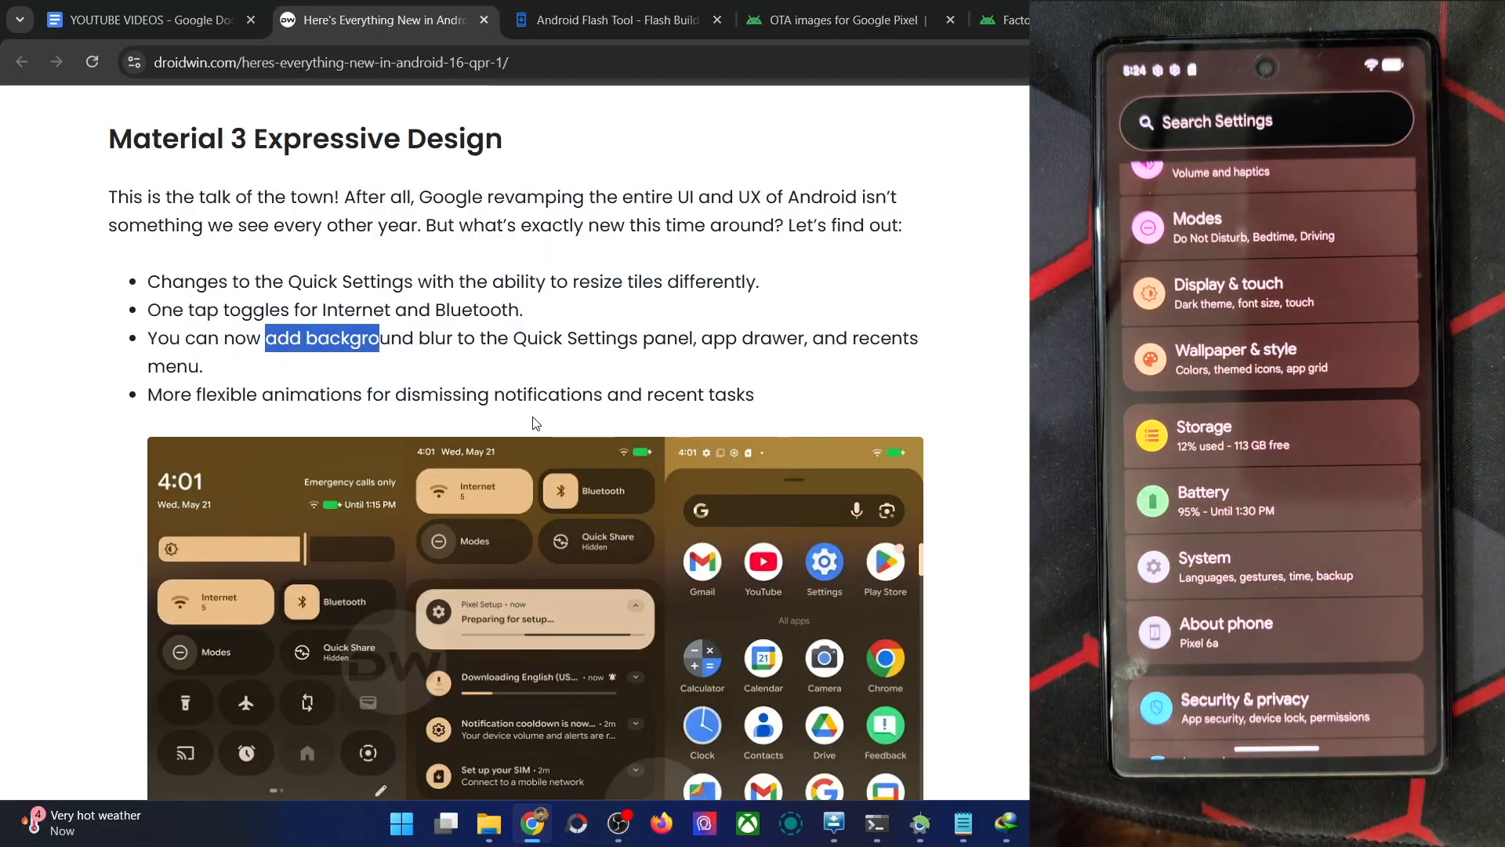
{"action": "scroll", "scroll_direction": "down", "scroll_amount": 3}
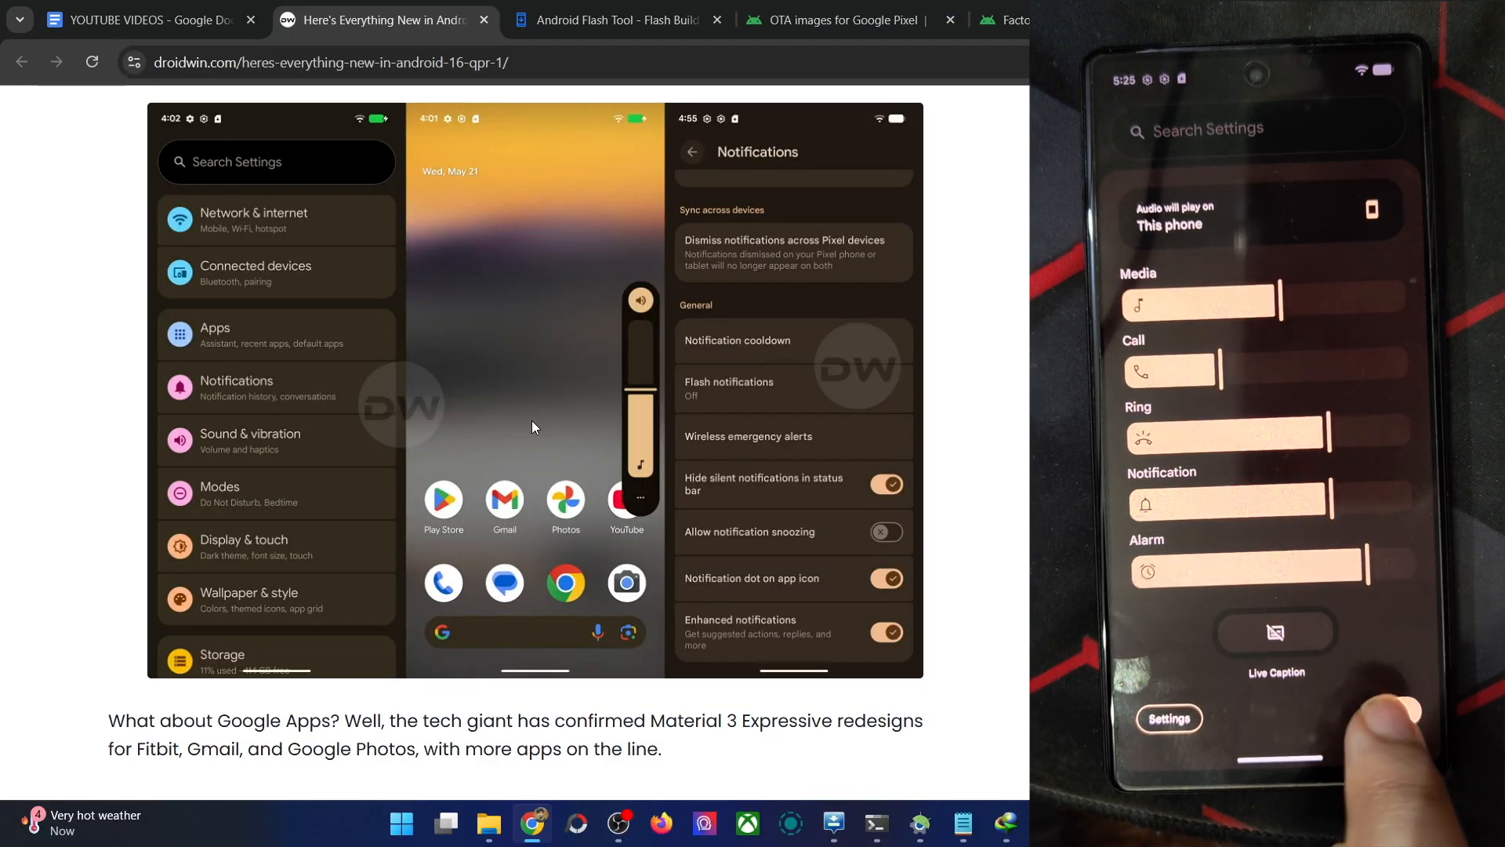
Step: Scroll the article down to the Pixel Magic Portrait heading and its three Effects screenshots of the plant
{"action": "scroll", "scroll_direction": "down", "scroll_amount": 3}
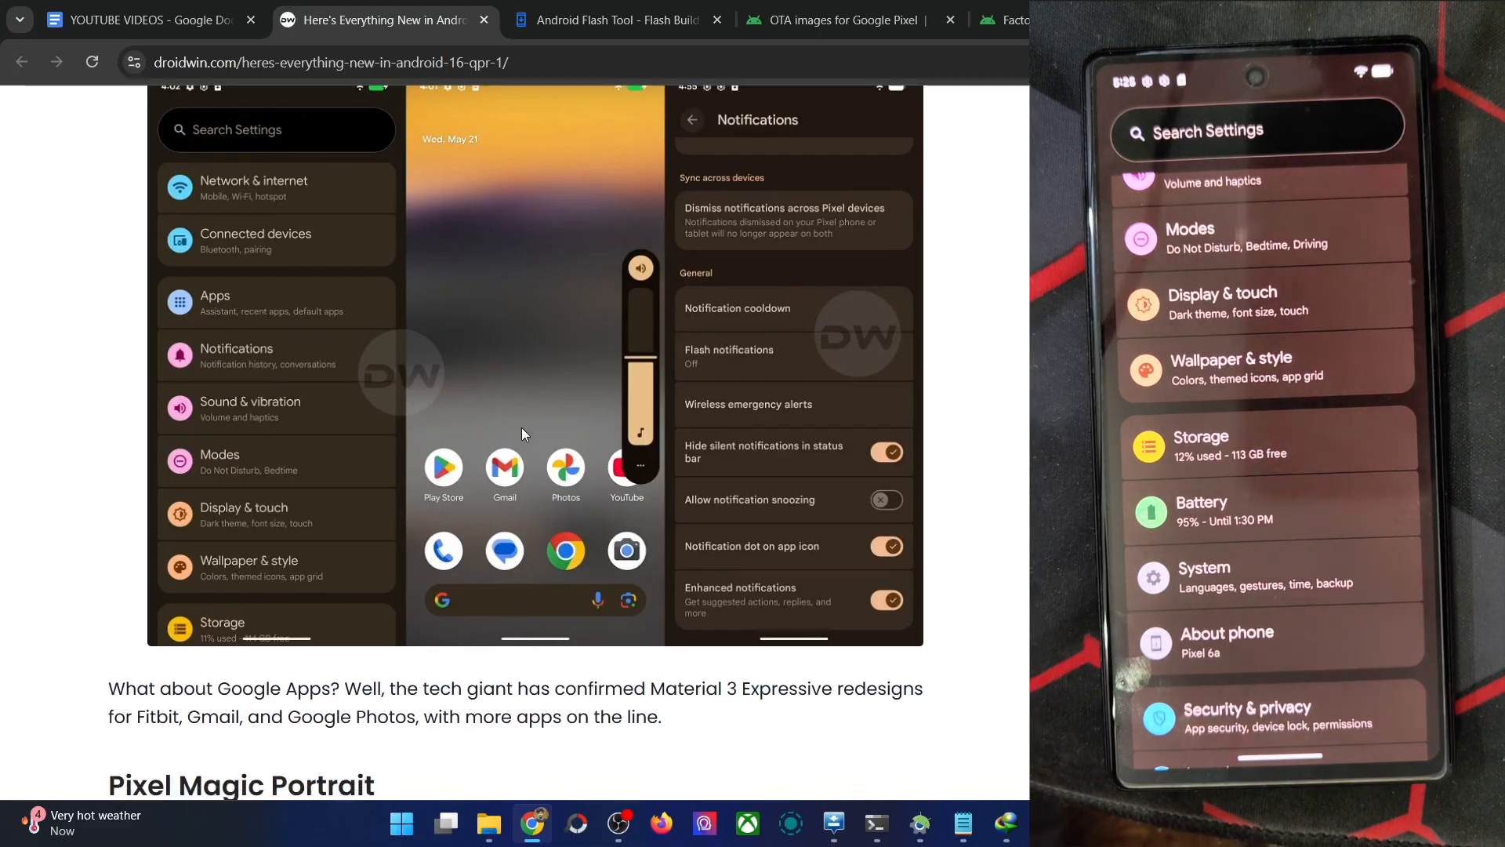
{"action": "scroll", "scroll_direction": "down", "scroll_amount": 3}
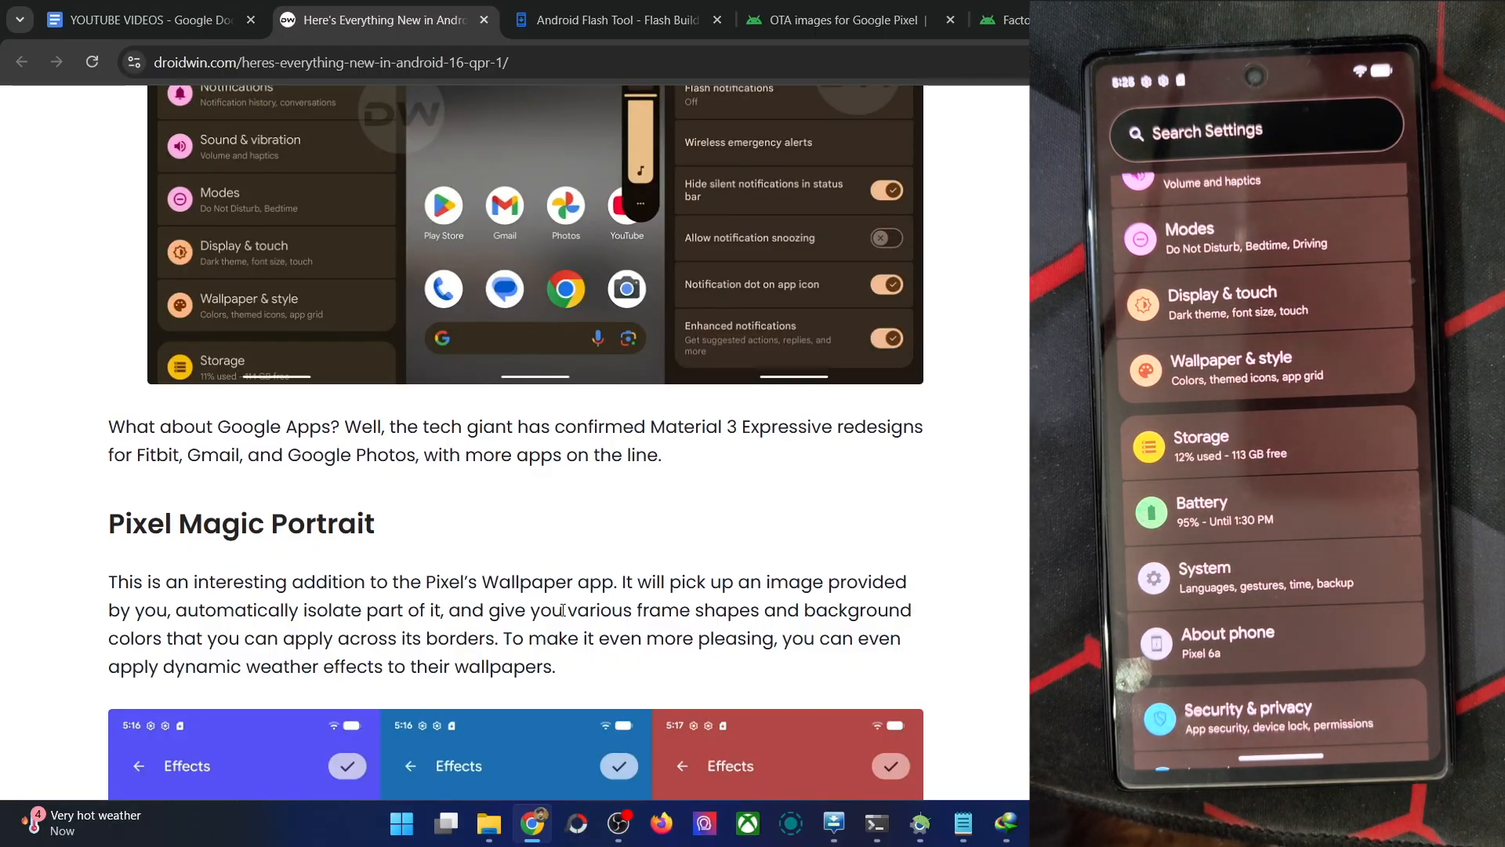
{"action": "scroll", "scroll_direction": "down", "scroll_amount": 3}
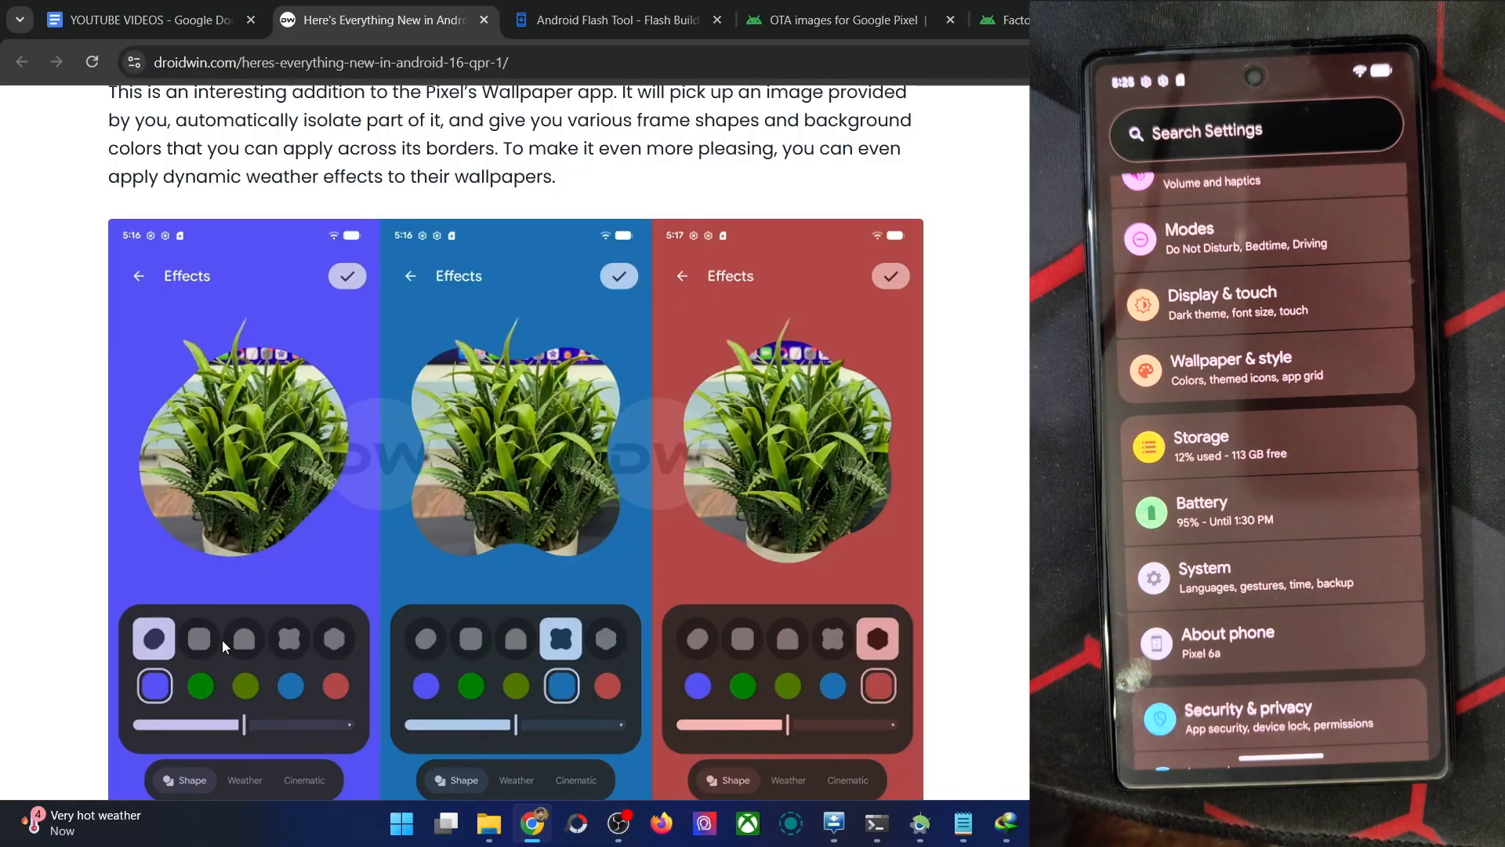
{"action": "scroll", "scroll_direction": "down", "scroll_amount": 3}
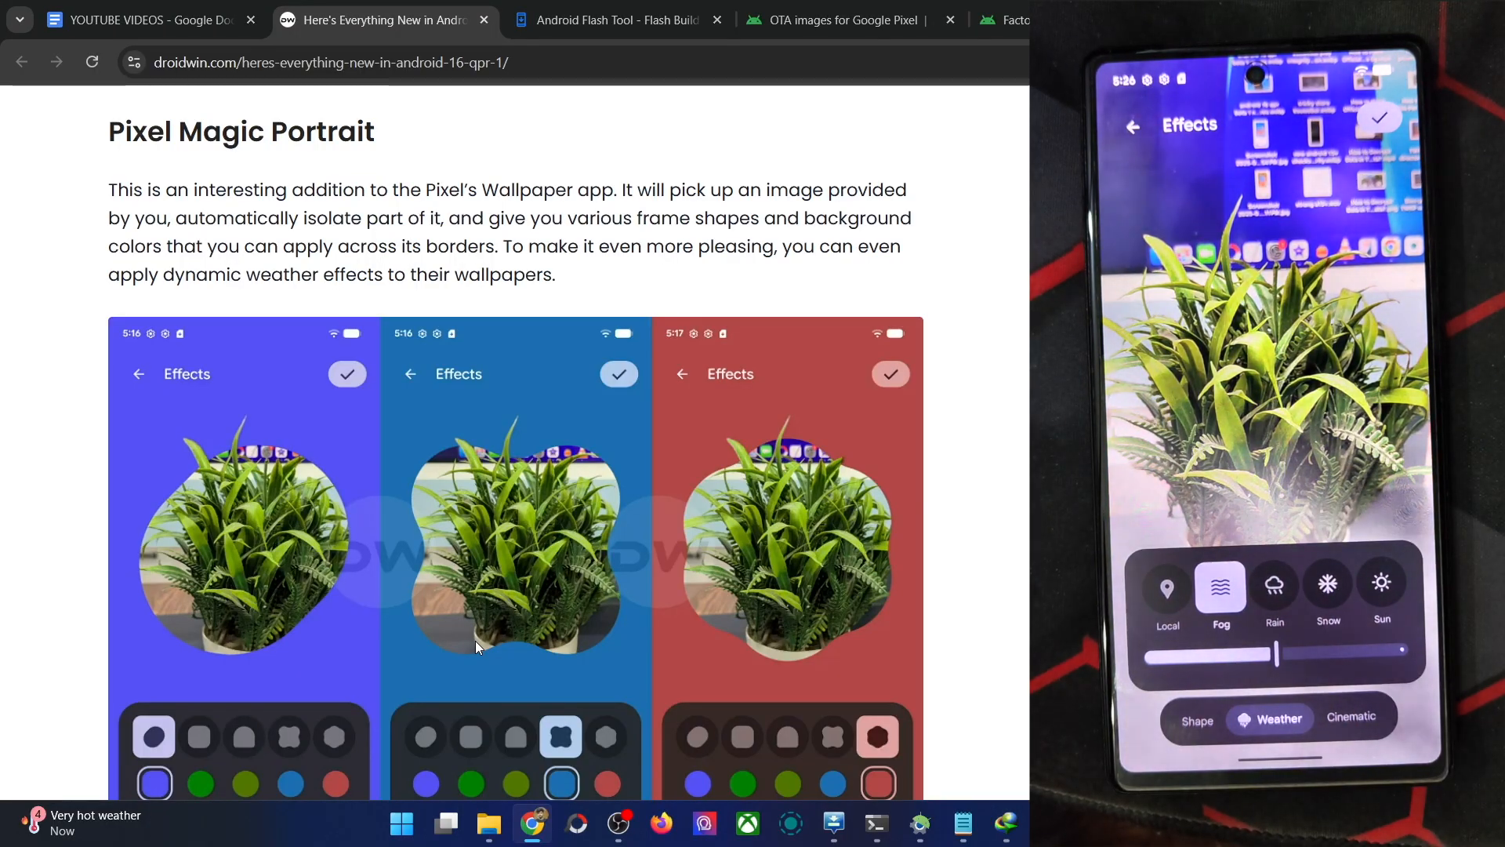
{"action": "left_click", "coordinate": [1273, 585]}
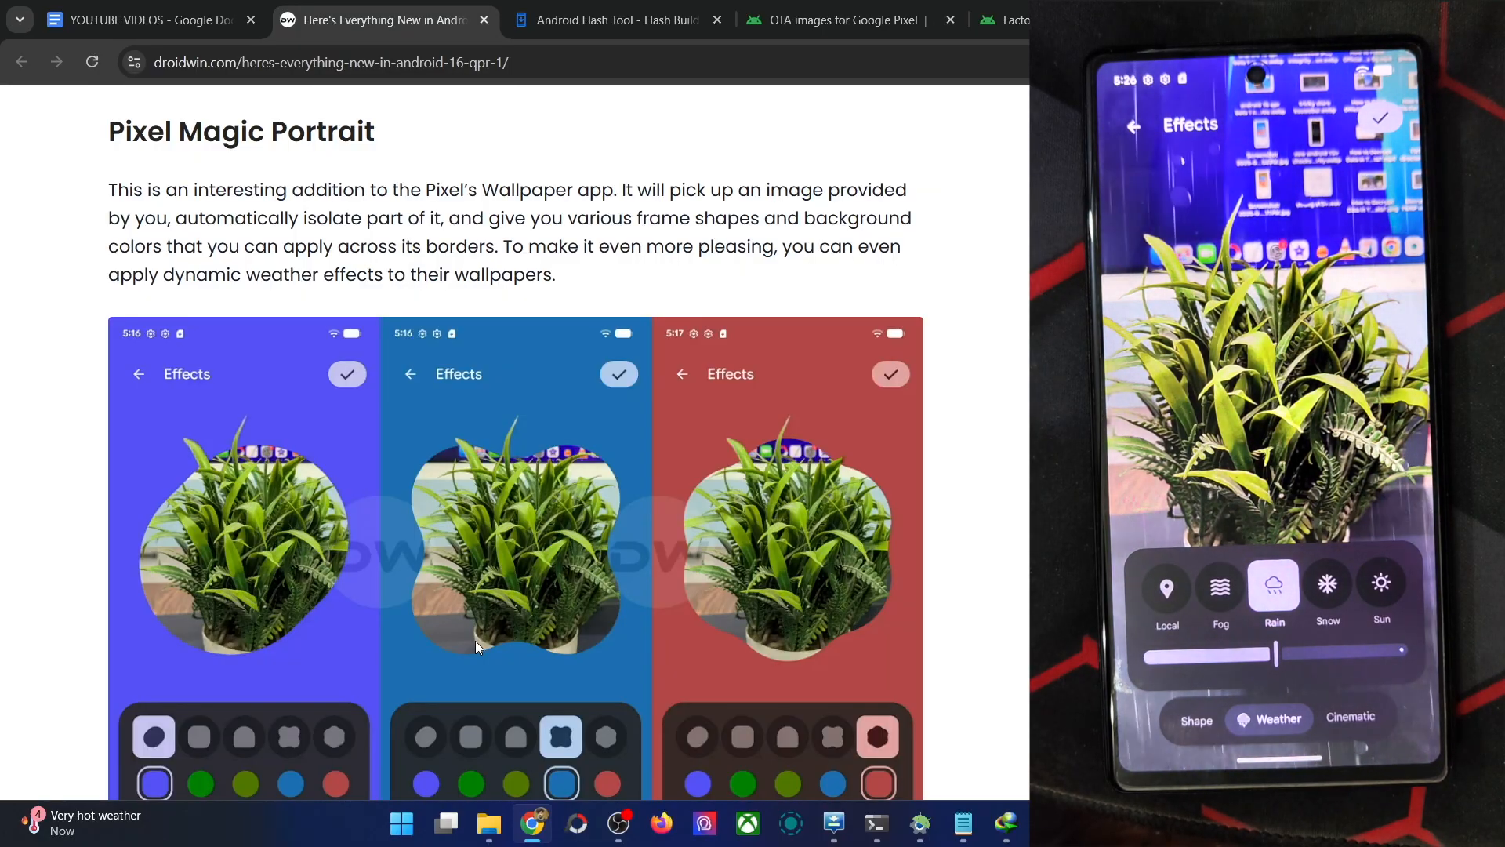
{"action": "left_click", "coordinate": [1328, 584]}
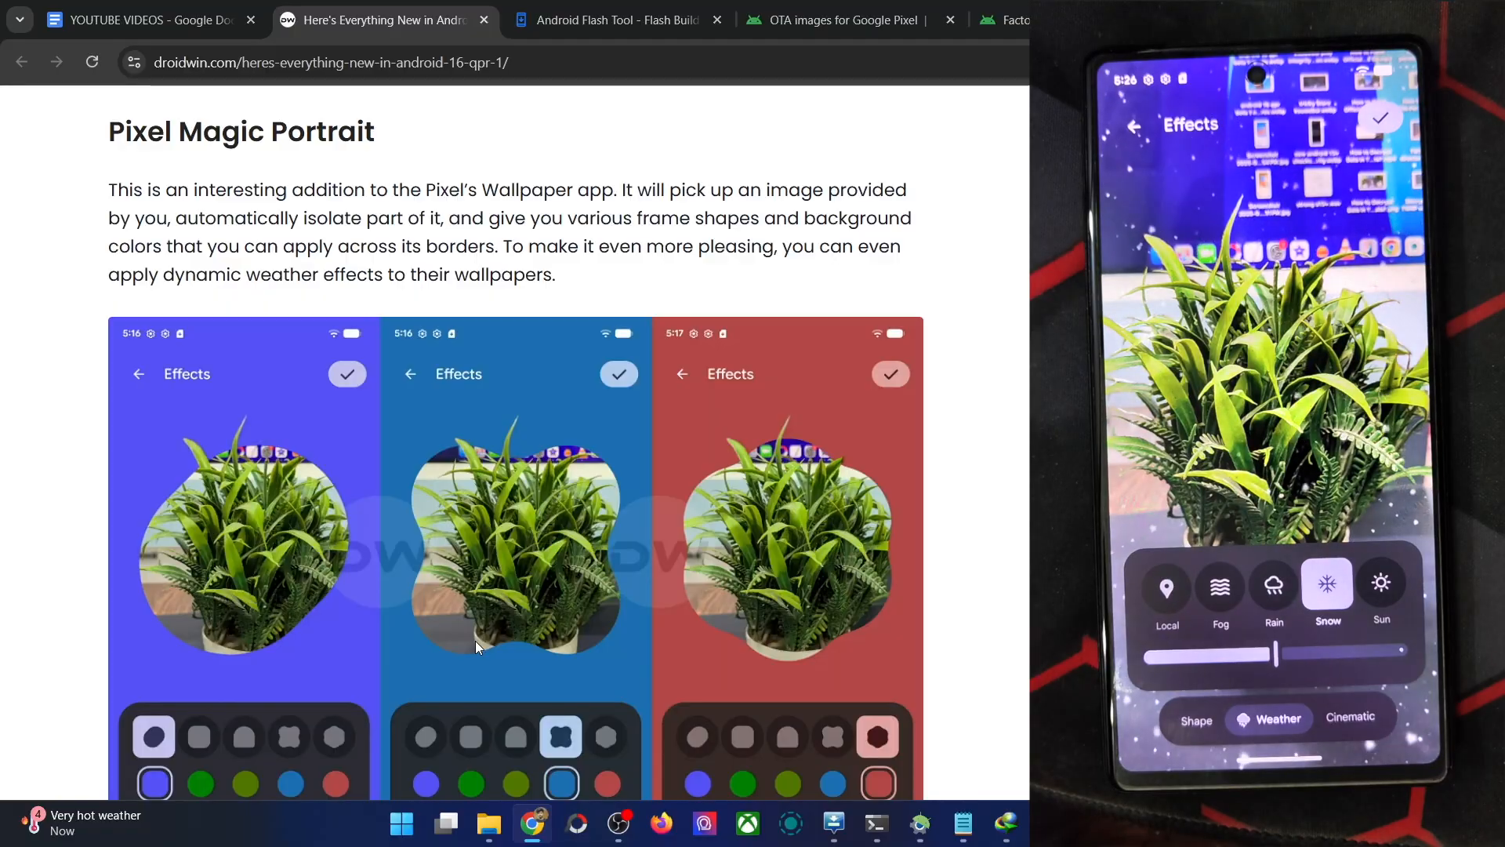
{"action": "left_click", "coordinate": [1380, 583]}
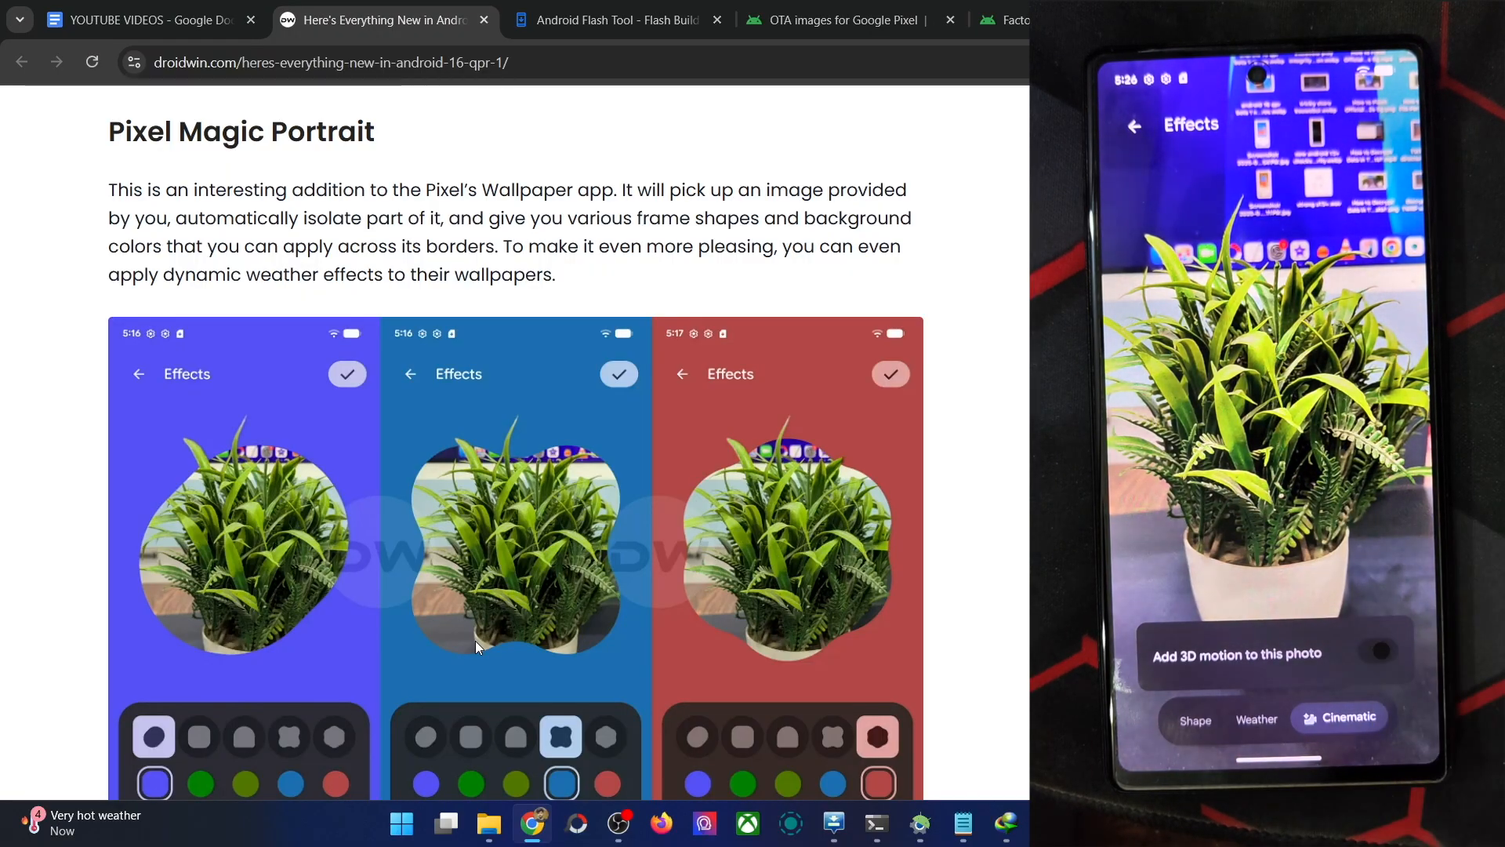
{"action": "left_click", "coordinate": [1379, 651]}
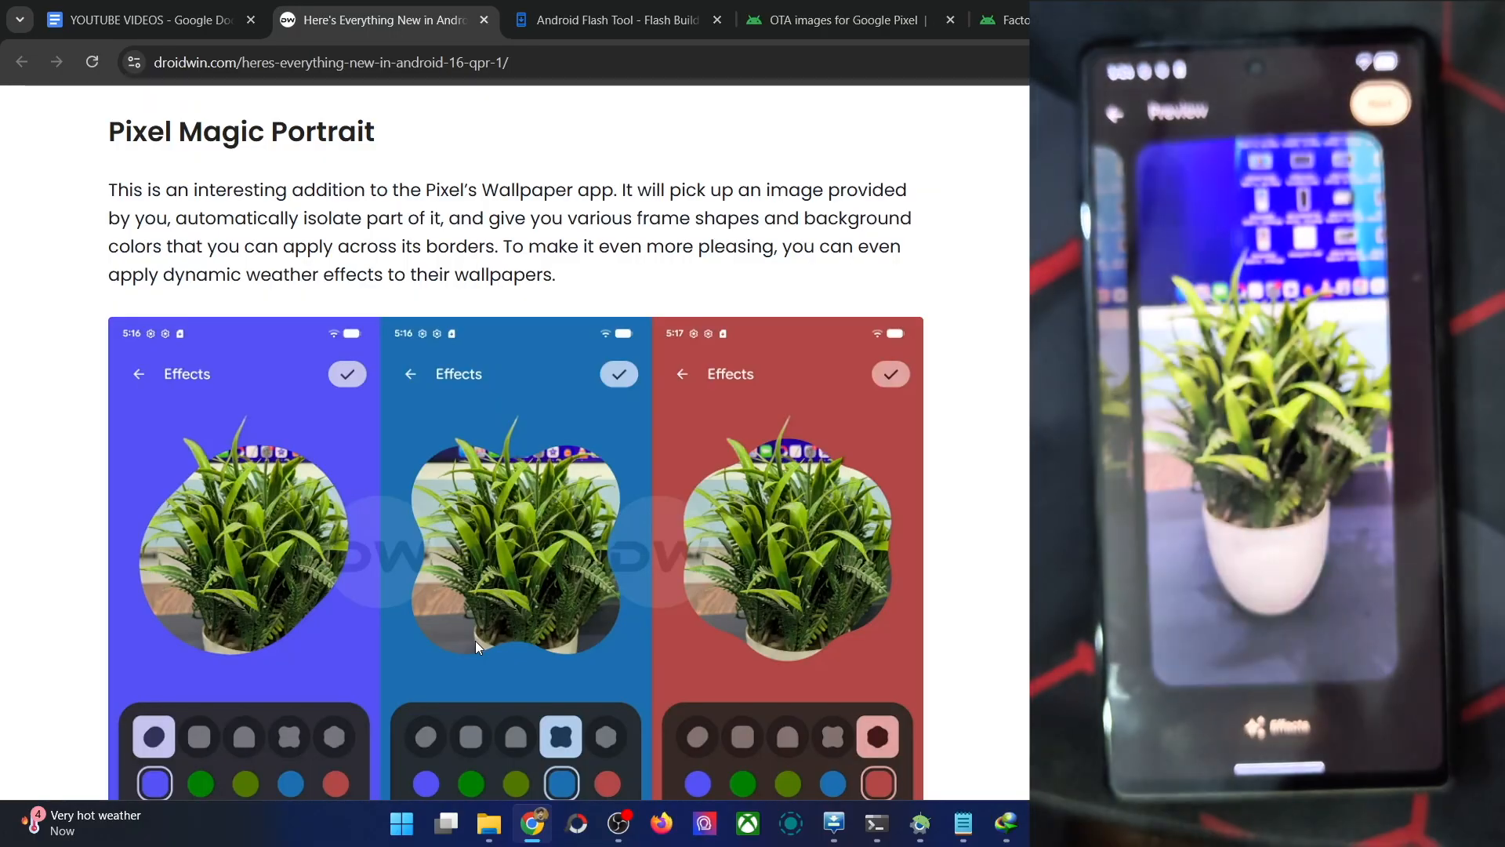
{"action": "scroll", "scroll_direction": "down", "scroll_amount": 3}
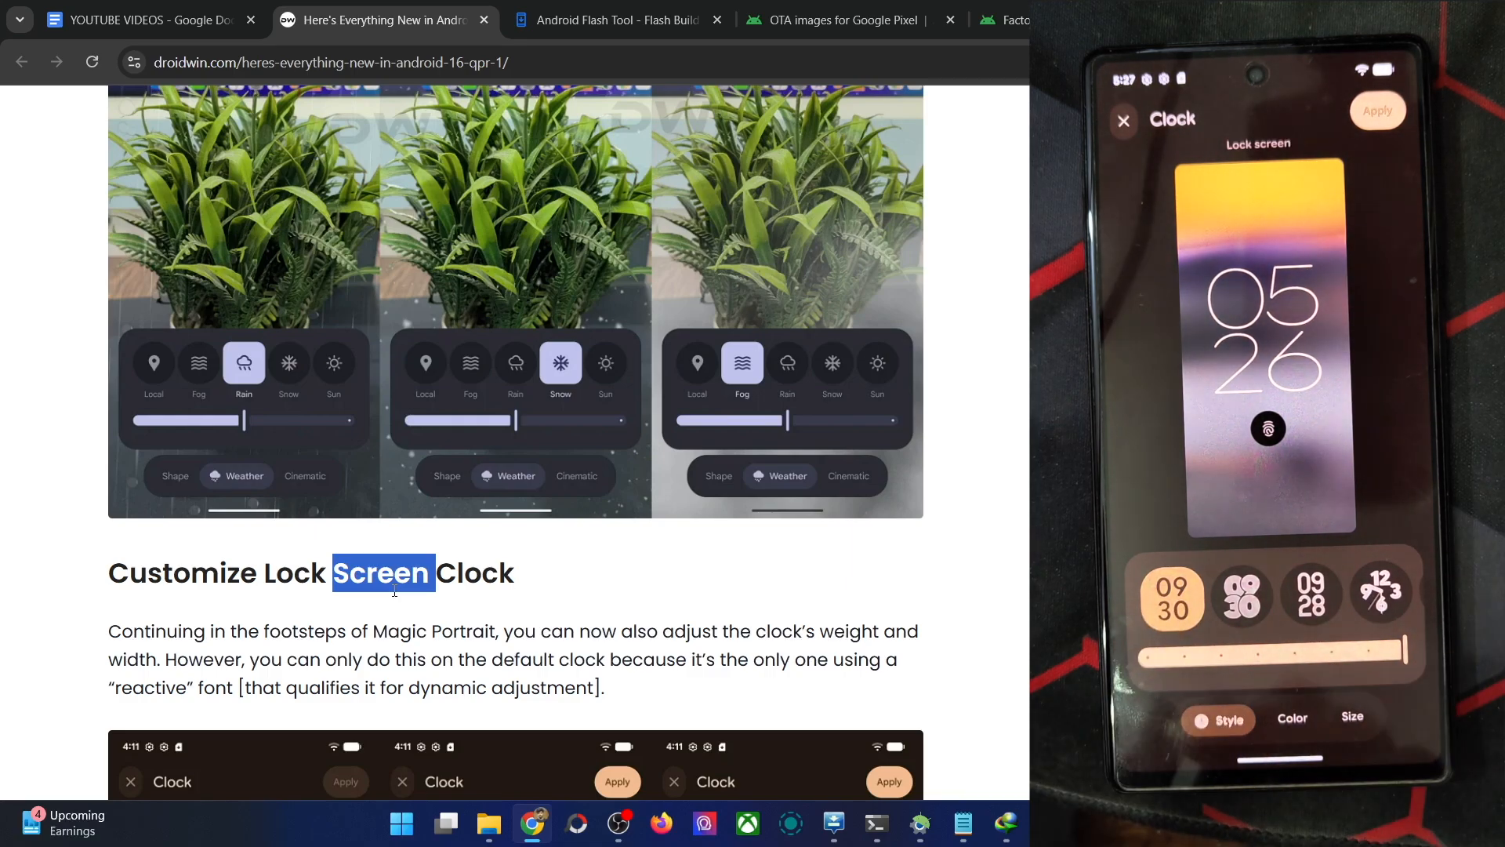
Step: Click through the Customize Lock Screen Clock heading area while the phone's clock weight and width are demonstrated
{"action": "left_click", "coordinate": [1242, 631]}
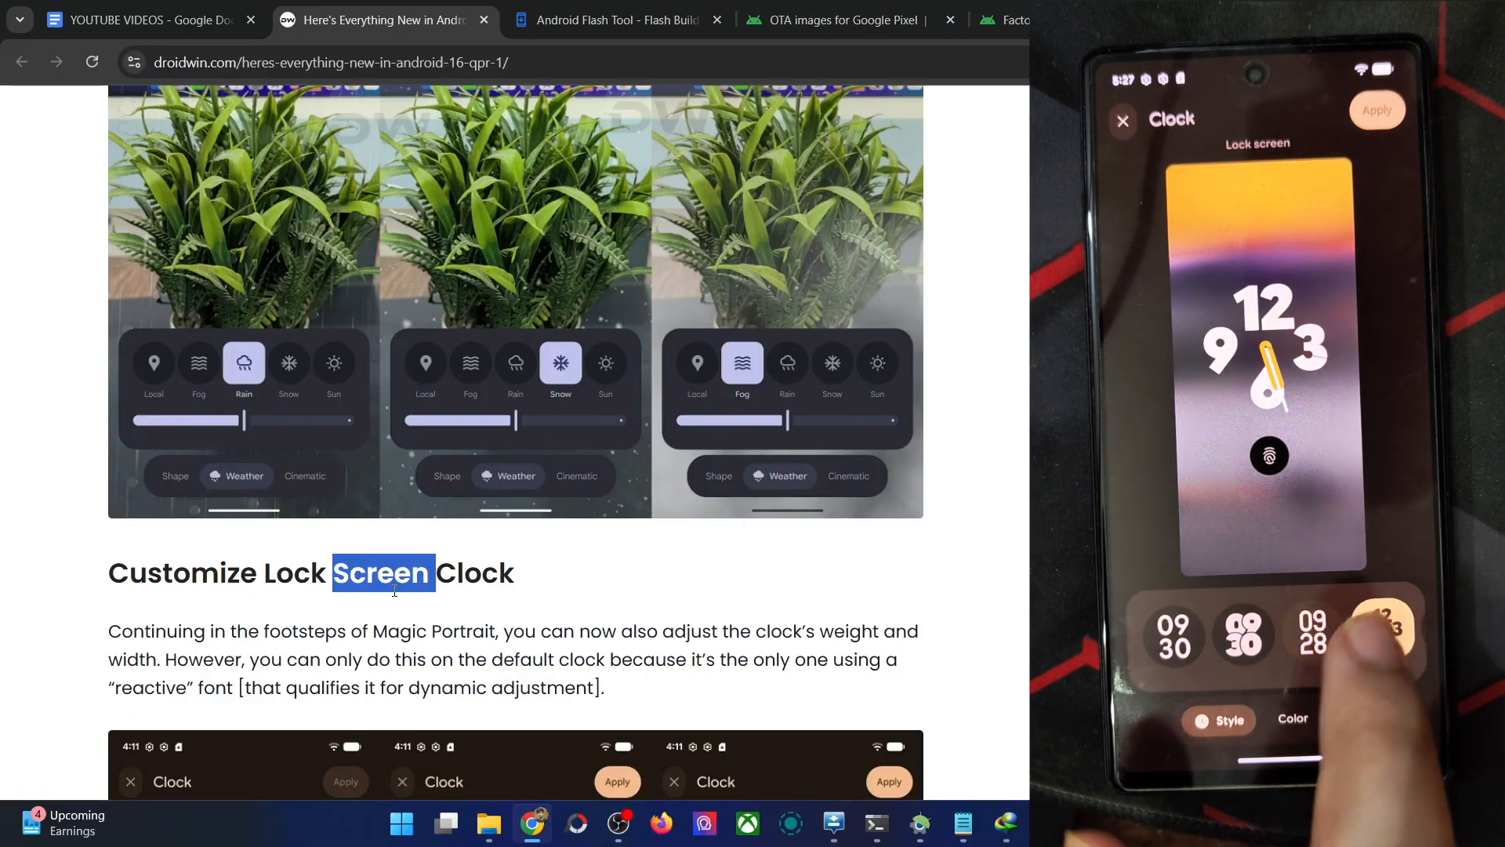
{"action": "left_click", "coordinate": [1237, 636]}
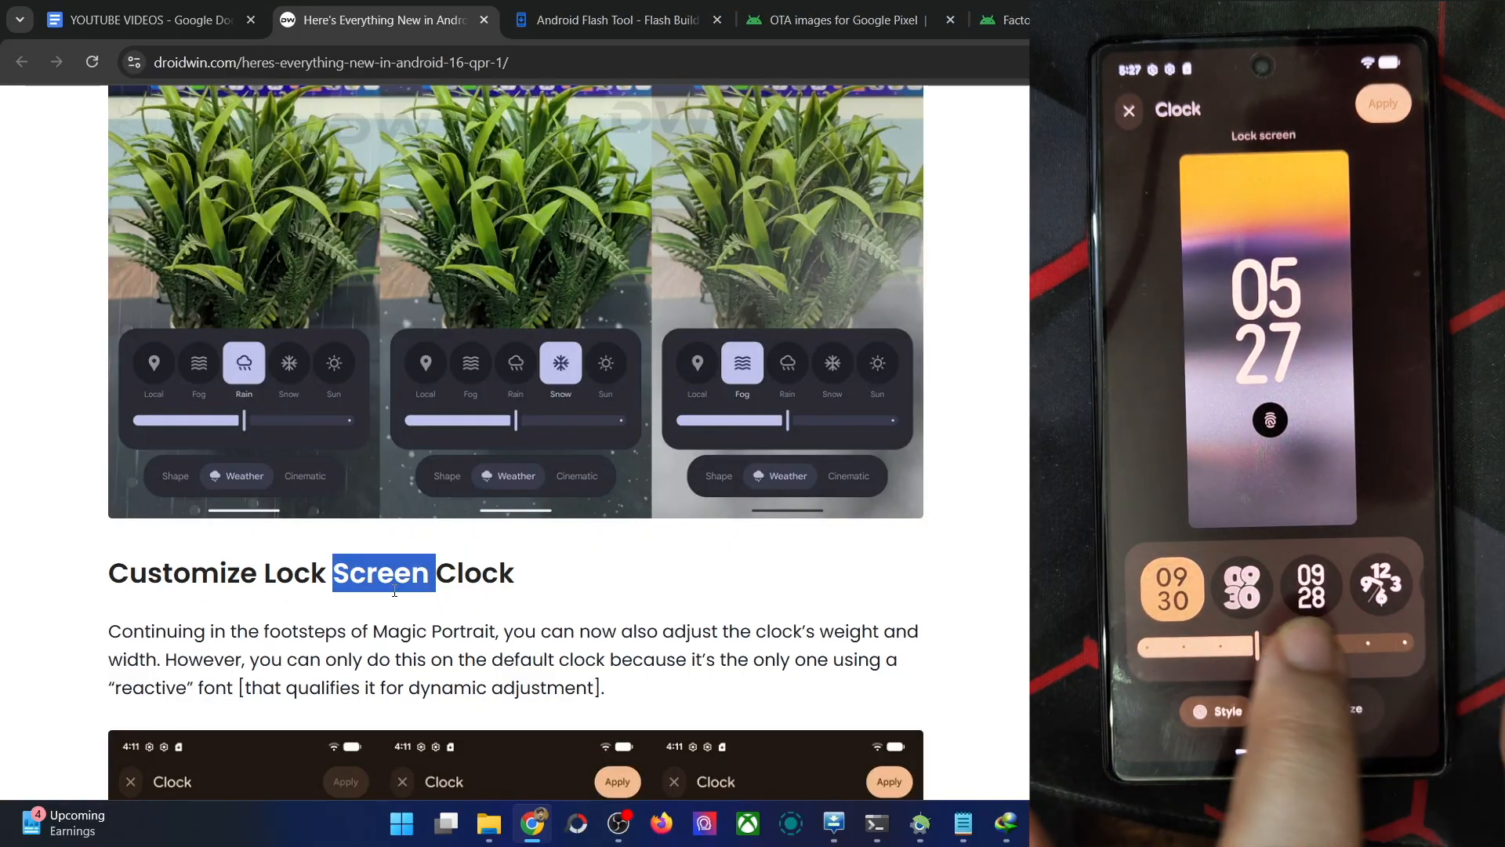
{"action": "left_click", "coordinate": [1294, 710]}
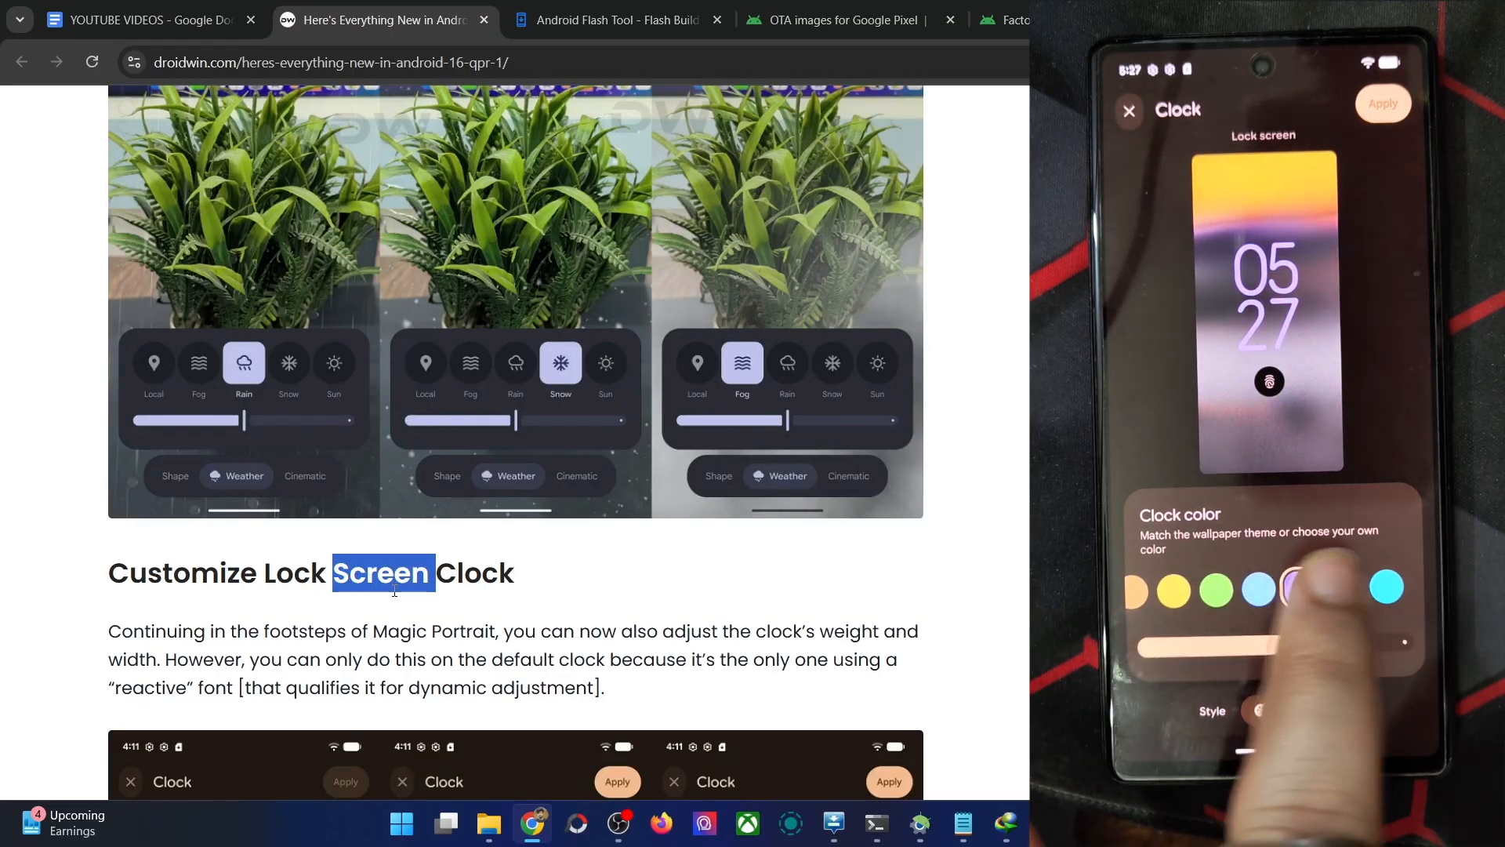
{"action": "left_click", "coordinate": [1214, 602]}
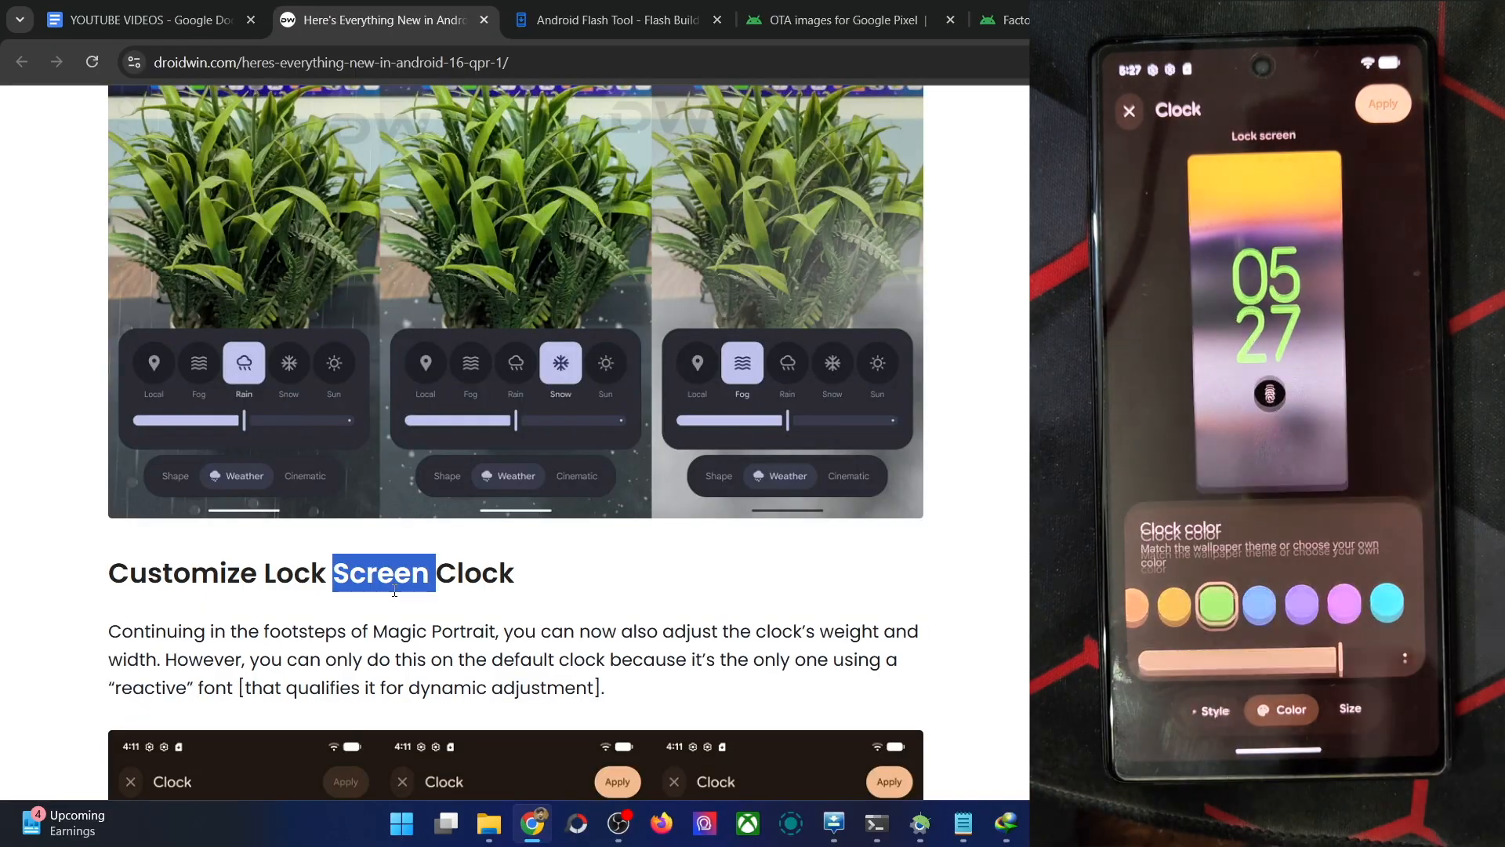
{"action": "left_click", "coordinate": [1214, 708]}
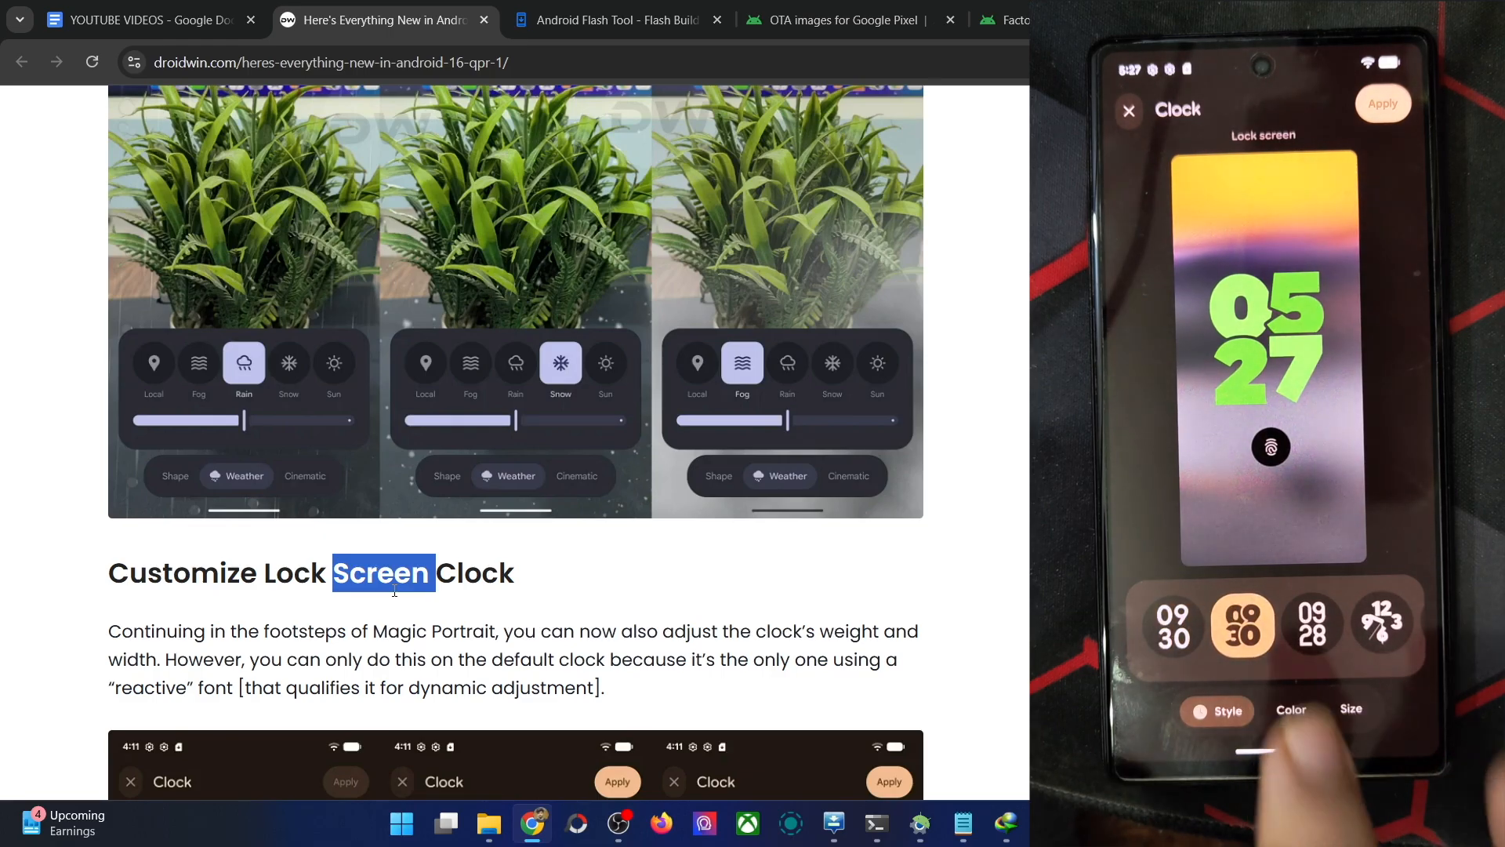
{"action": "left_click", "coordinate": [1291, 709]}
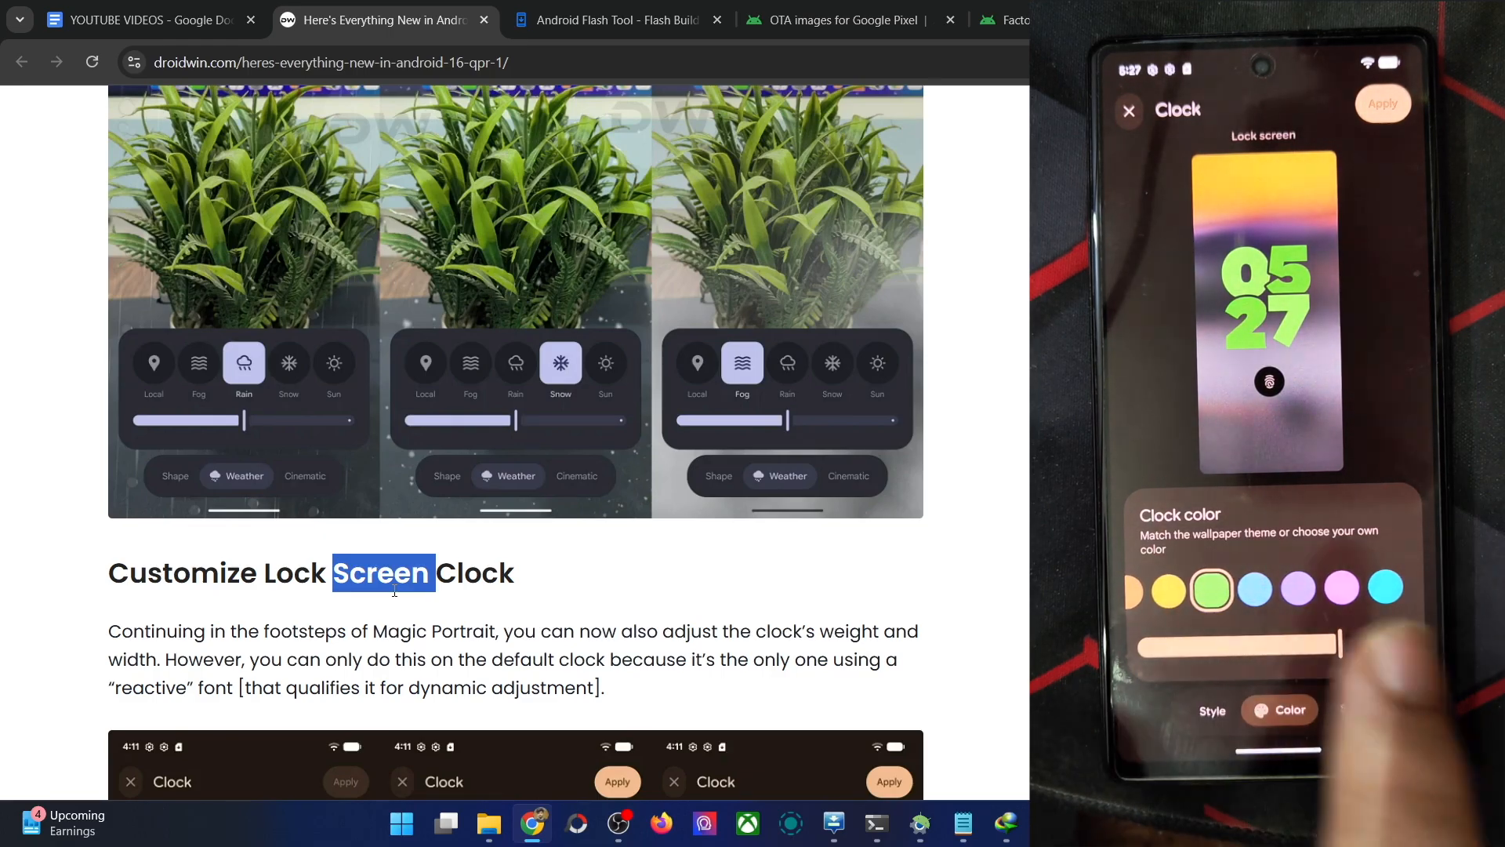
{"action": "left_click", "coordinate": [1350, 709]}
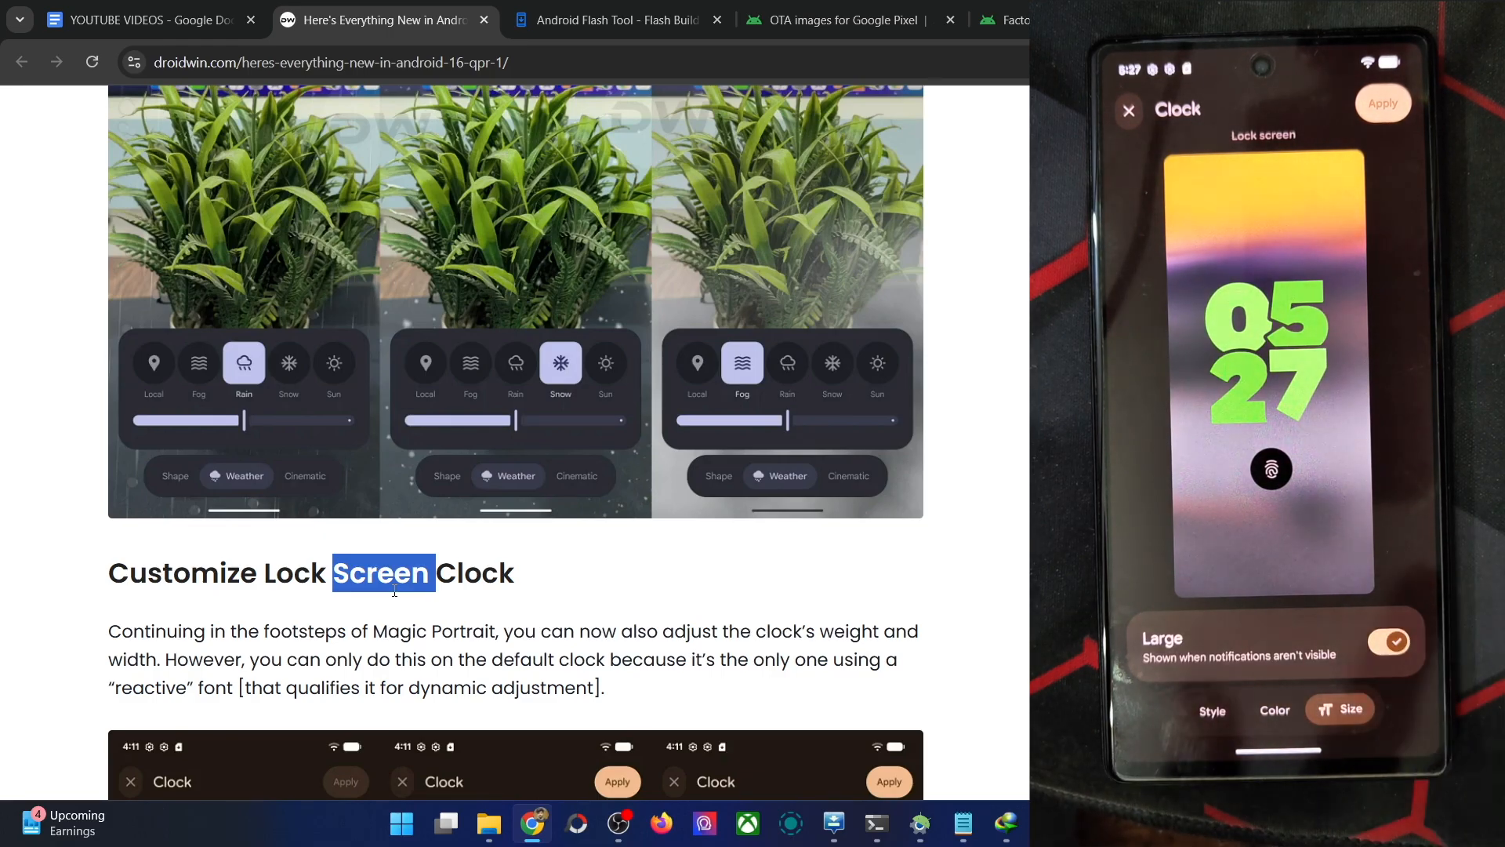
{"action": "left_click", "coordinate": [1387, 641]}
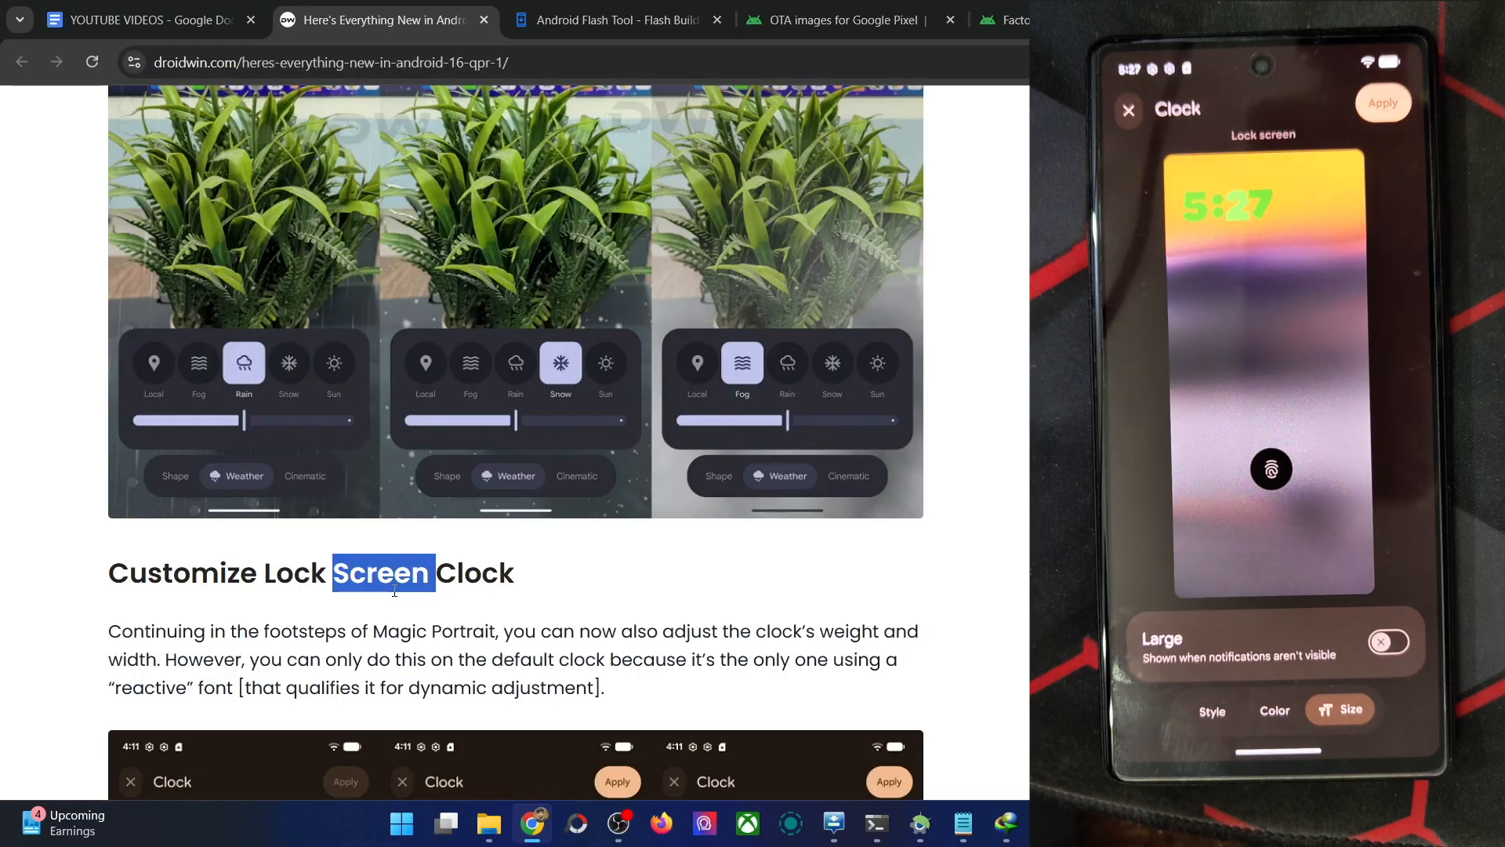
{"action": "left_click", "coordinate": [1387, 642]}
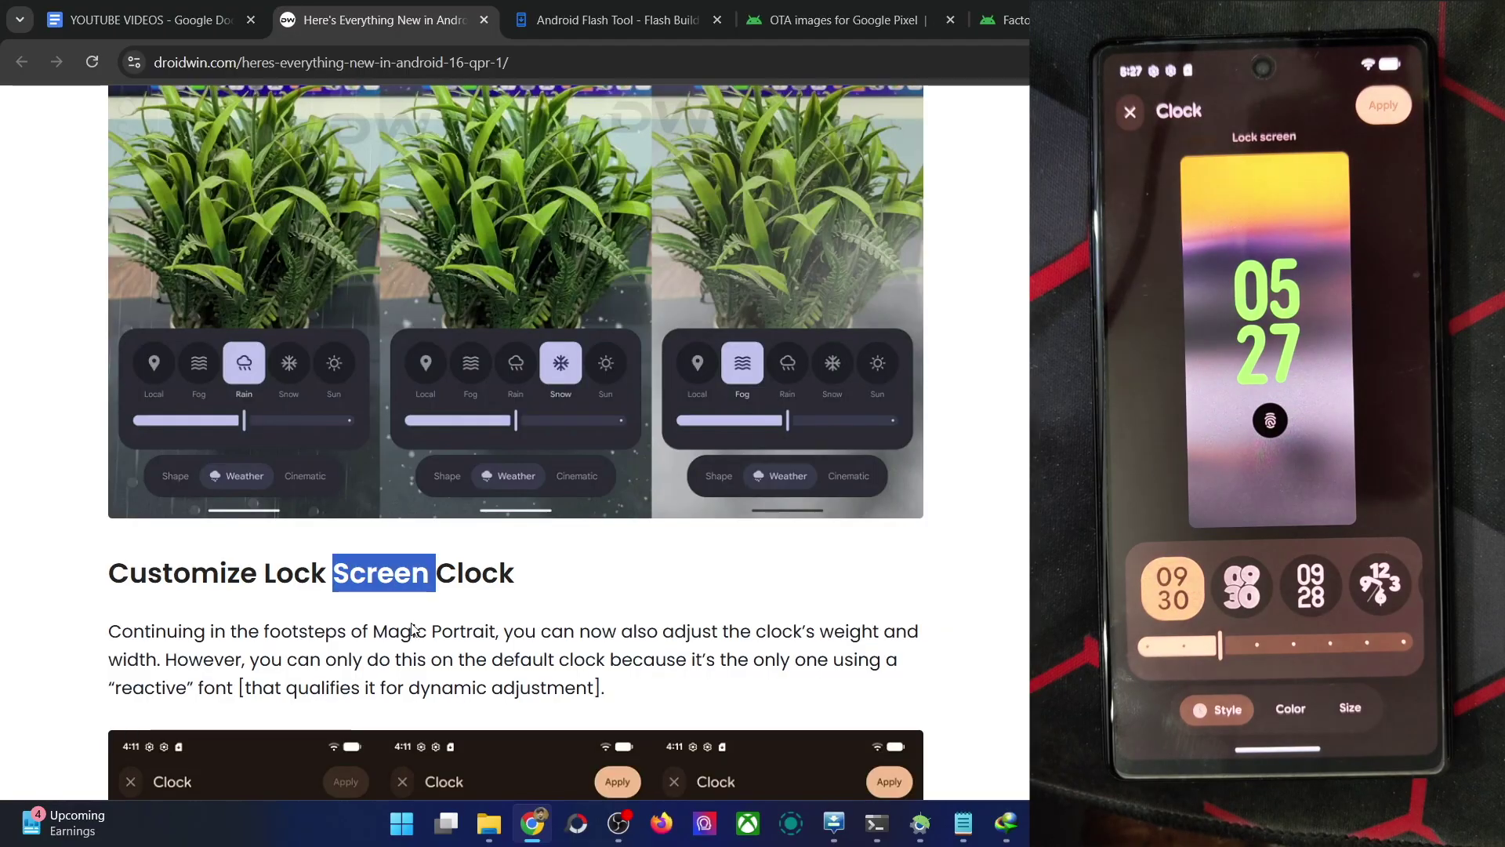
Step: Scroll past the clock screenshots and Ambient AOD Image note to Check your Enrolled Fingerprints
{"action": "scroll", "scroll_direction": "down", "scroll_amount": 3}
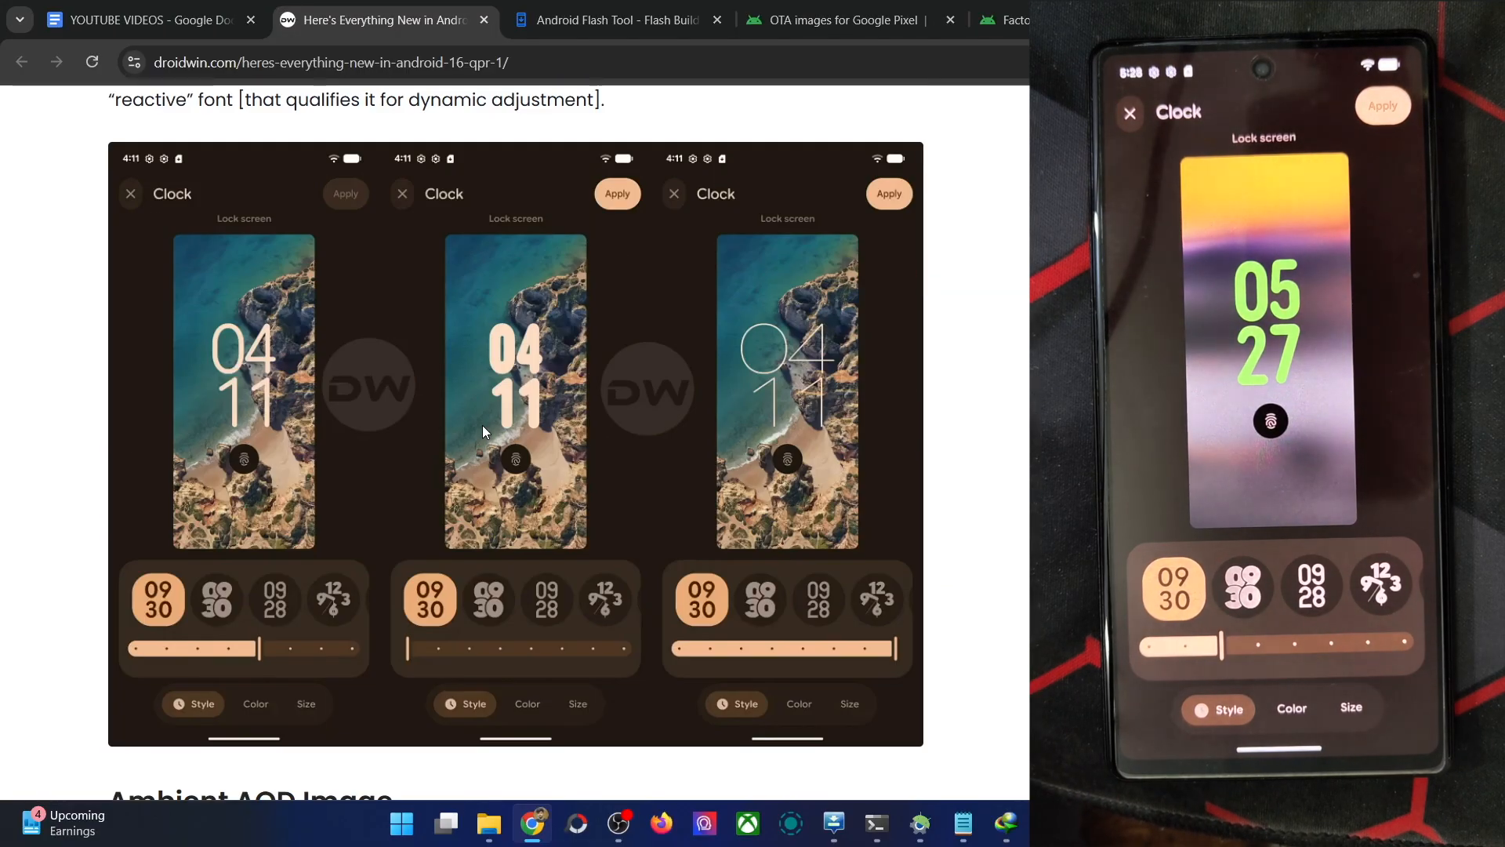
{"action": "scroll", "scroll_direction": "down", "scroll_amount": 3}
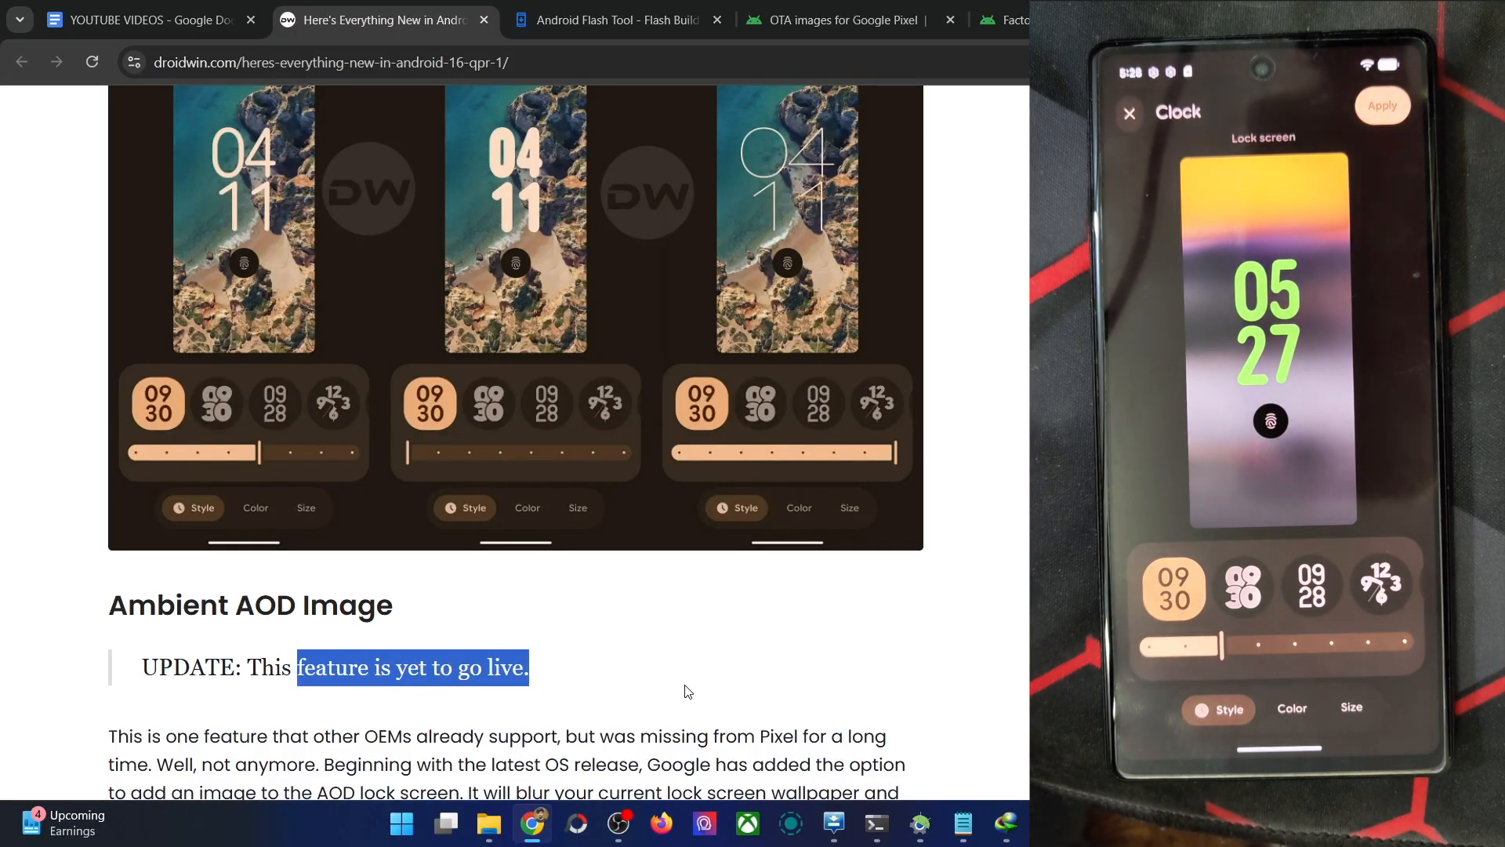
{"action": "scroll", "scroll_direction": "down", "scroll_amount": 3}
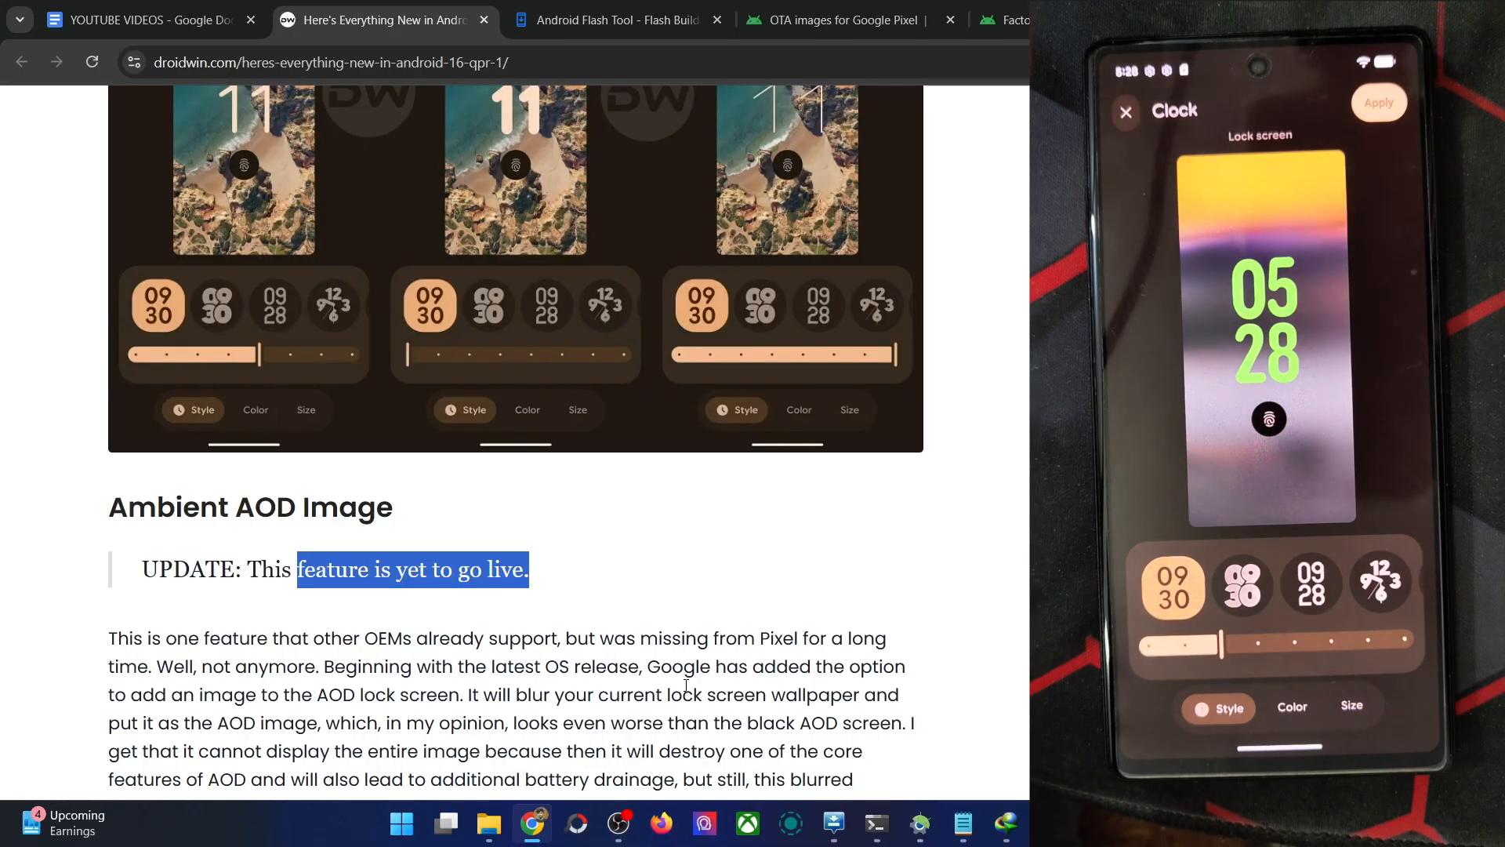
{"action": "scroll", "scroll_direction": "down", "scroll_amount": 3}
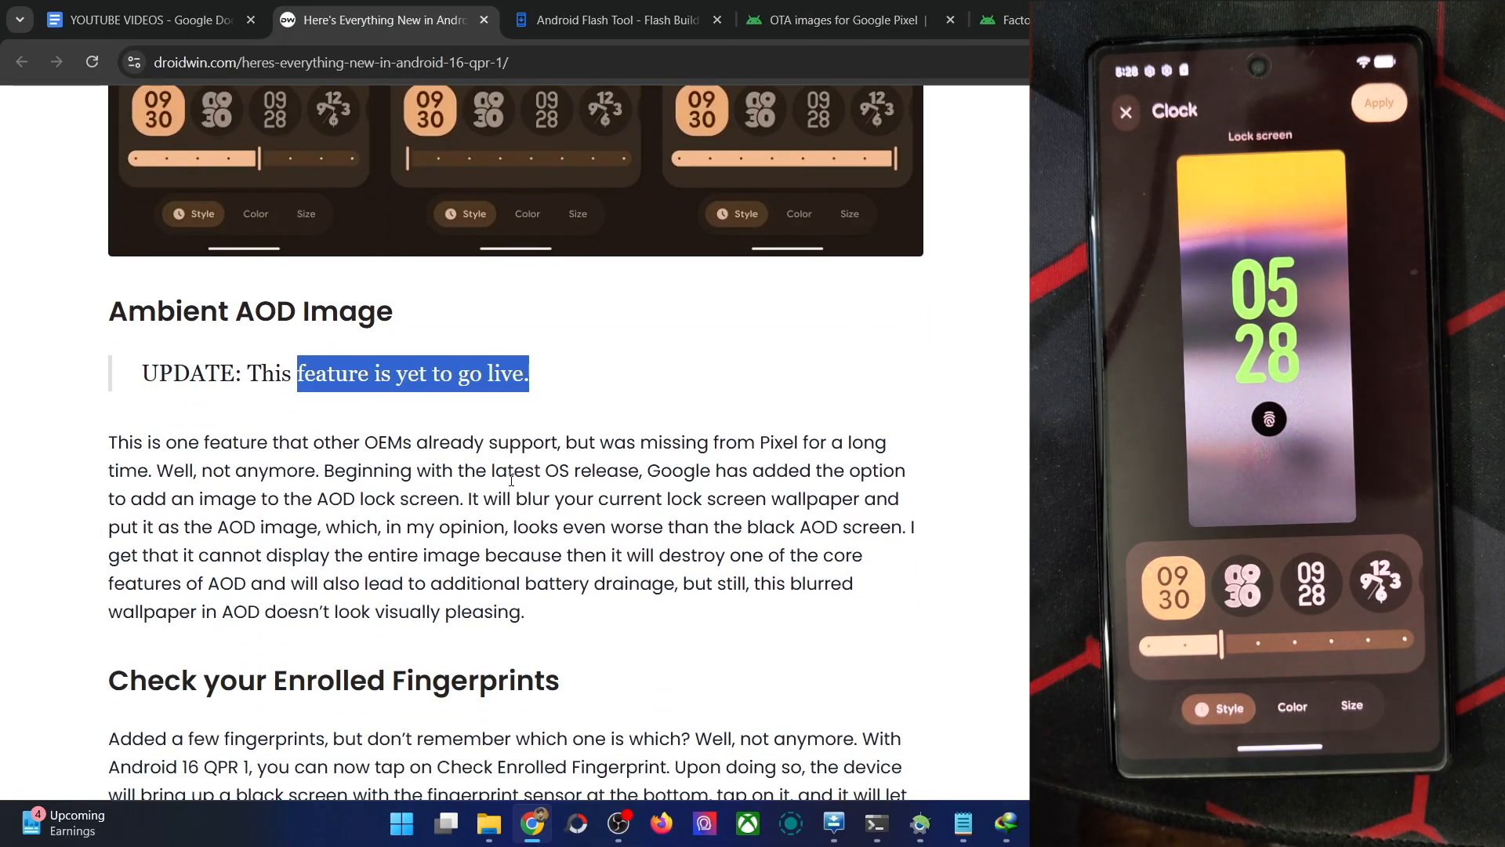
{"action": "scroll", "scroll_direction": "down", "scroll_amount": 3}
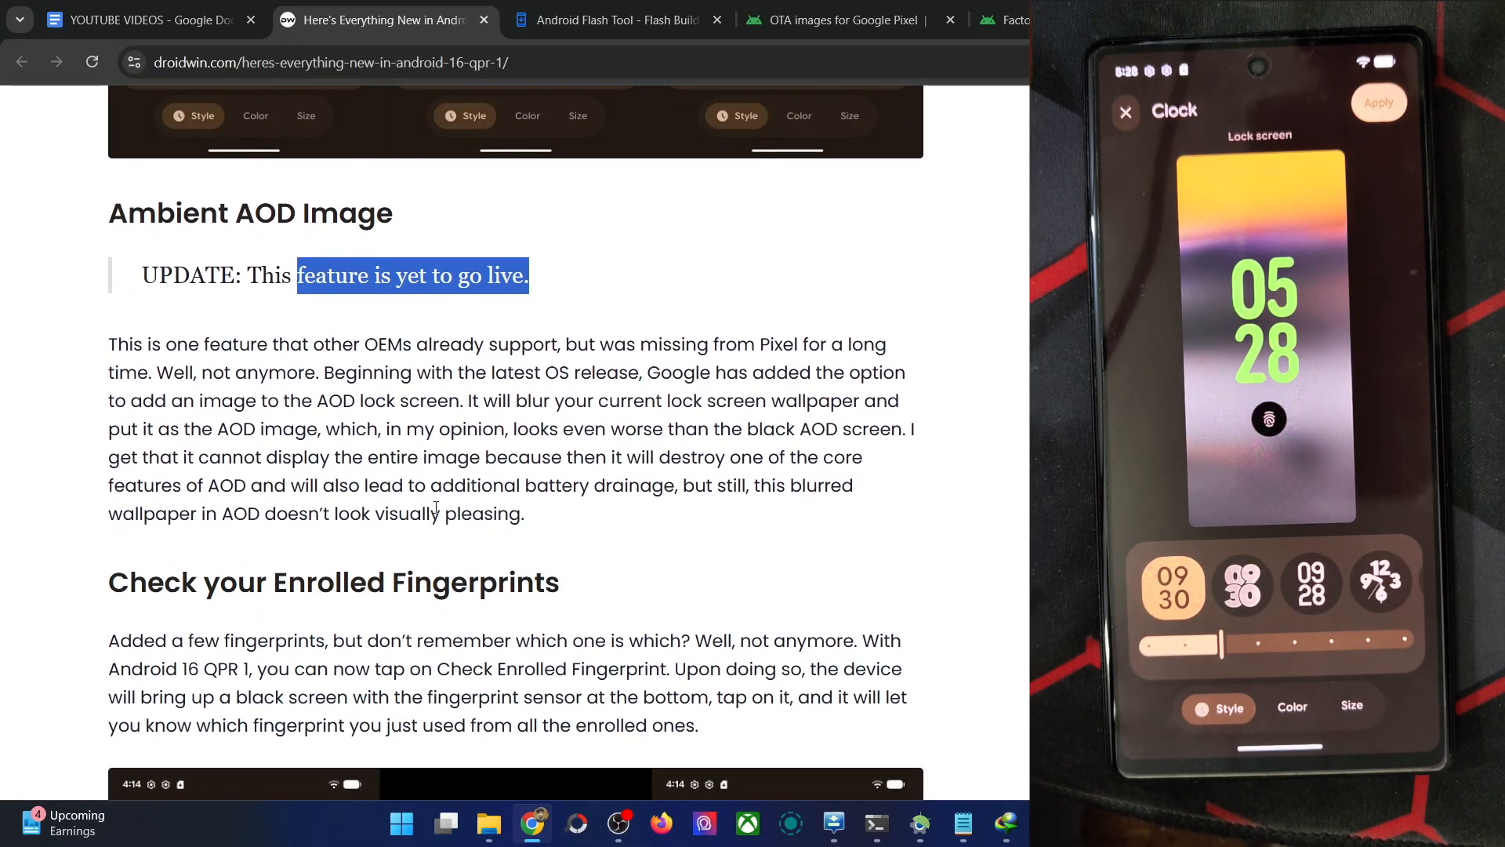
{"action": "scroll", "scroll_direction": "down", "scroll_amount": 3}
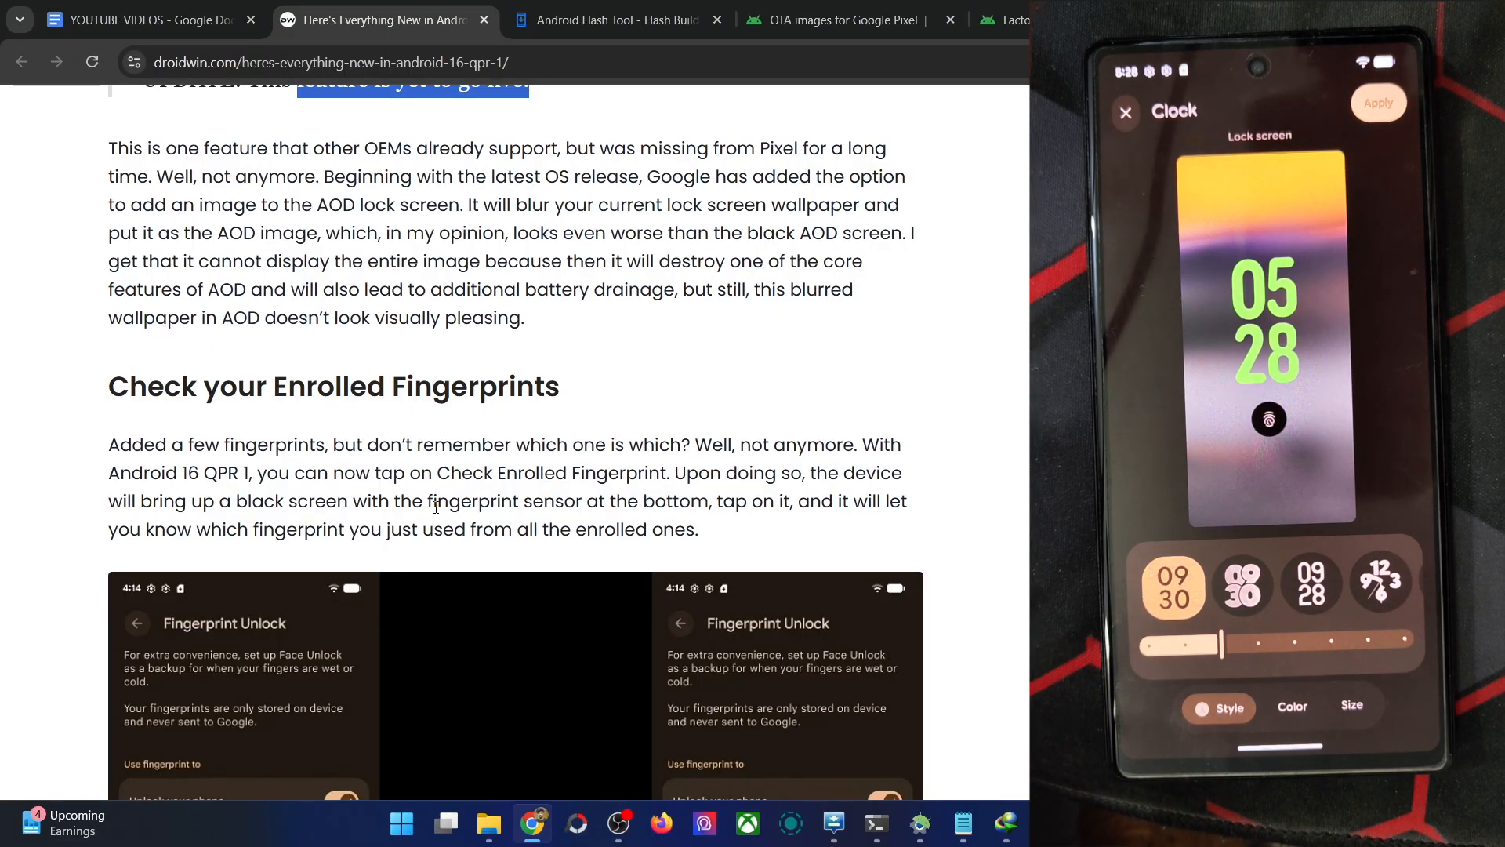
Step: Scroll down so the Fingerprint Unlock screenshots fill the article view
{"action": "scroll", "scroll_direction": "down", "scroll_amount": 3}
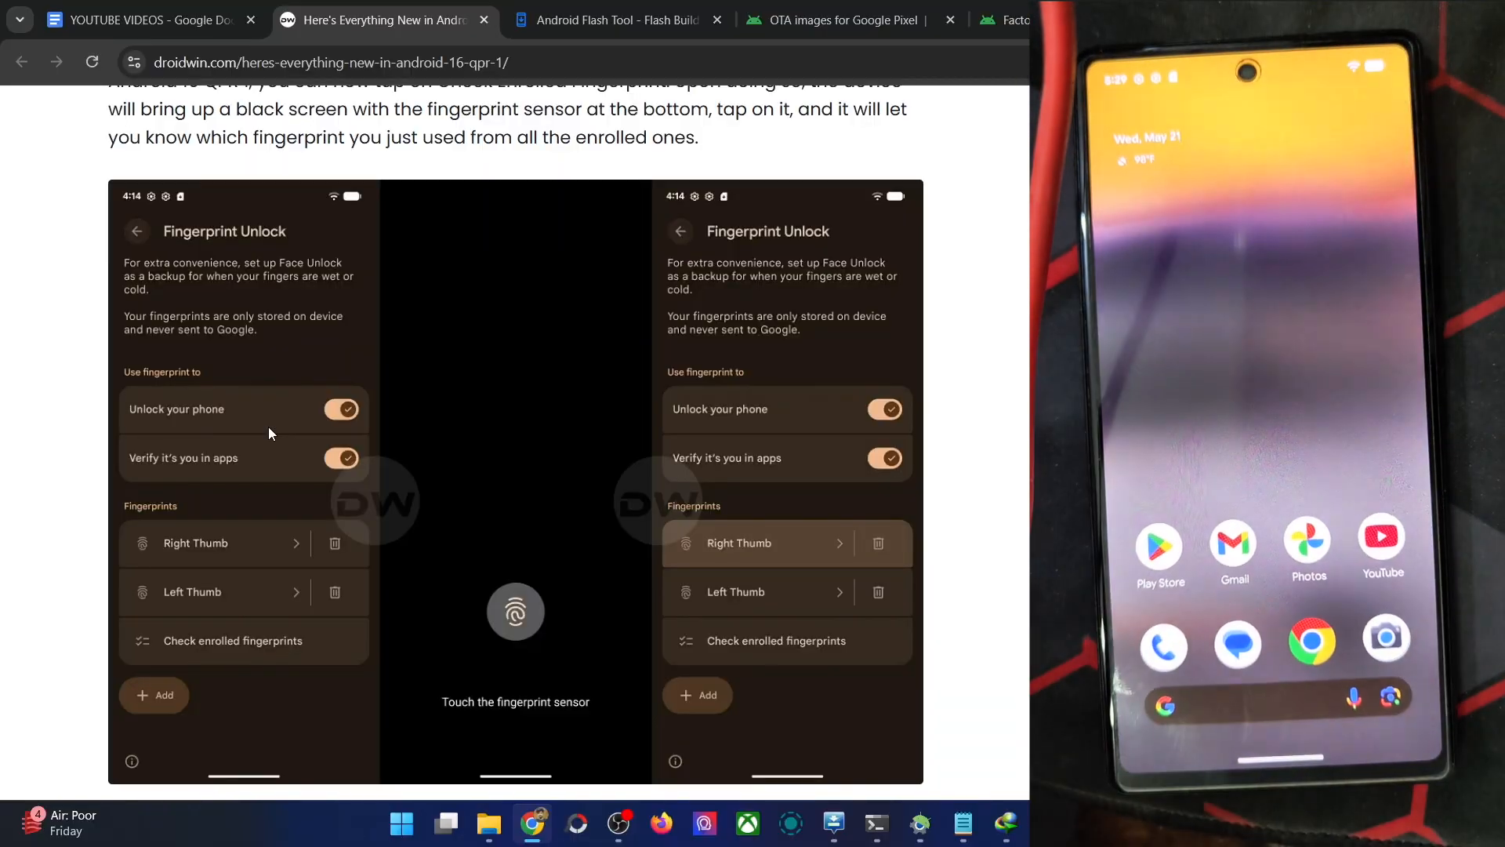
Step: Scroll past Drop Down Menu in Recents to Lock Screen Customizations for the Pixel Tablet and select a word there
{"action": "scroll", "scroll_direction": "down", "scroll_amount": 3}
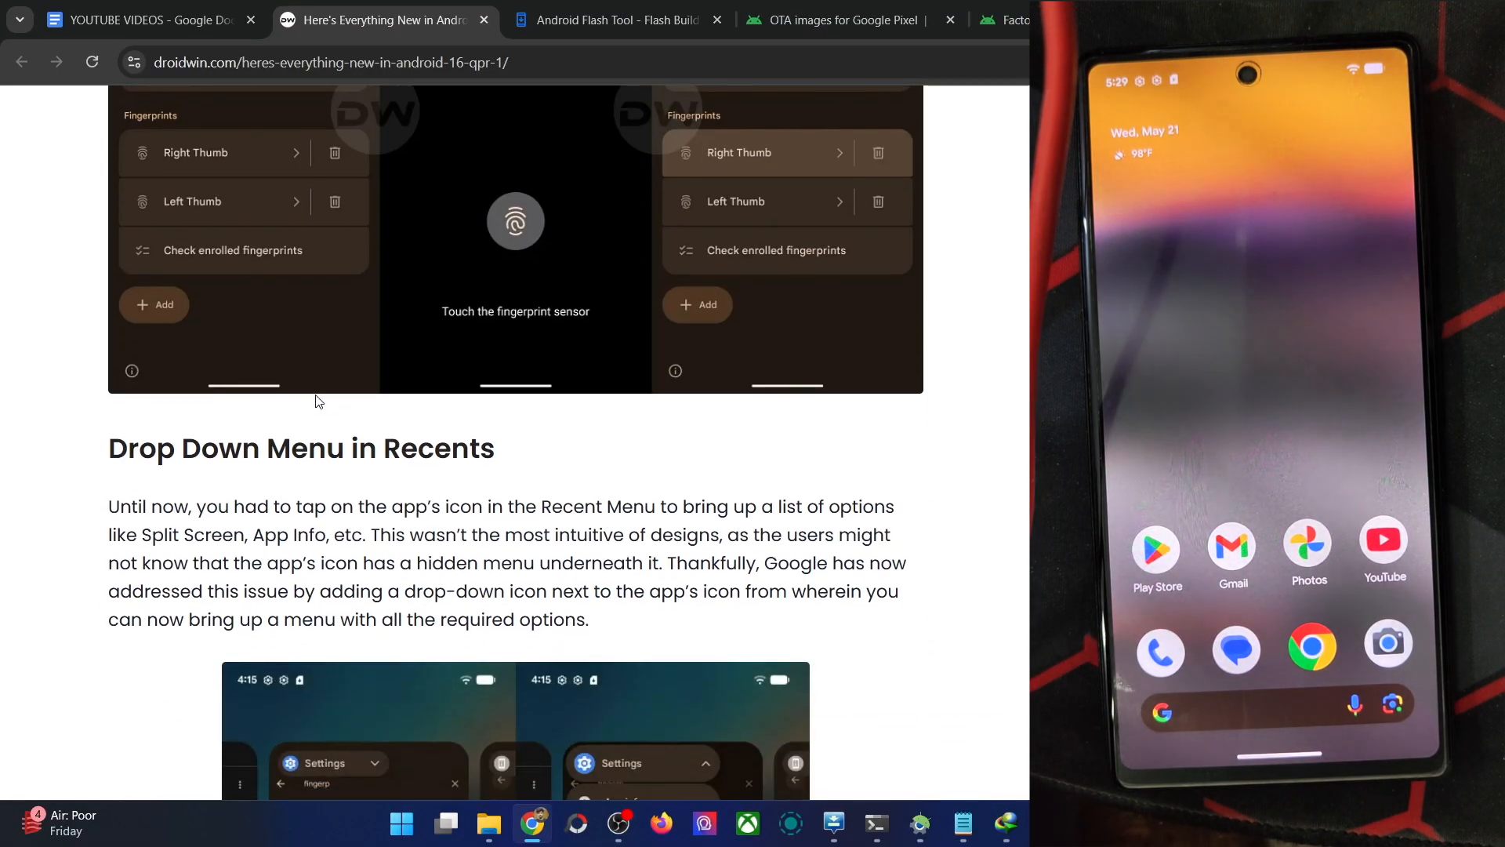
{"action": "double_click", "coordinate": [308, 447]}
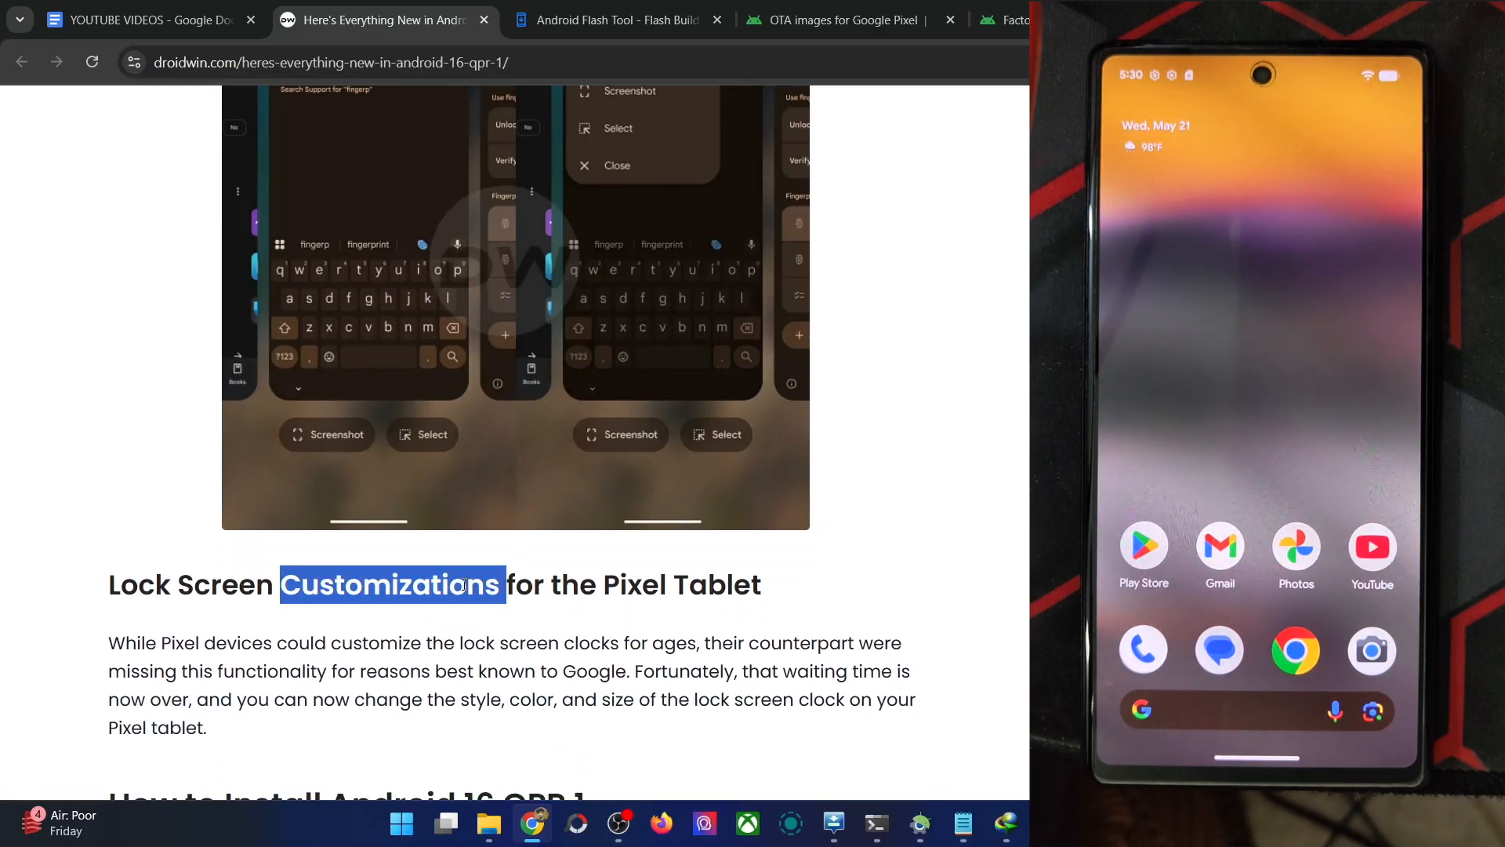
{"action": "mouse_move", "coordinate": [610, 571]}
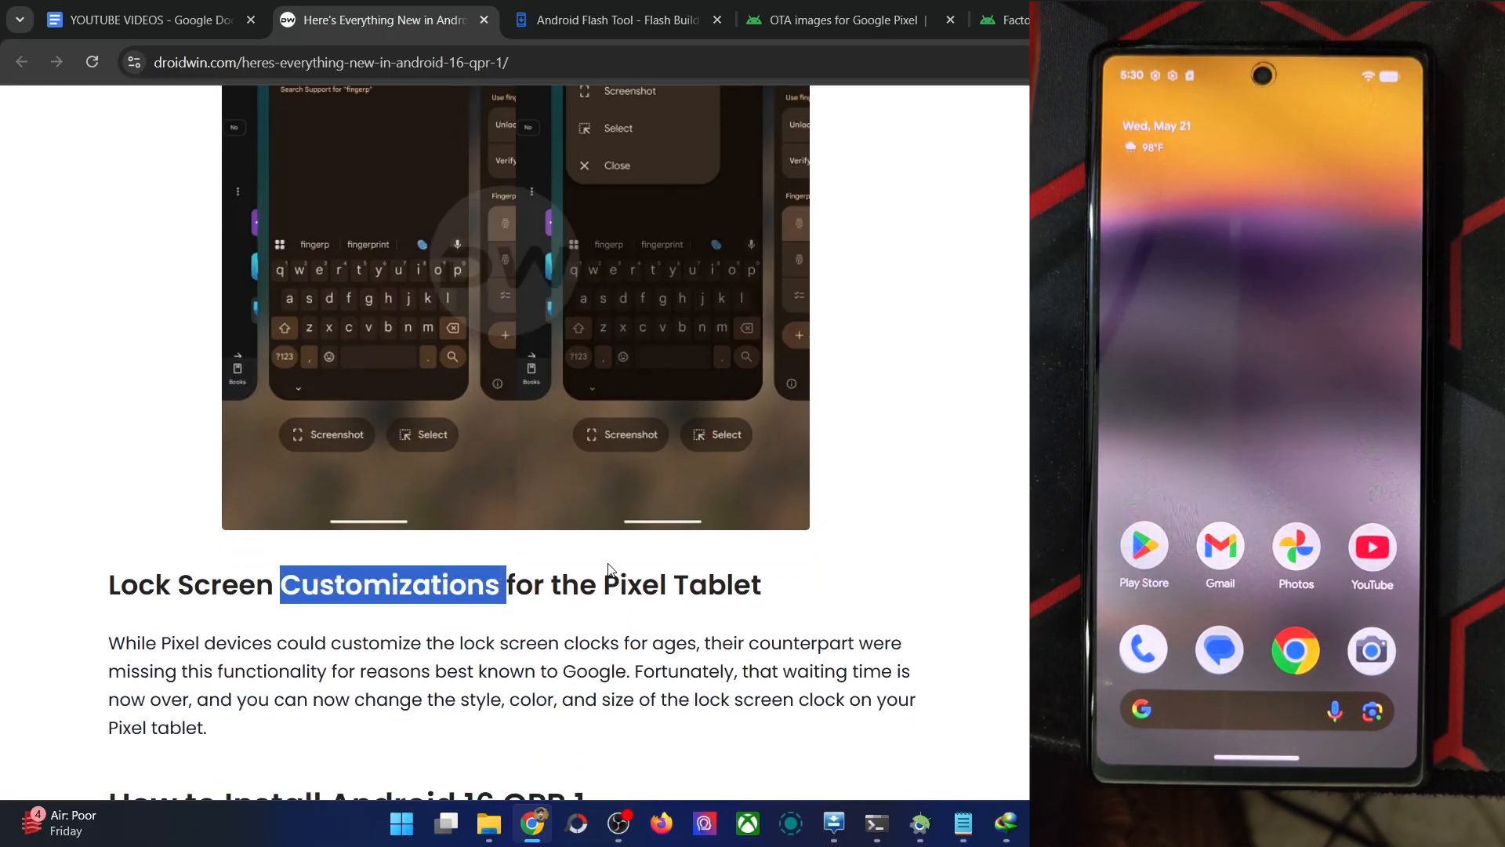
Step: Scroll to How to Install Android 16 QPR 1 and its two firmware flashing guide links, glancing back at earlier sections
{"action": "scroll", "scroll_direction": "down", "scroll_amount": 3}
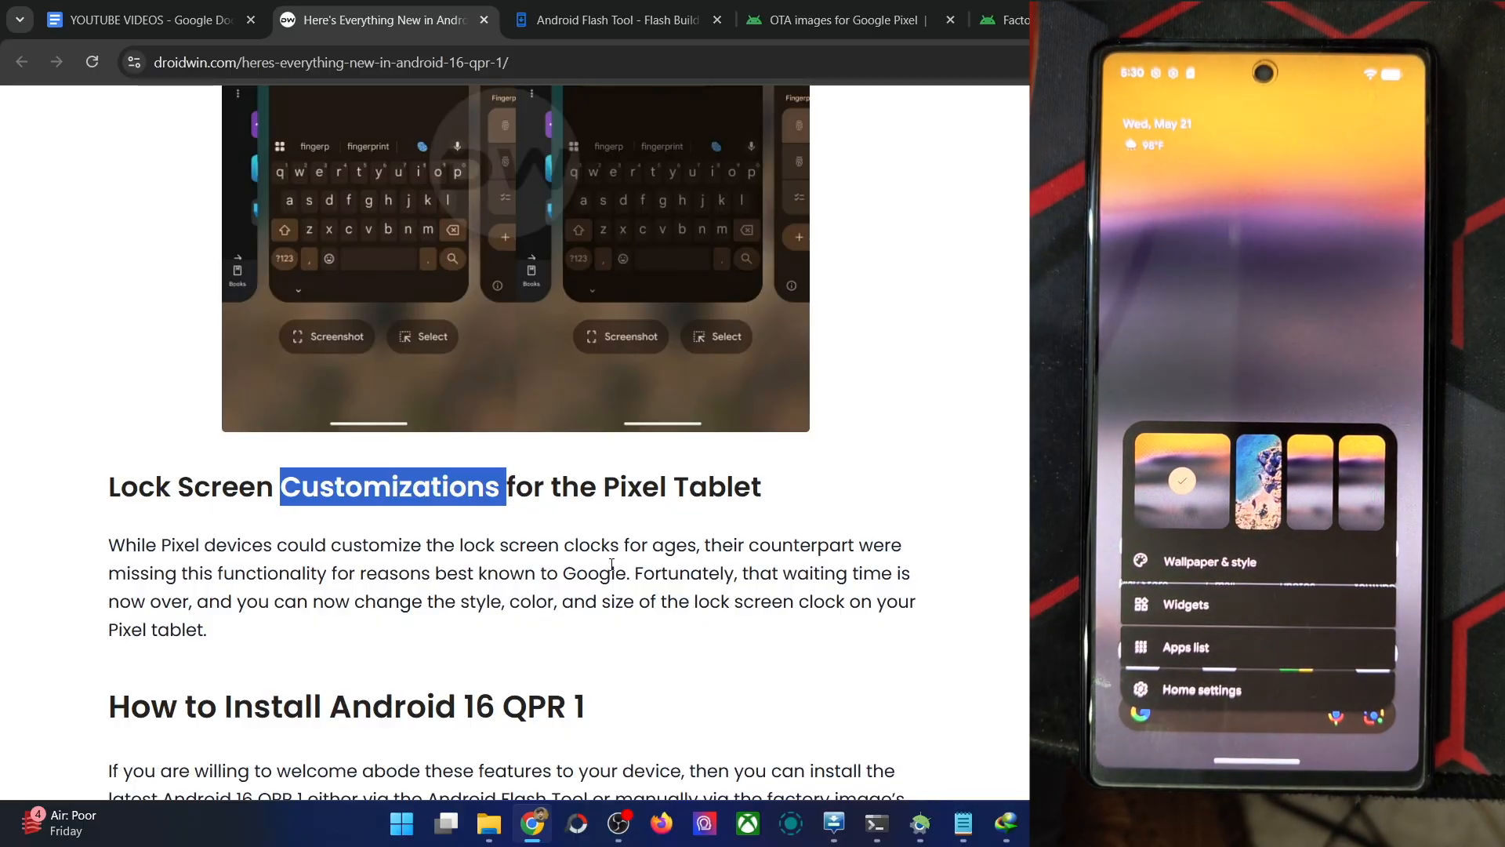
{"action": "scroll", "scroll_direction": "down", "scroll_amount": 3}
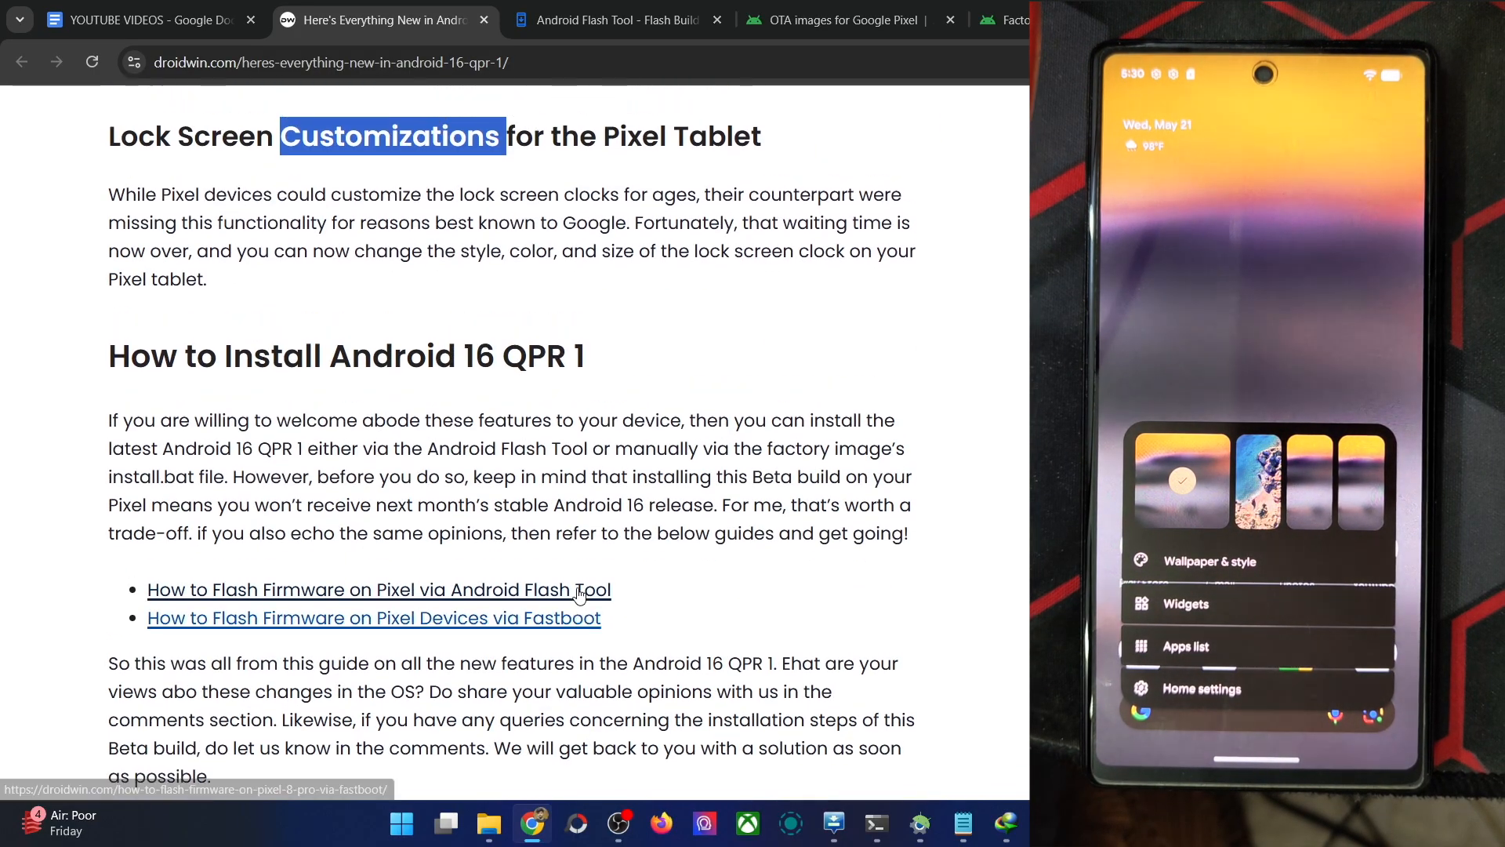
{"action": "scroll", "scroll_direction": "up", "scroll_amount": 3}
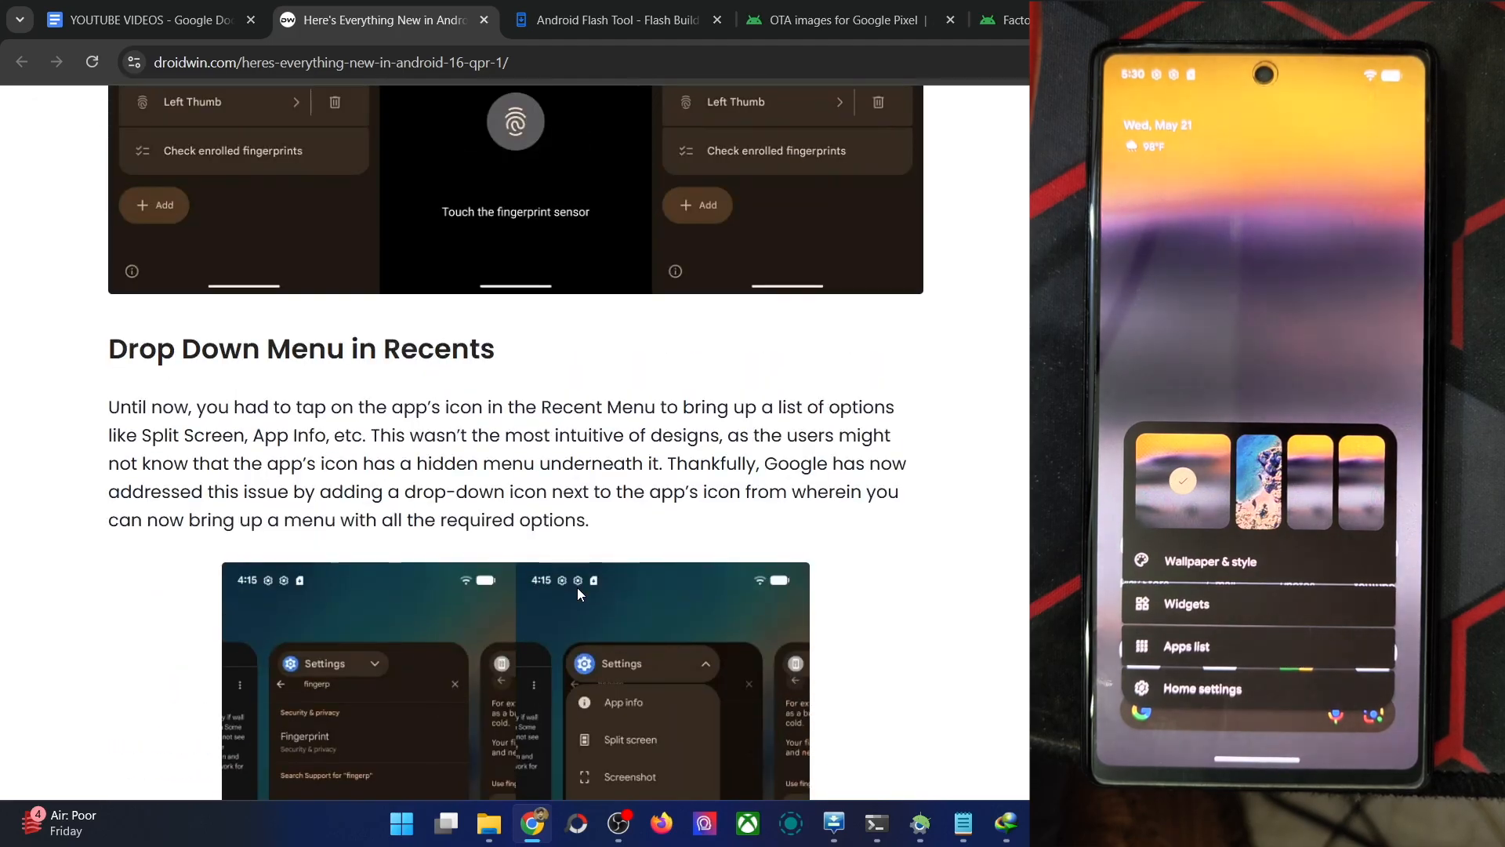
{"action": "scroll", "scroll_direction": "up", "scroll_amount": 3}
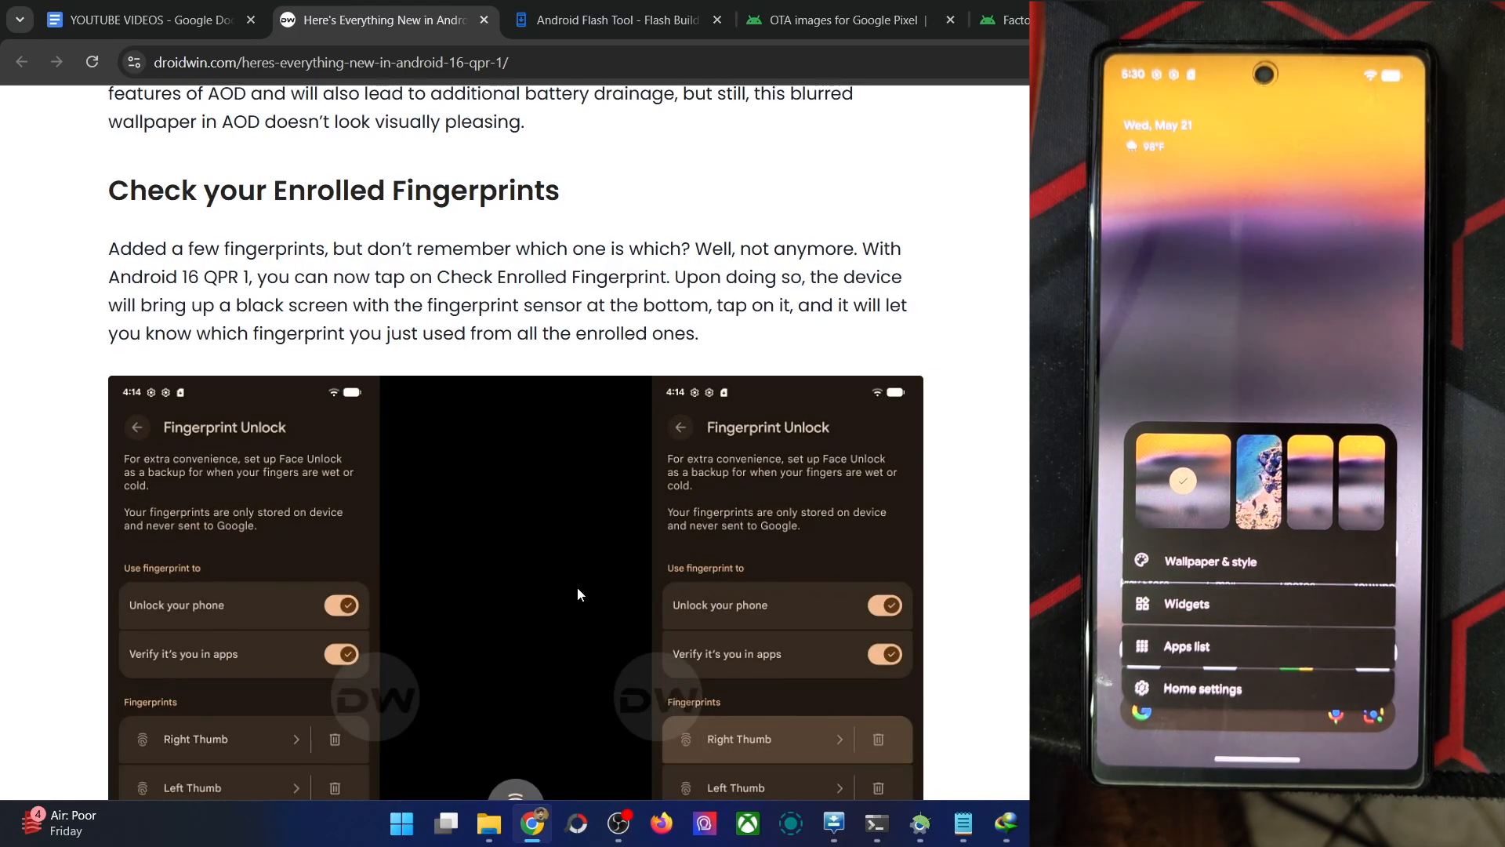
{"action": "scroll", "scroll_direction": "down", "scroll_amount": 3}
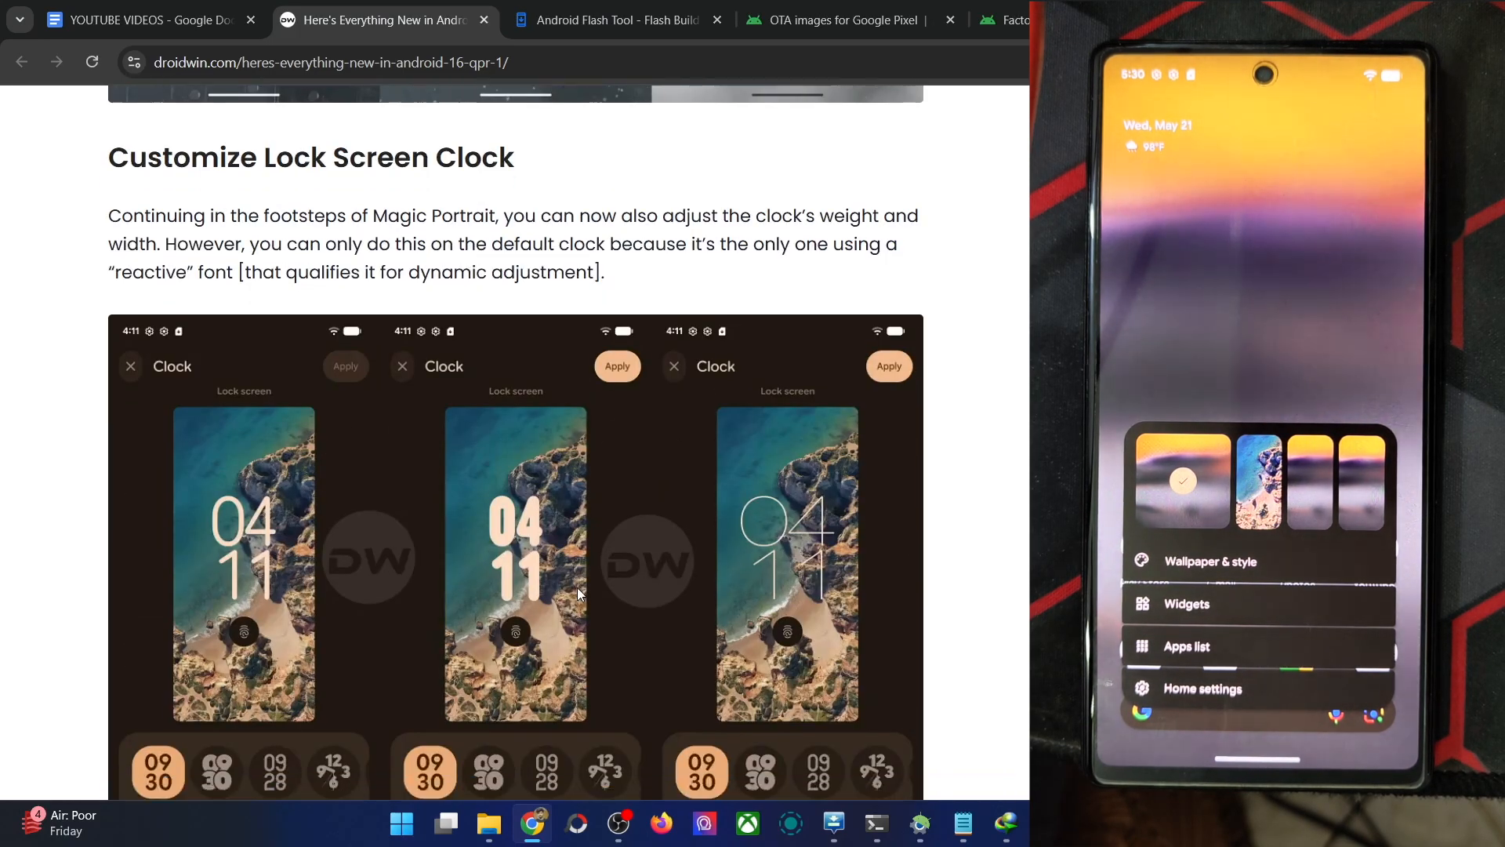
{"action": "scroll", "scroll_direction": "down", "scroll_amount": 3}
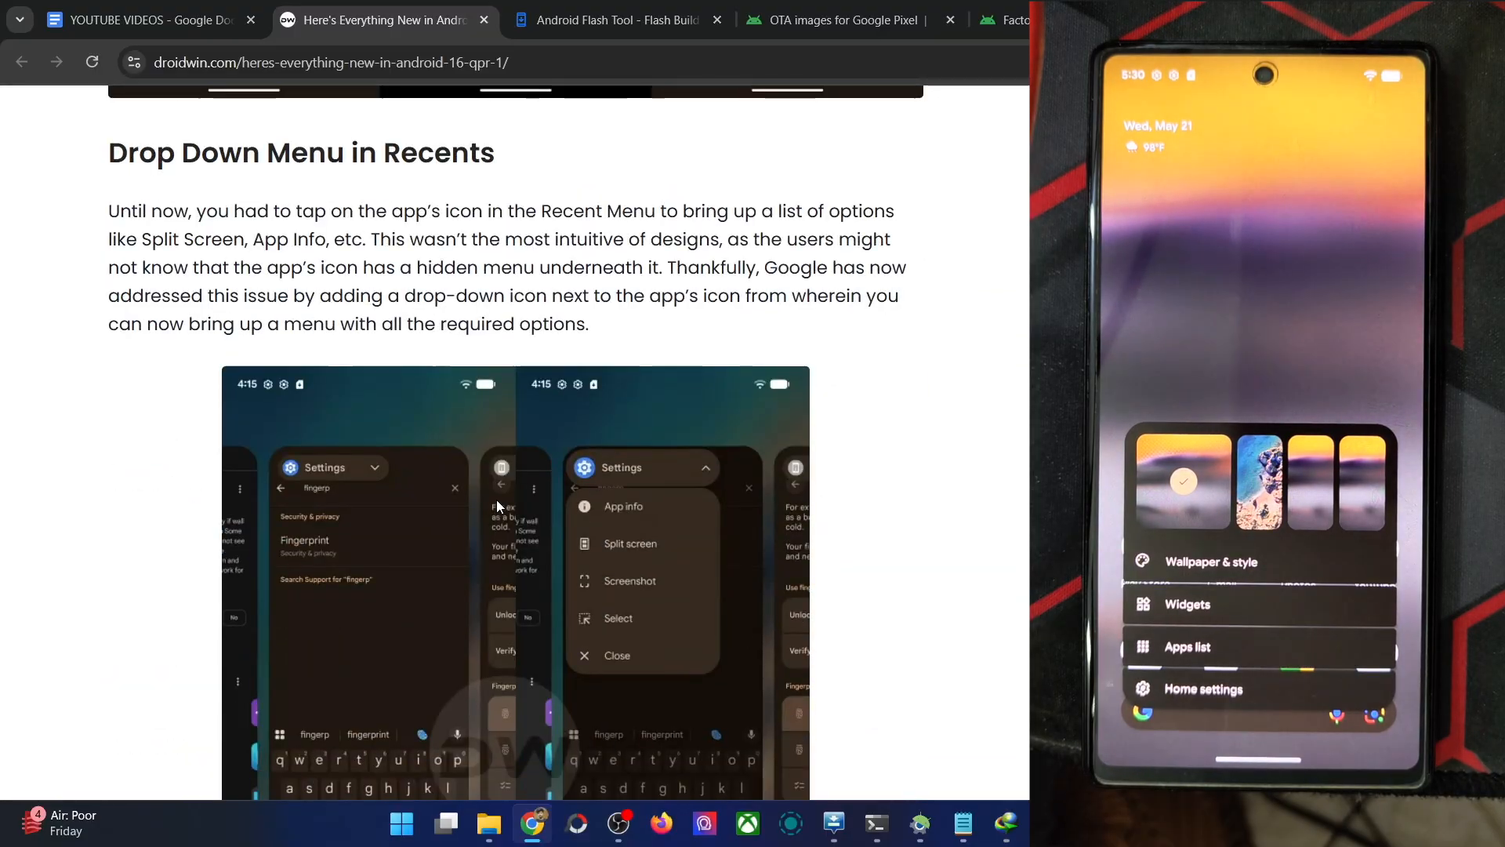
{"action": "scroll", "scroll_direction": "down", "scroll_amount": 3}
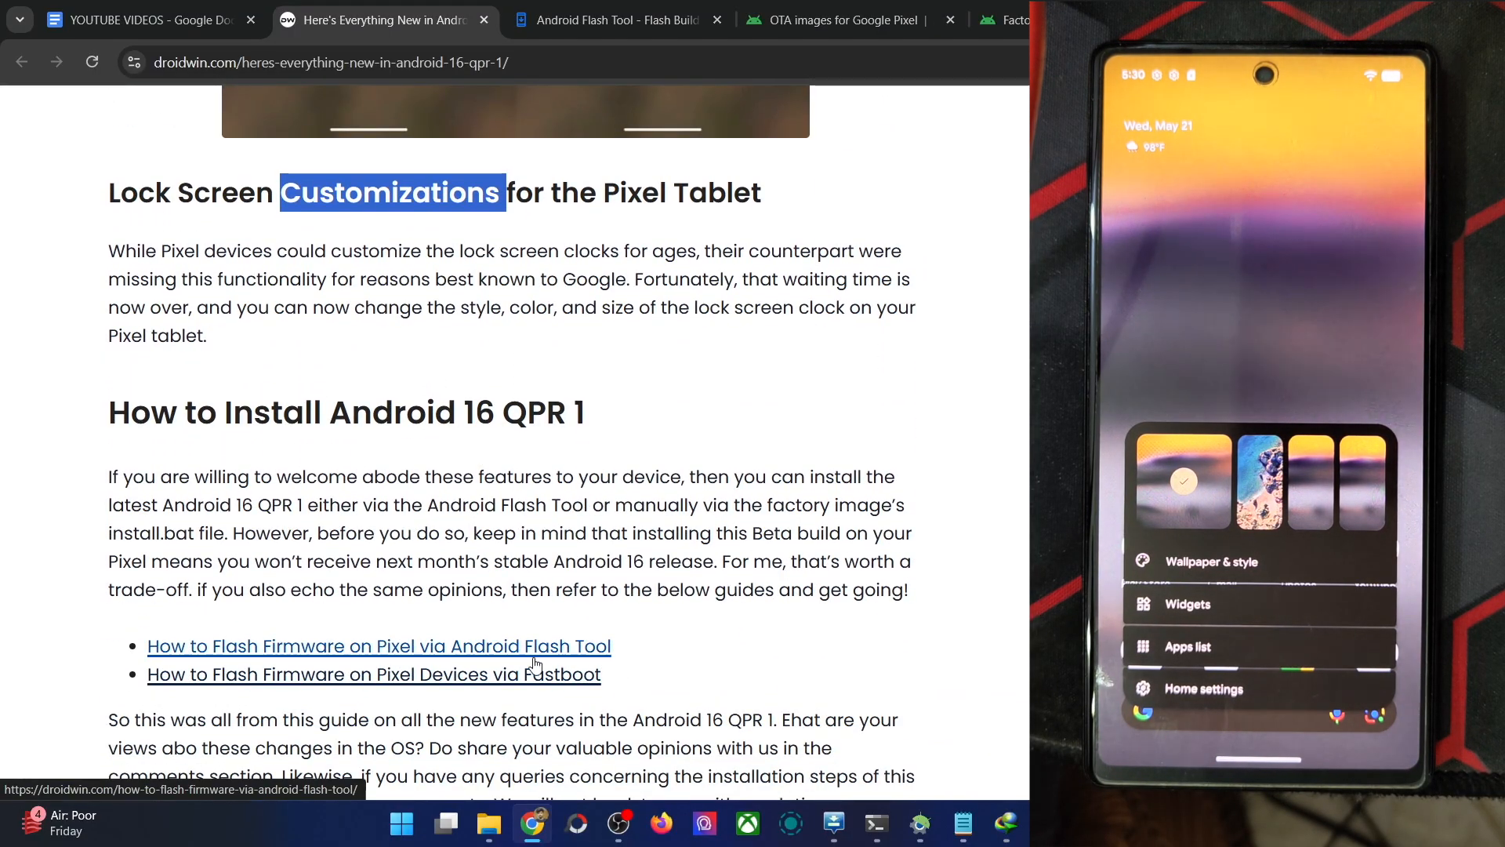
{"action": "mouse_move", "coordinate": [510, 654]}
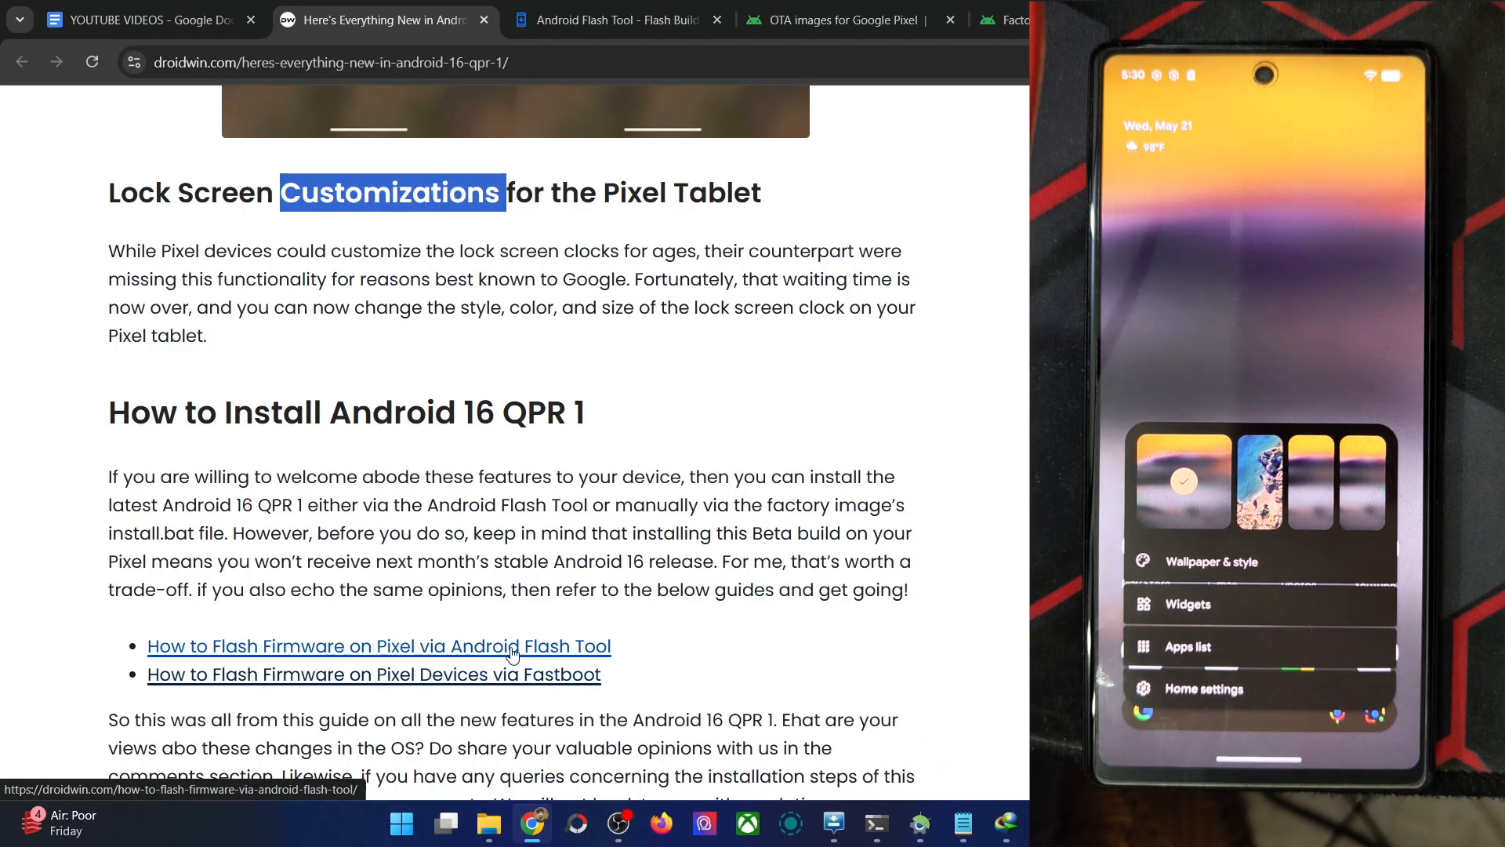
{"action": "left_click", "coordinate": [610, 19]}
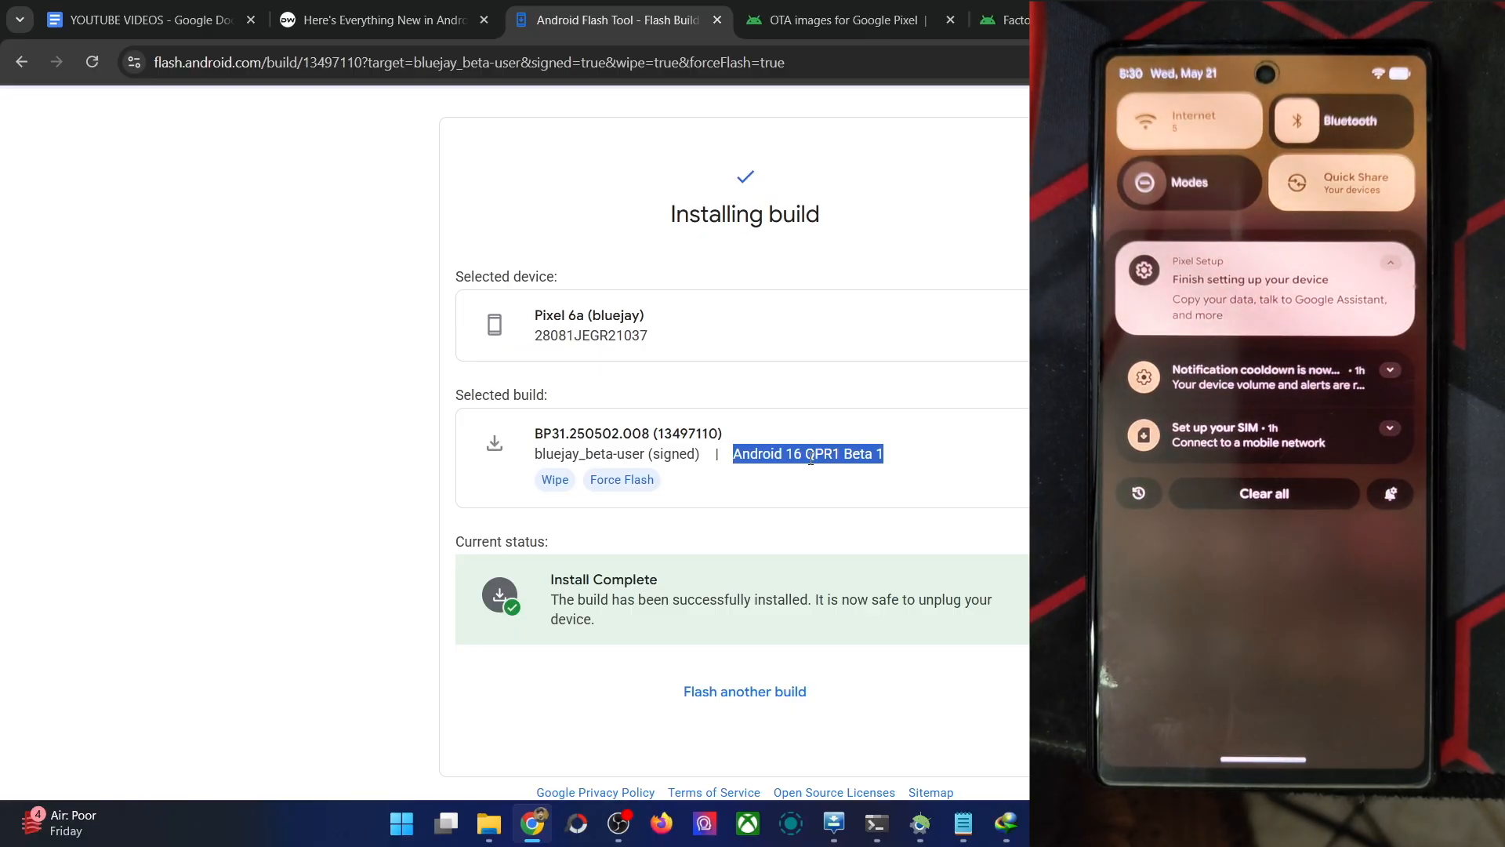
{"action": "left_click", "coordinate": [383, 19]}
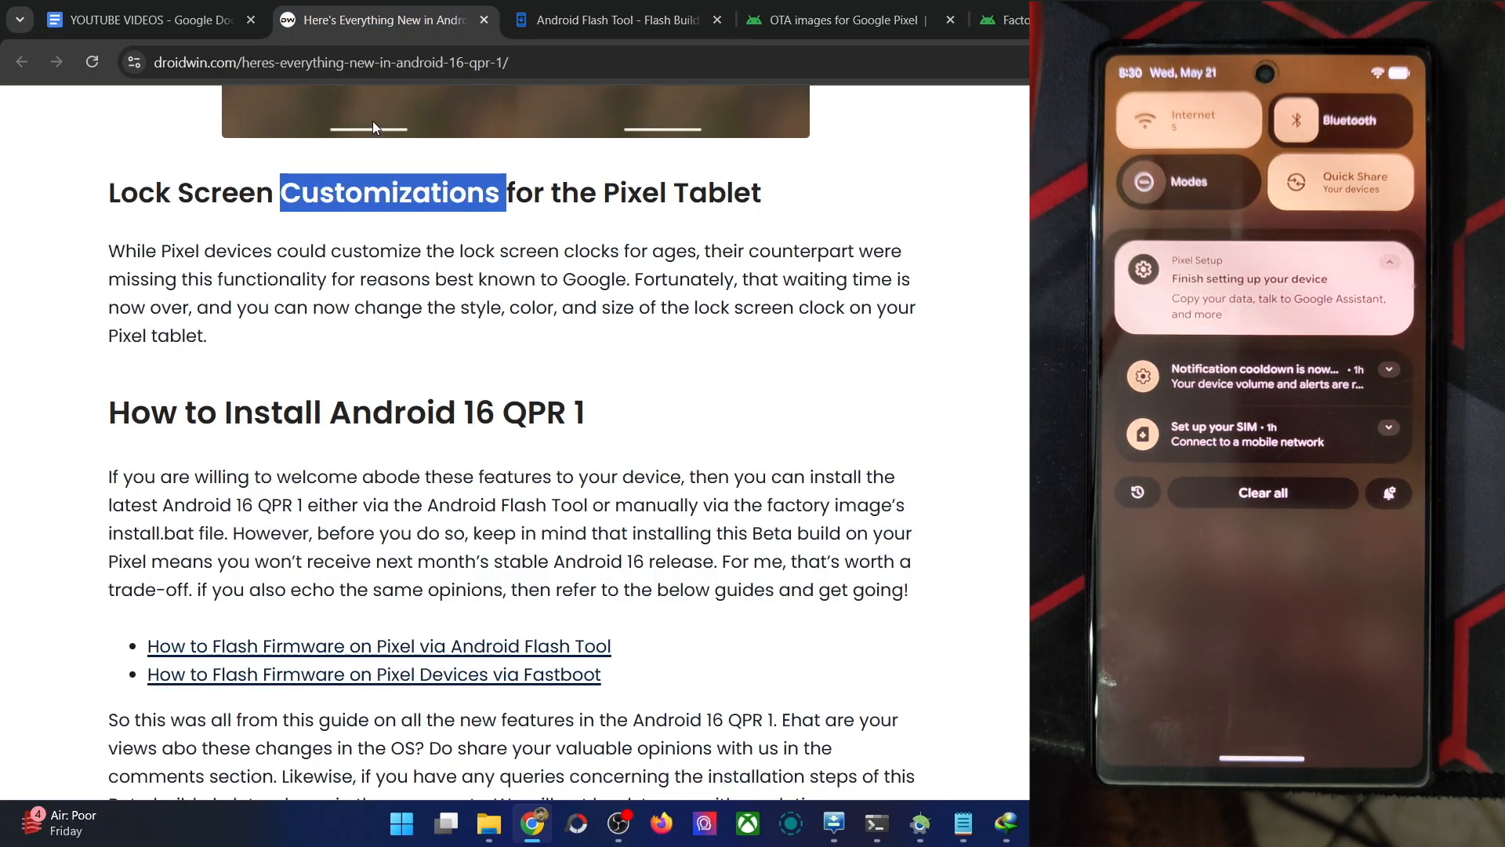
Step: Scroll up to the Pixel Magic Portrait heading, select it, then scroll to the bolder status bar icons bullet list
{"action": "scroll", "scroll_direction": "up", "scroll_amount": 3}
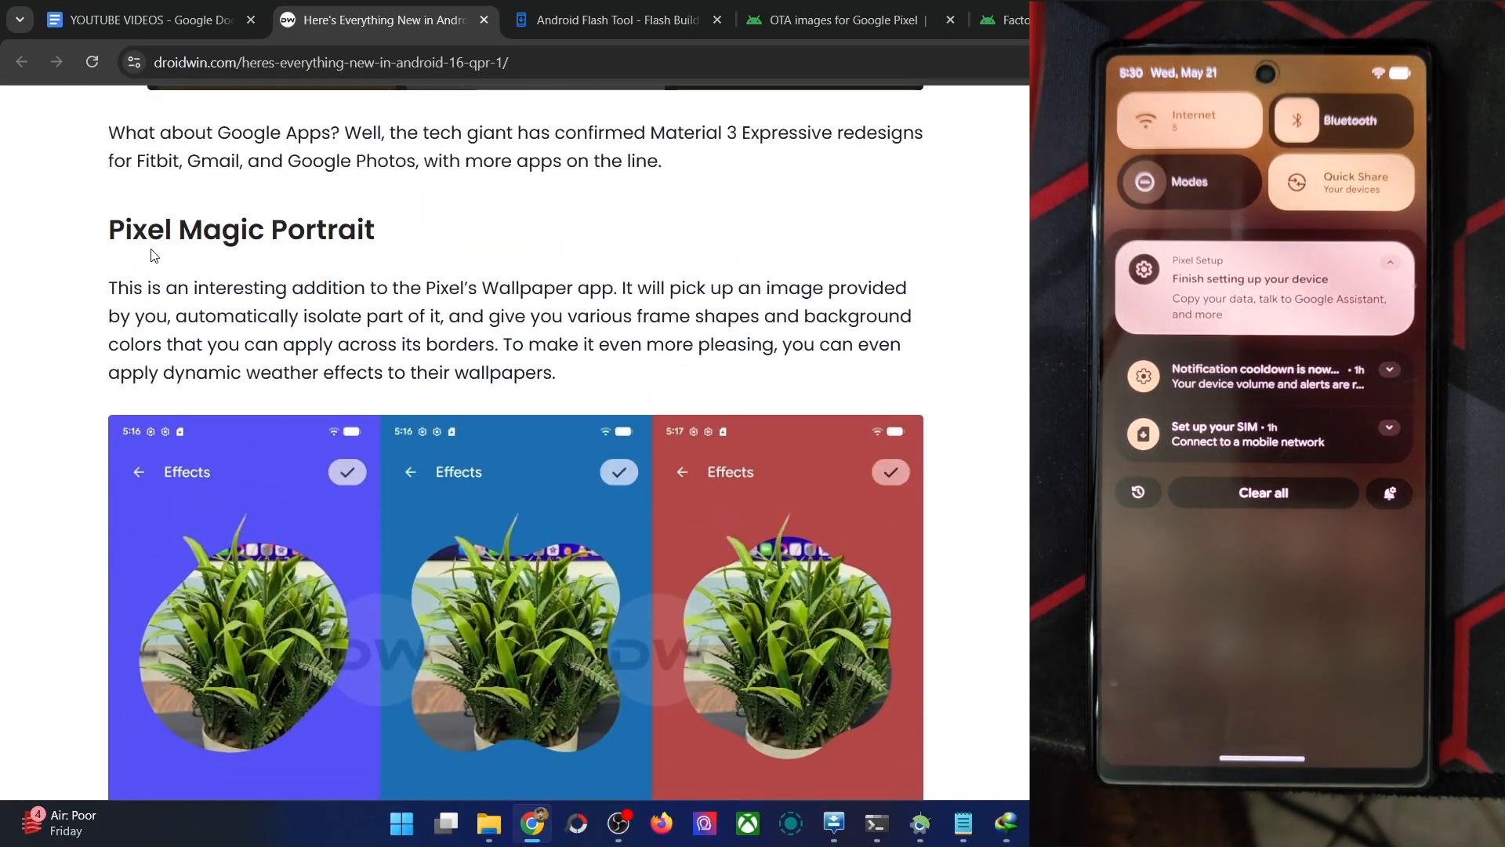
{"action": "double_click", "coordinate": [242, 229]}
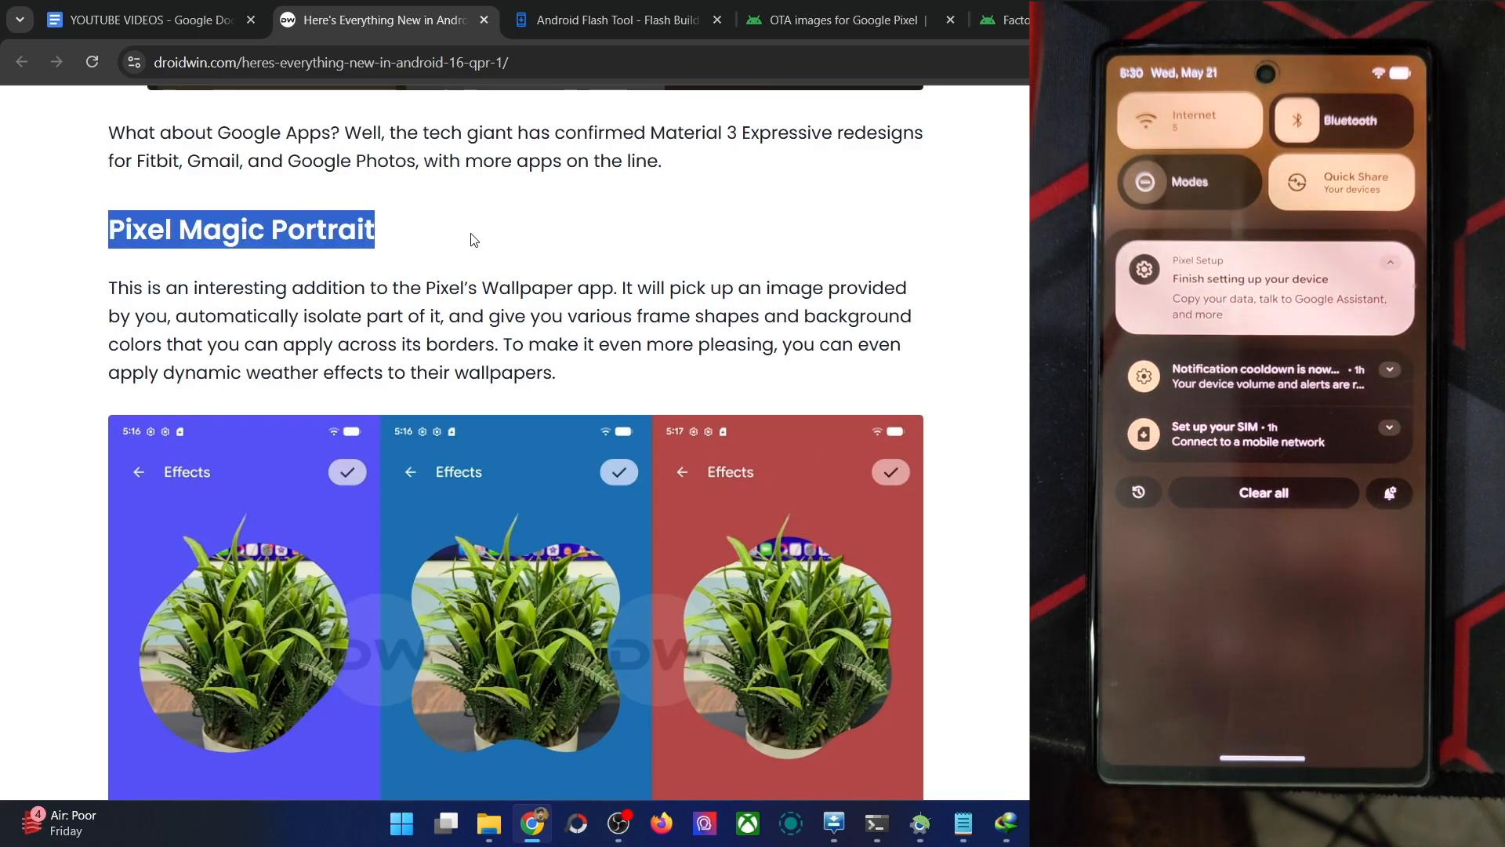
{"action": "scroll", "scroll_direction": "down", "scroll_amount": 3}
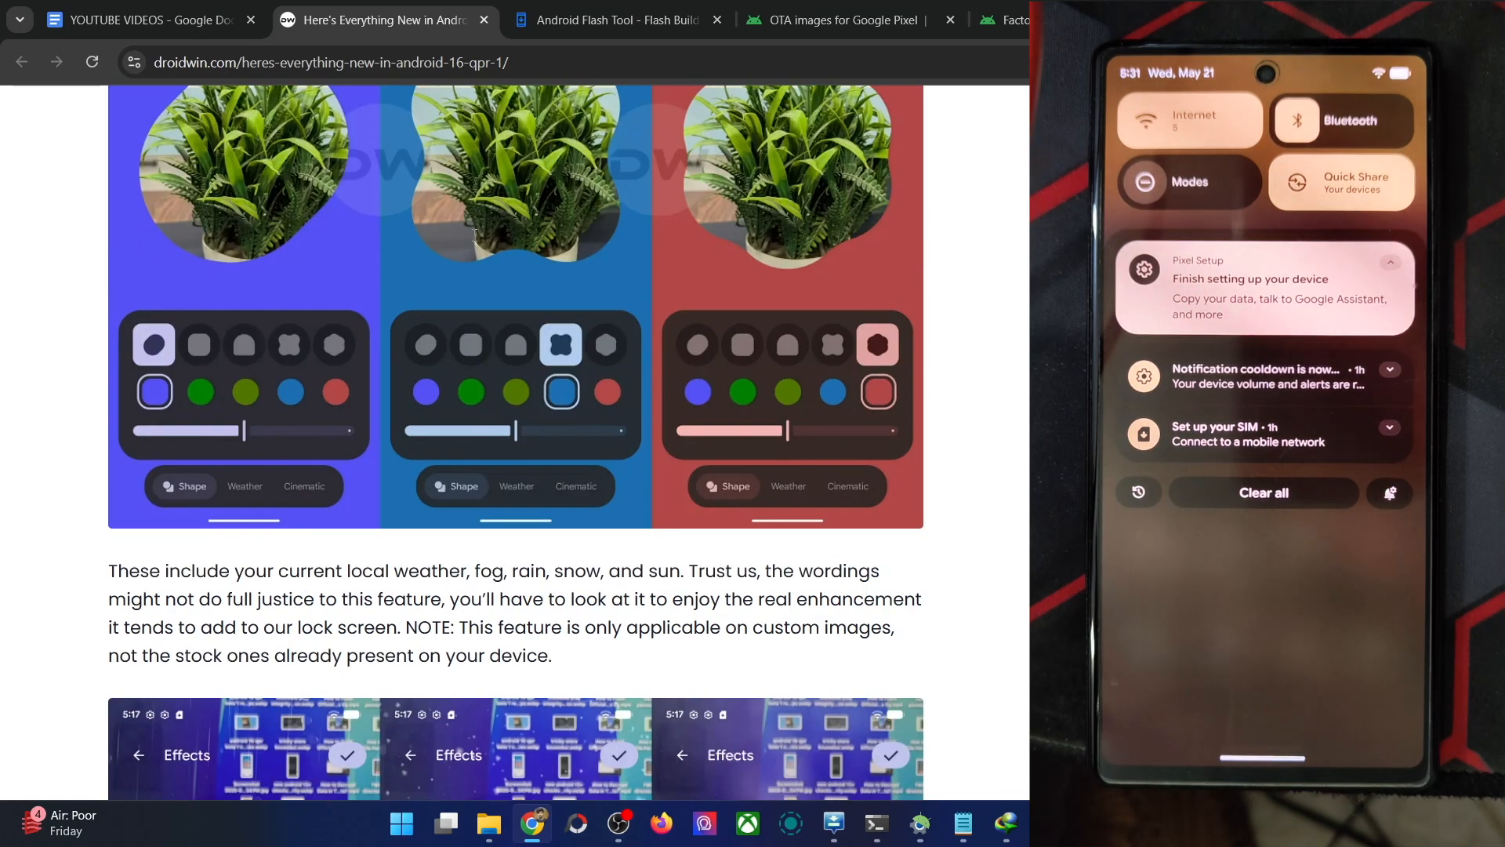
{"action": "scroll", "scroll_direction": "down", "scroll_amount": 3}
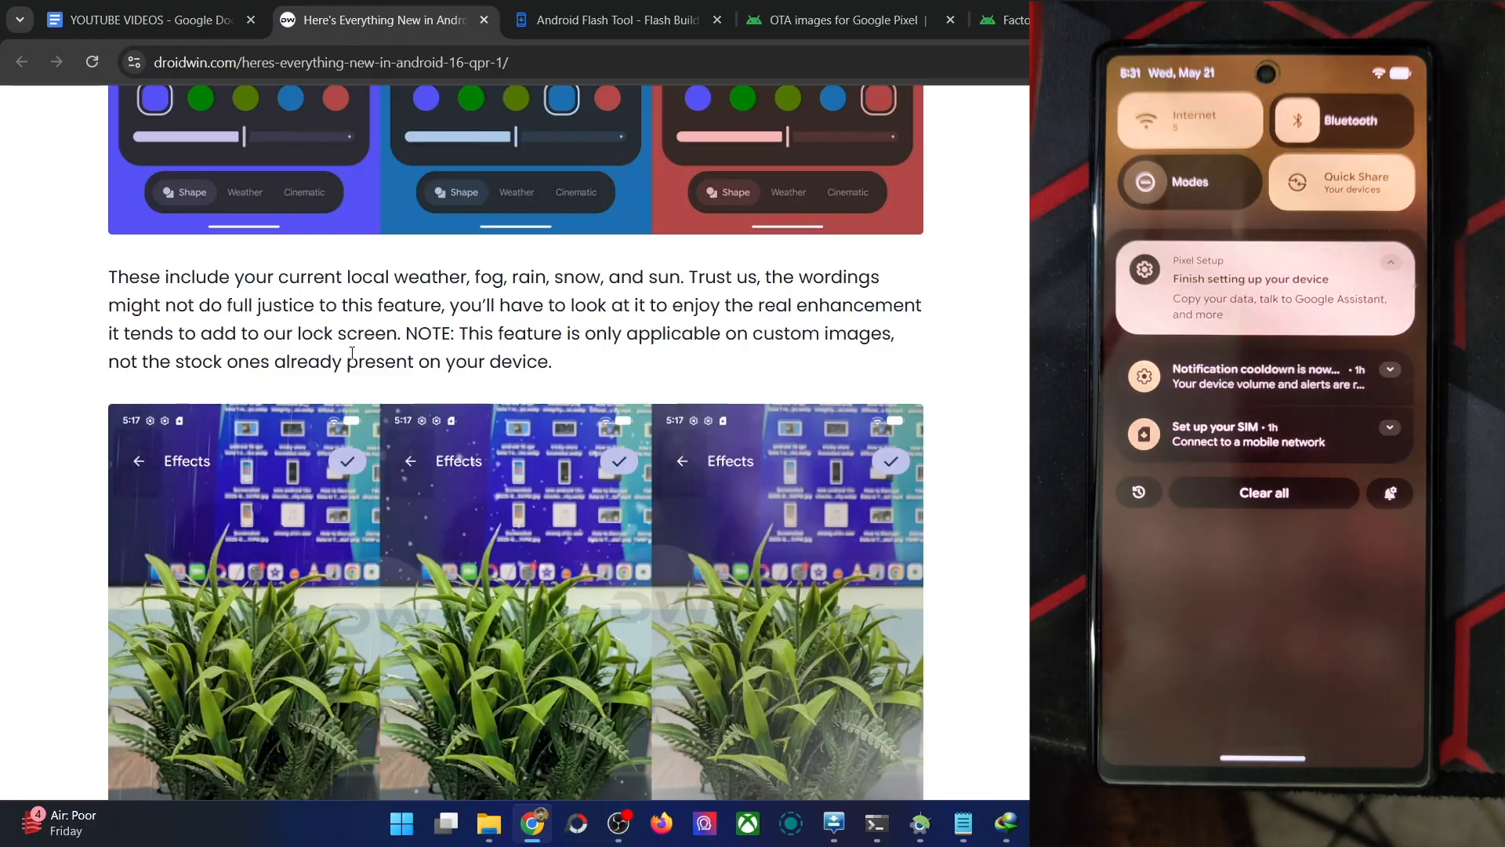
{"action": "scroll", "scroll_direction": "up", "scroll_amount": 3}
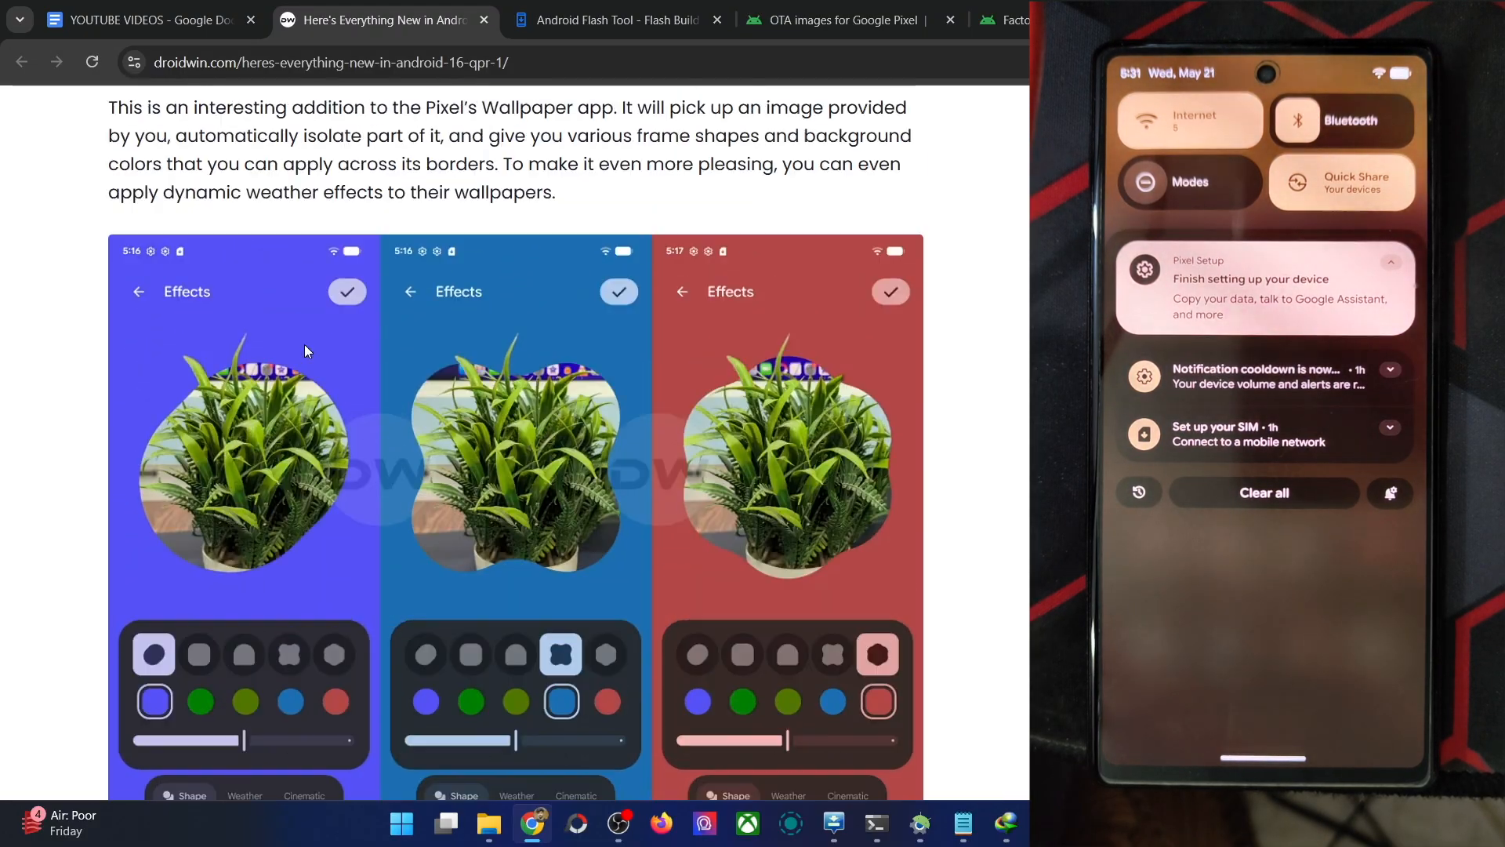
{"action": "scroll", "scroll_direction": "down", "scroll_amount": 3}
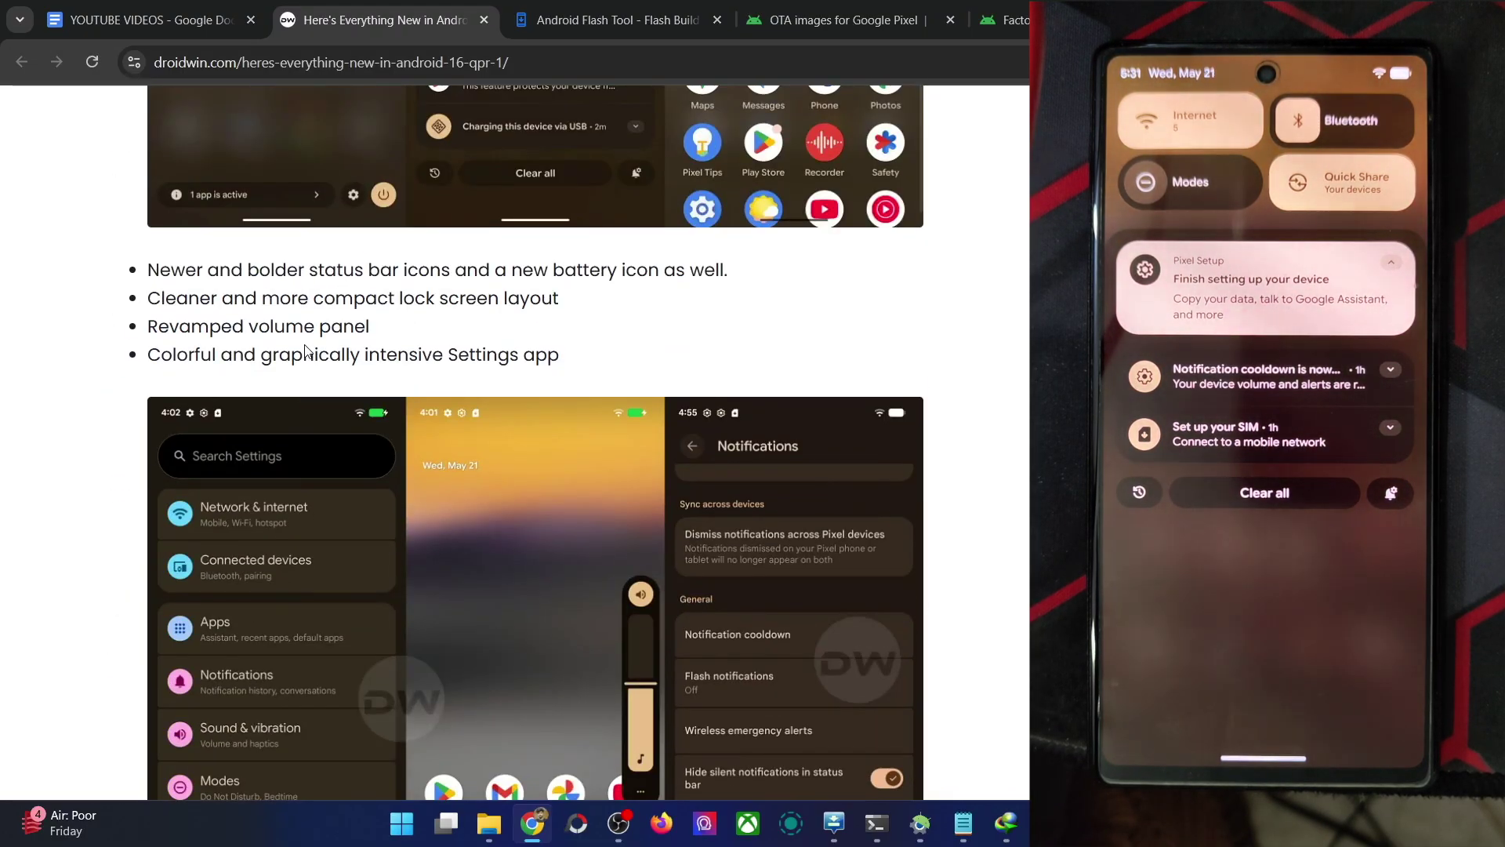